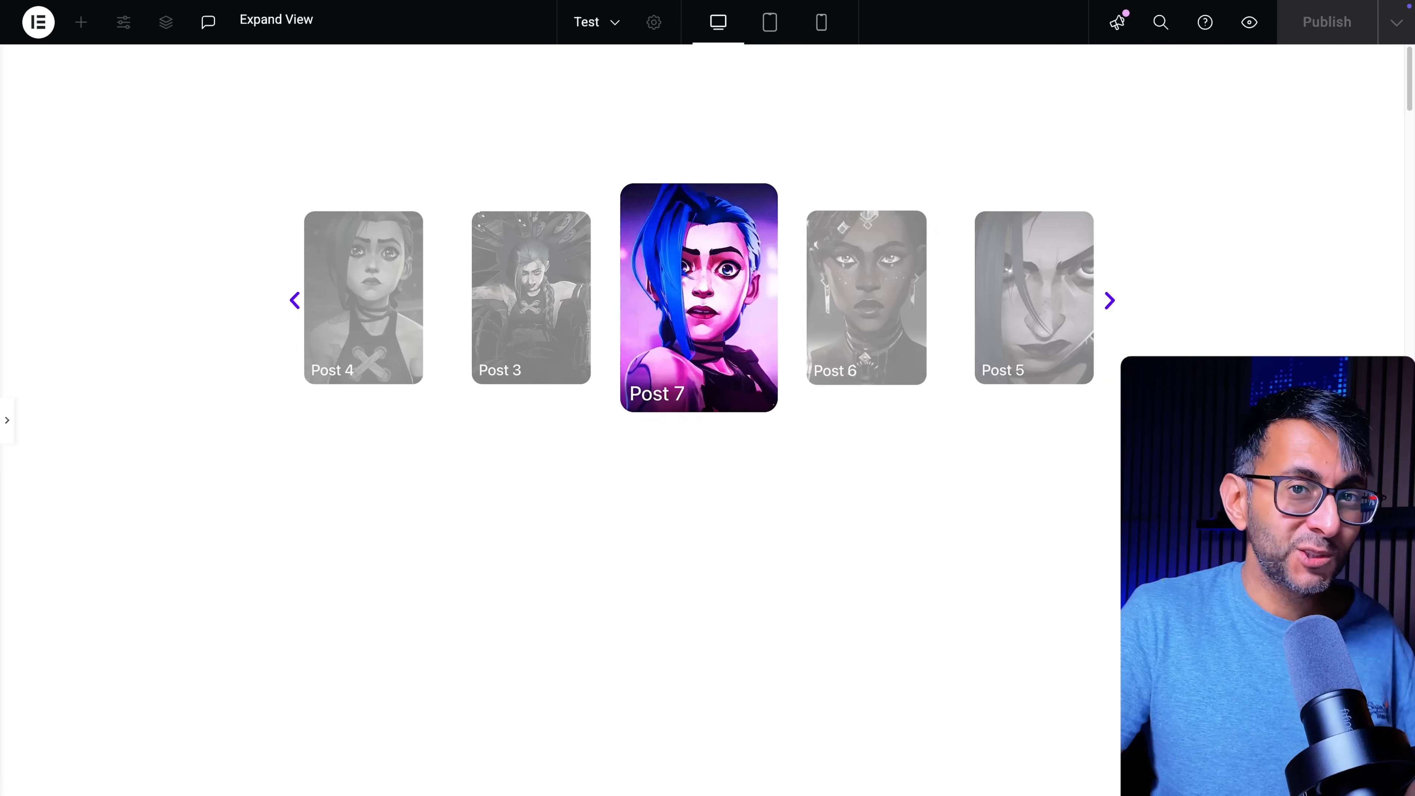
Preview the finished carousel on the live page by stepping through its slides.
left_click(1110, 300)
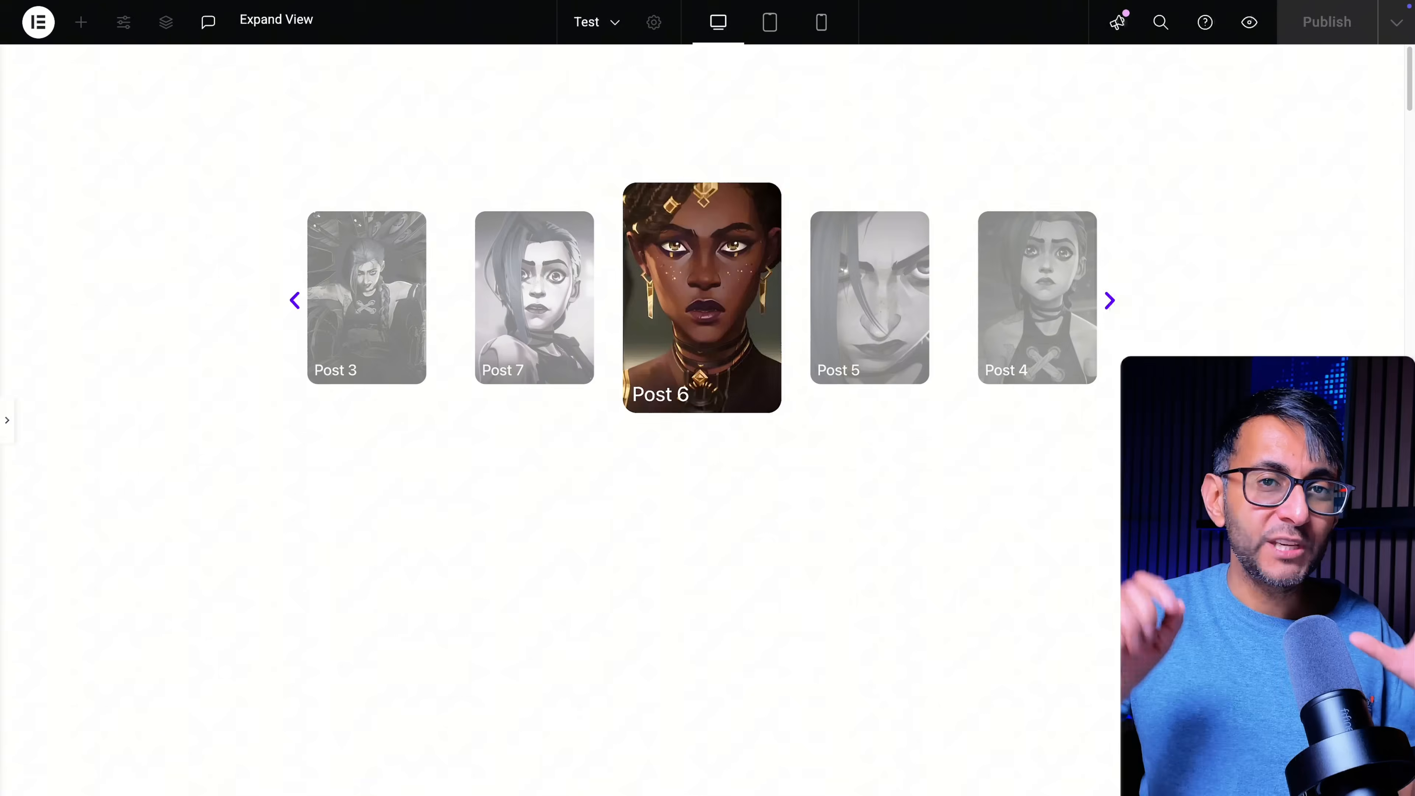
left_click(1110, 300)
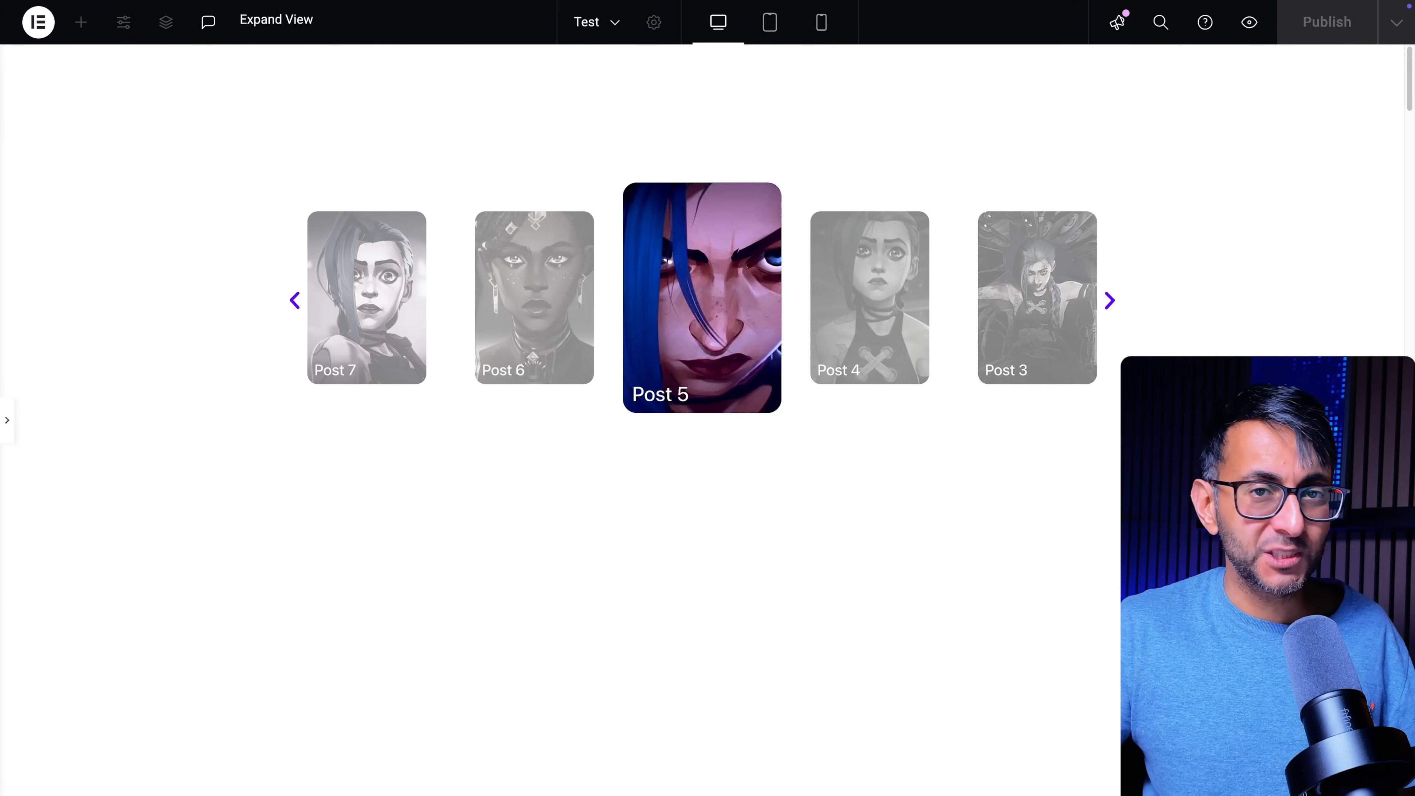
left_click(1109, 300)
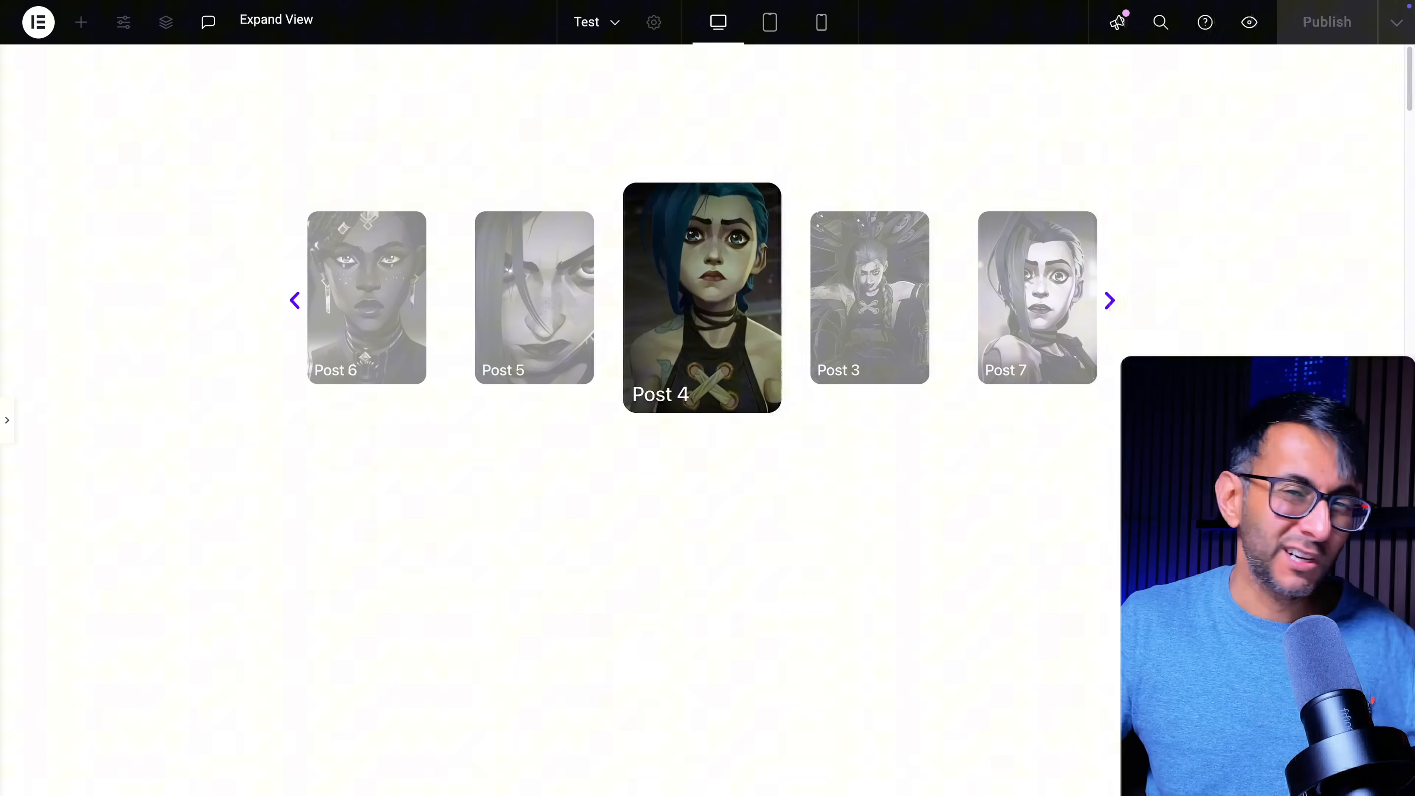
left_click(1109, 300)
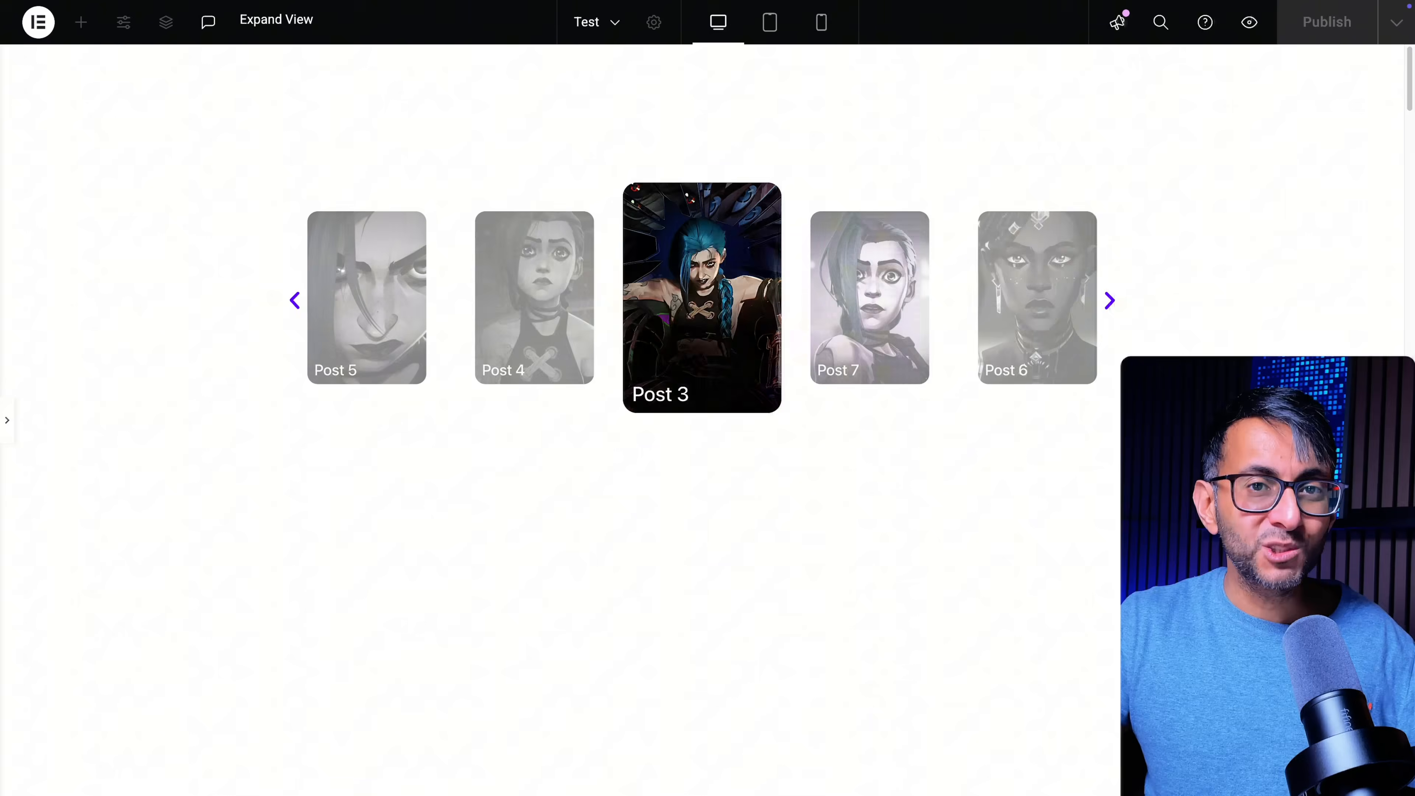
left_click(1109, 300)
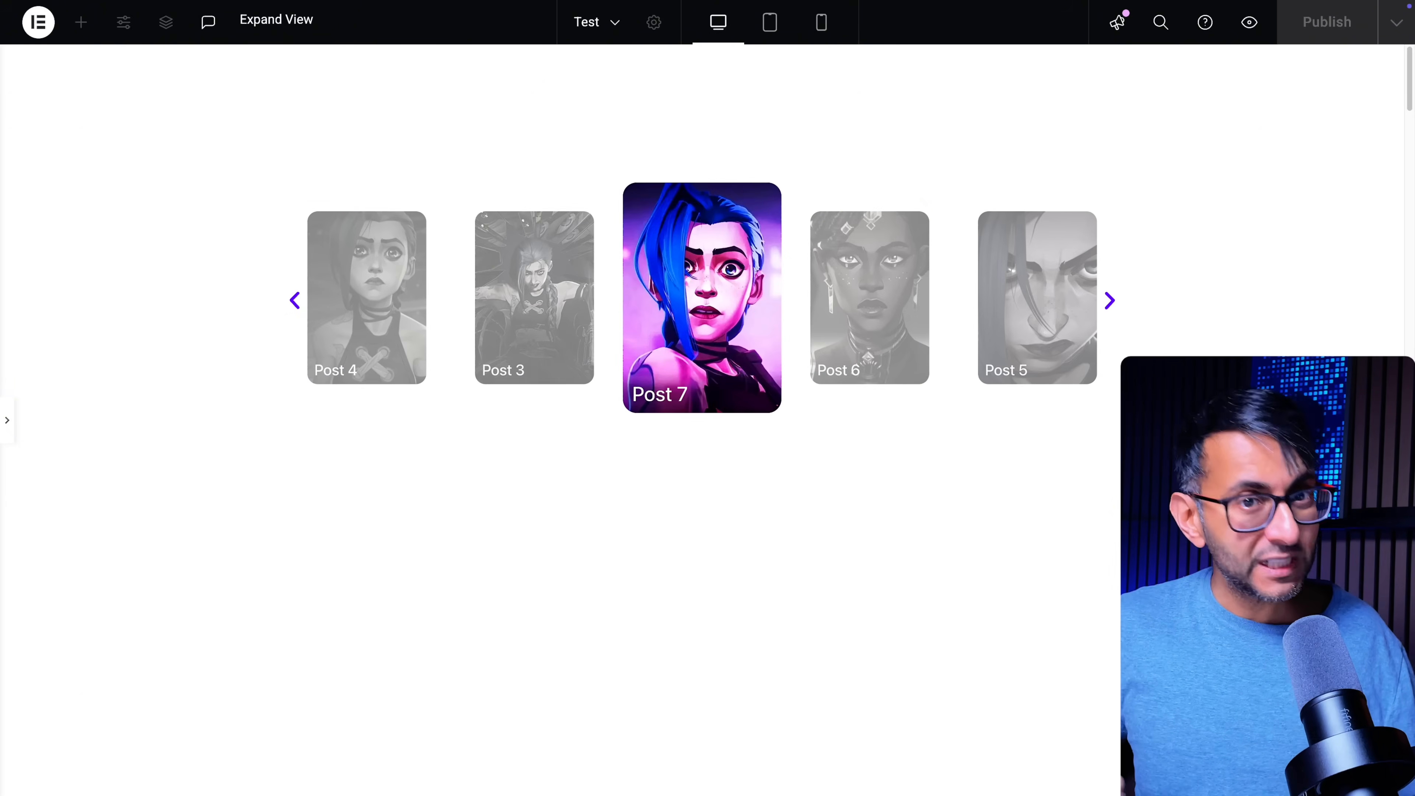
left_click(1109, 301)
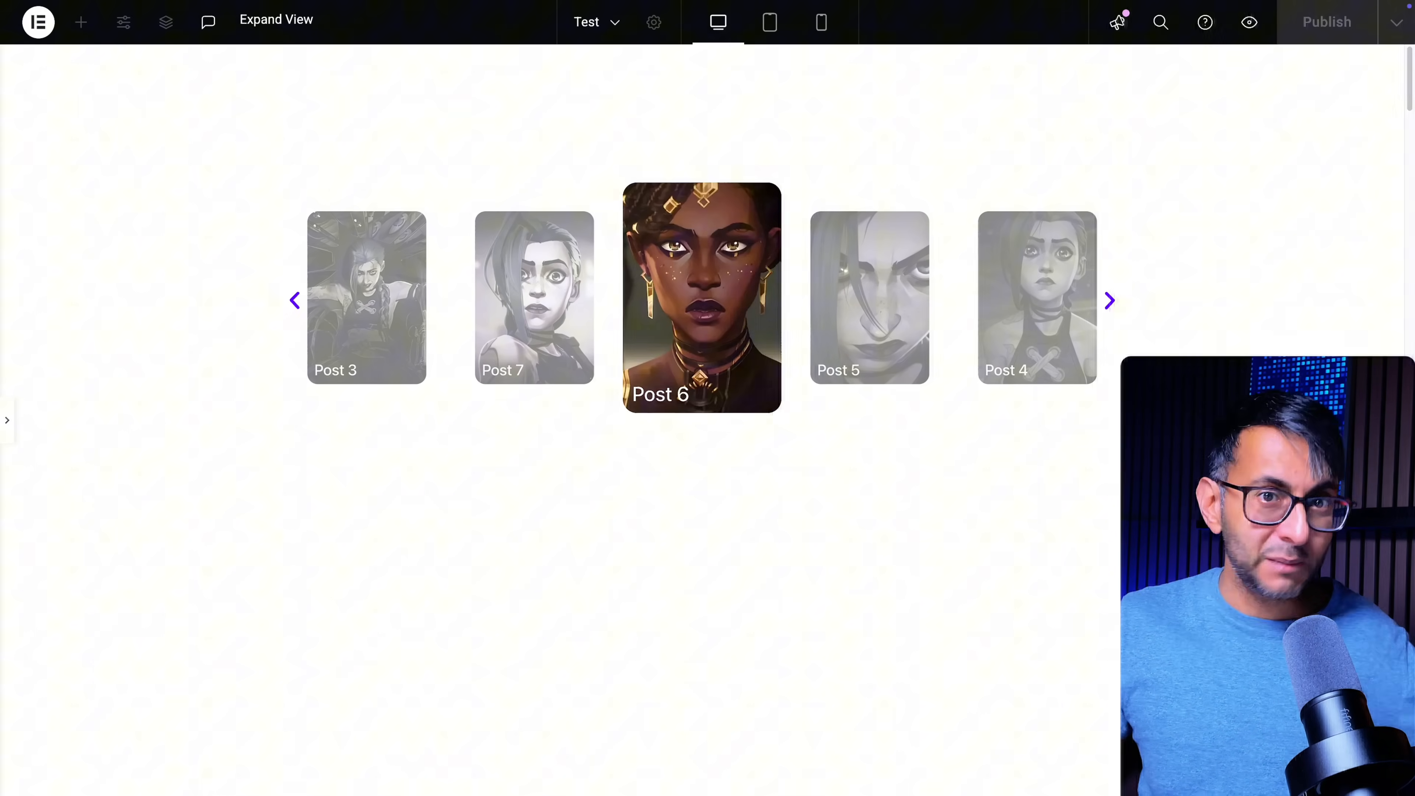
left_click(821, 21)
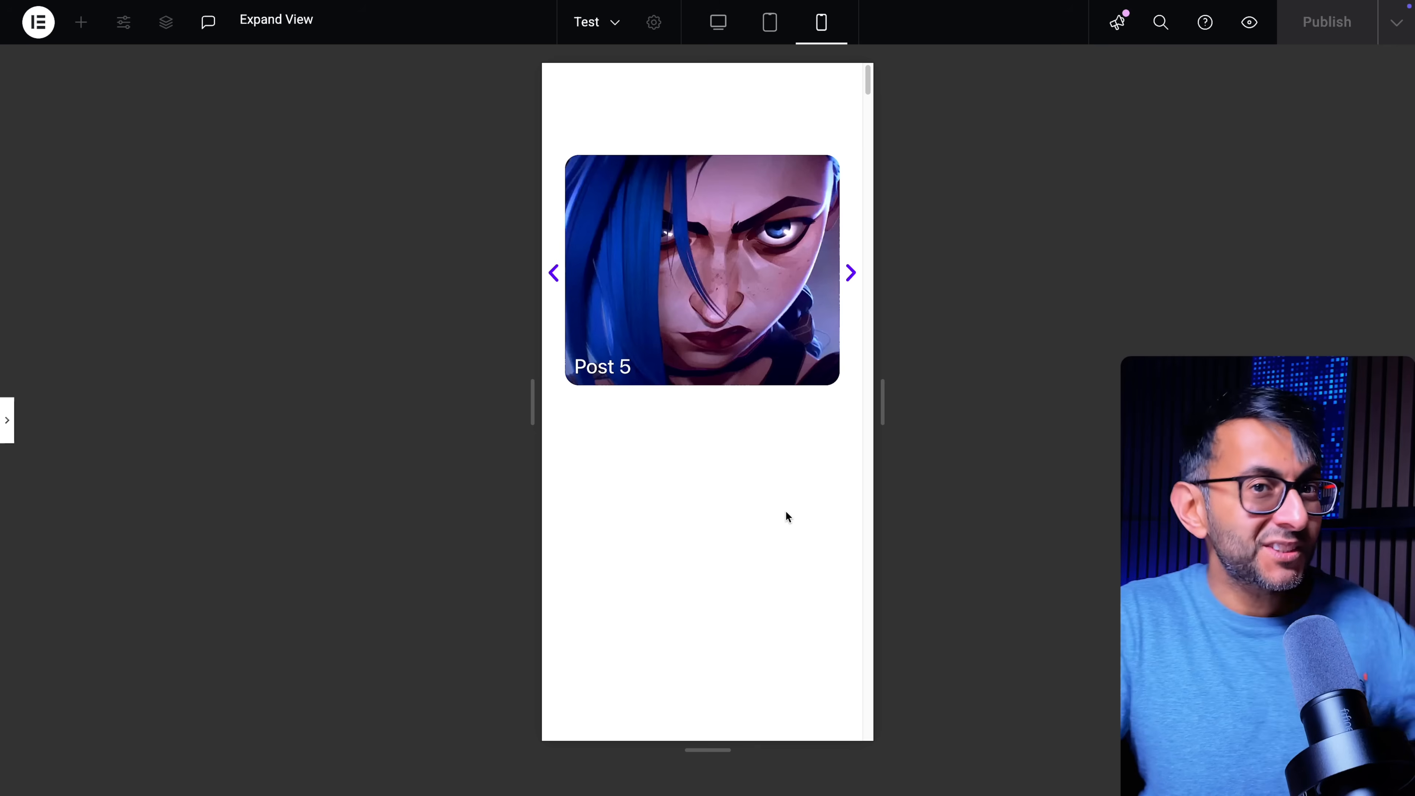
Cycle the plain five-card Loop Carousel in Elementor and open it for editing.
left_click(554, 272)
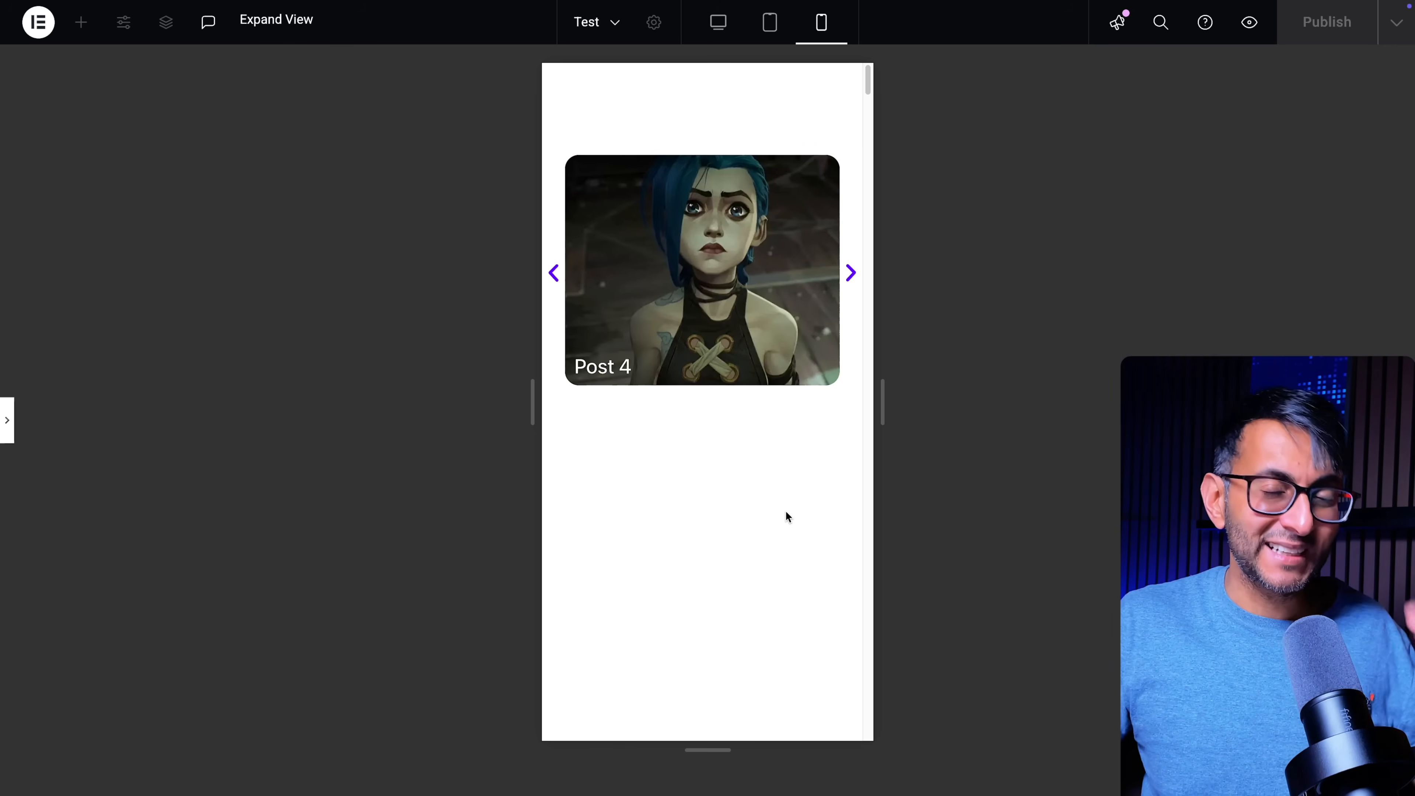
left_click(554, 273)
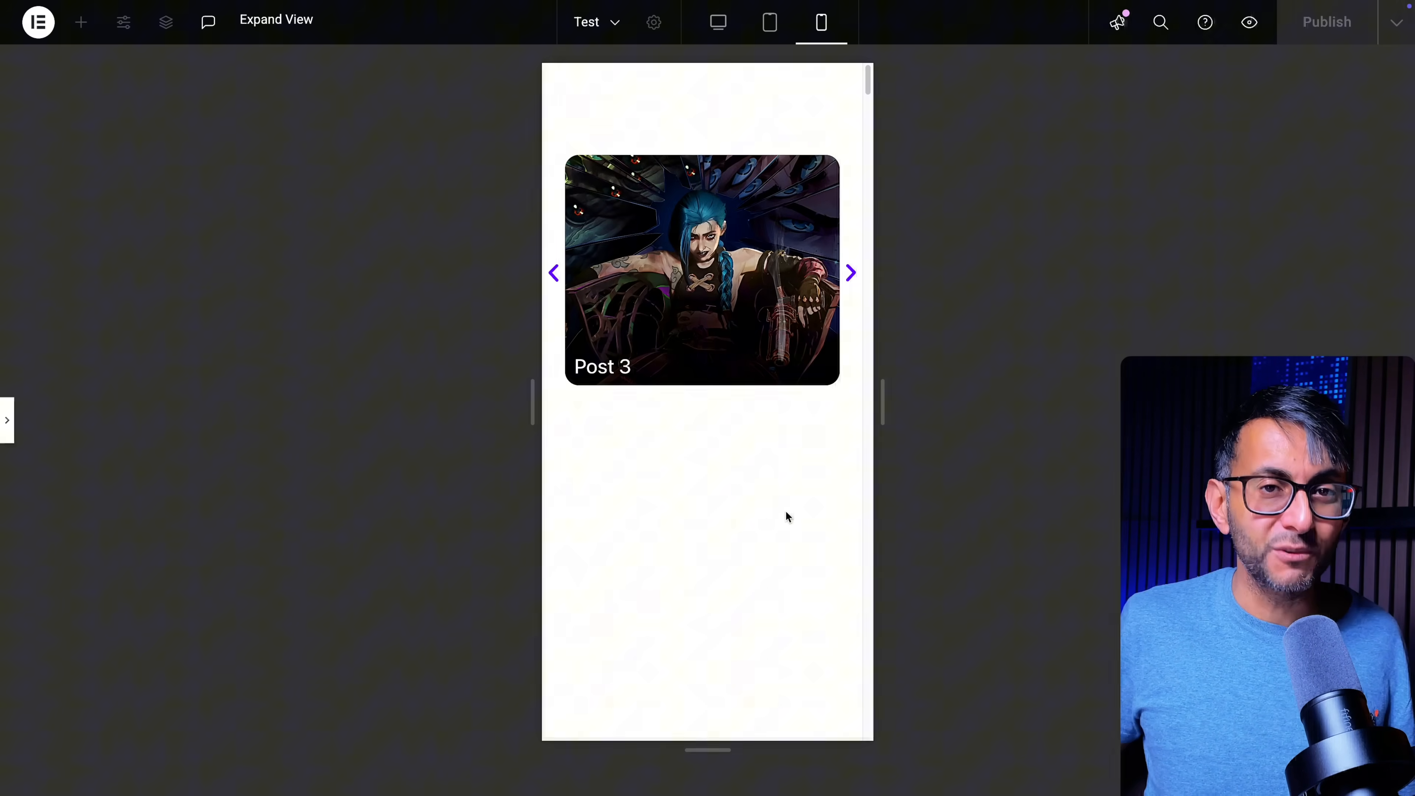
left_click(849, 273)
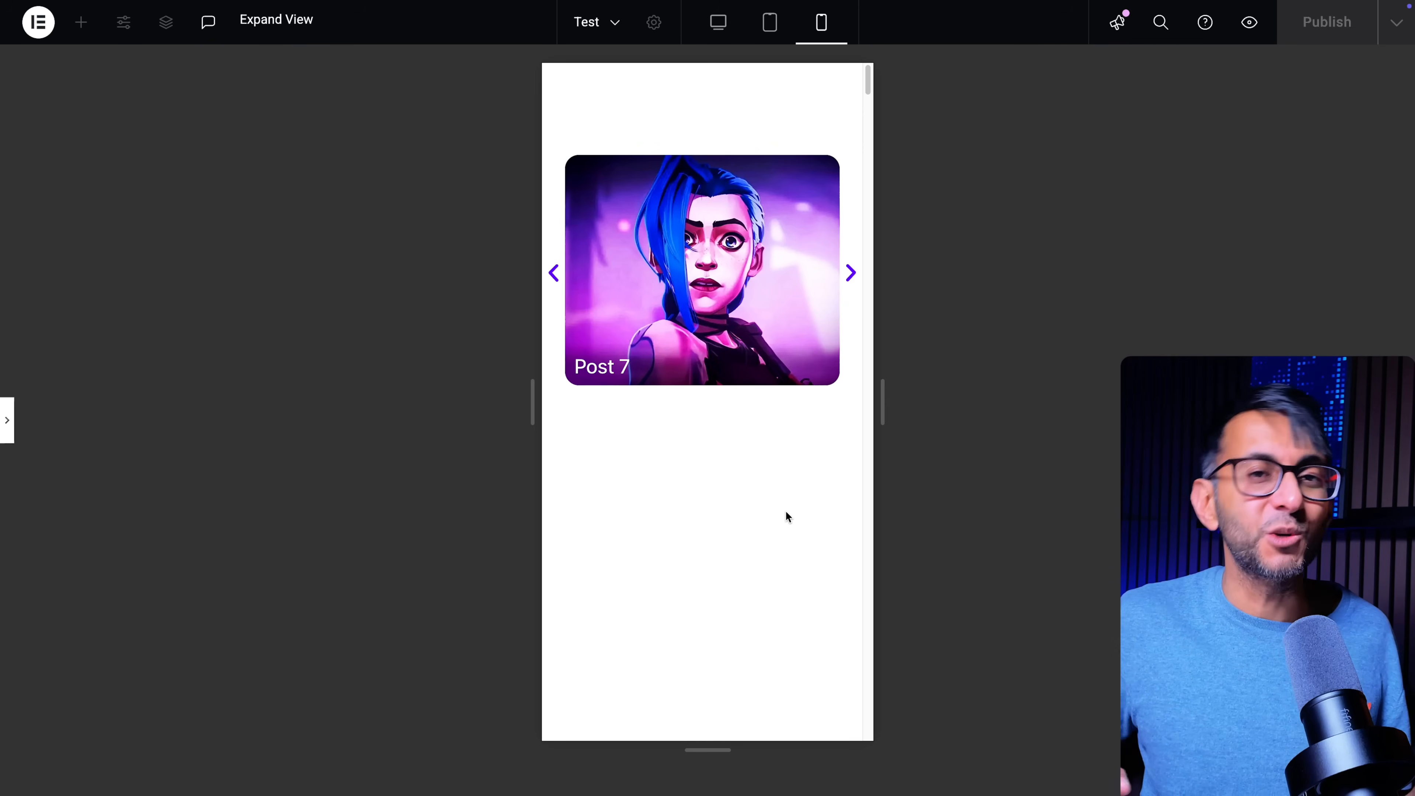
left_click(849, 273)
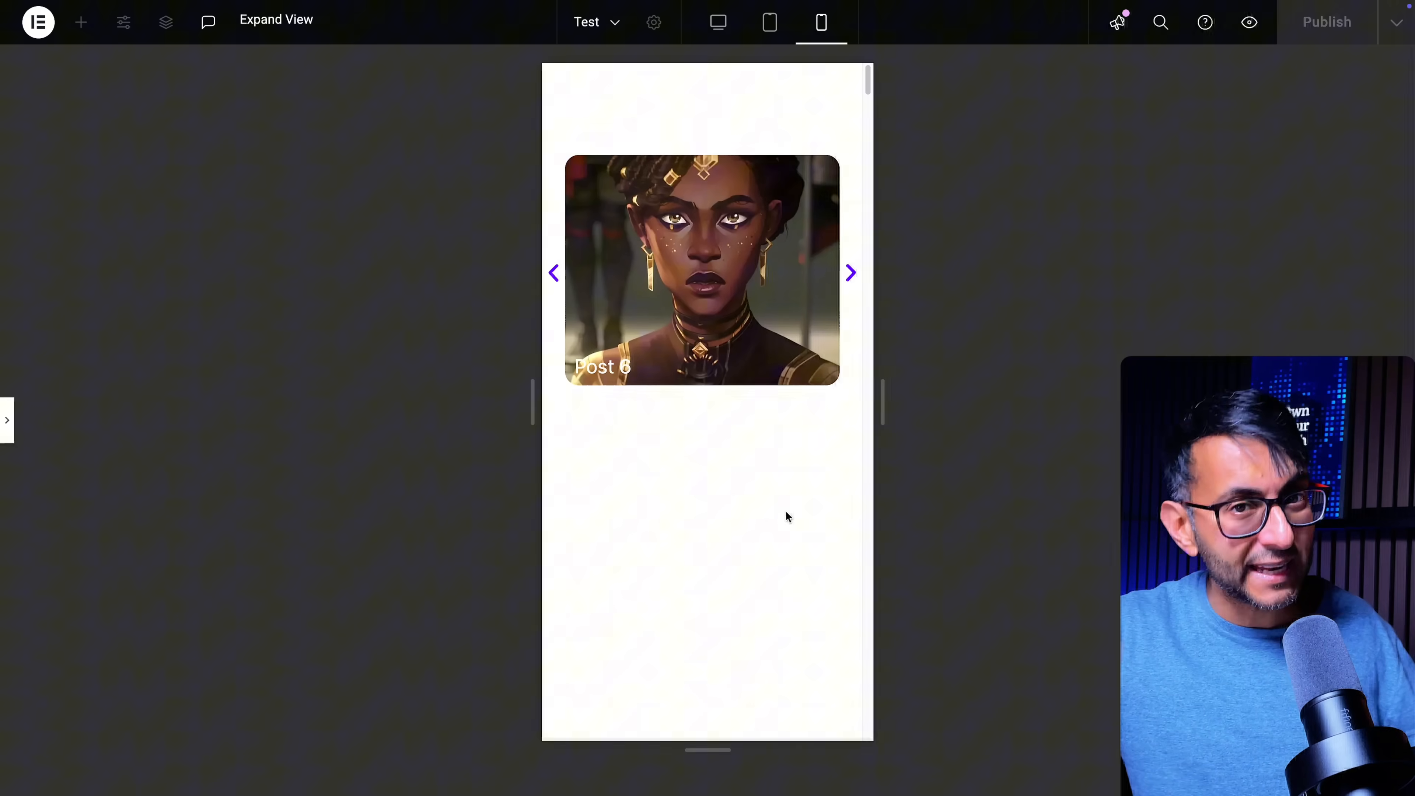
left_click(717, 21)
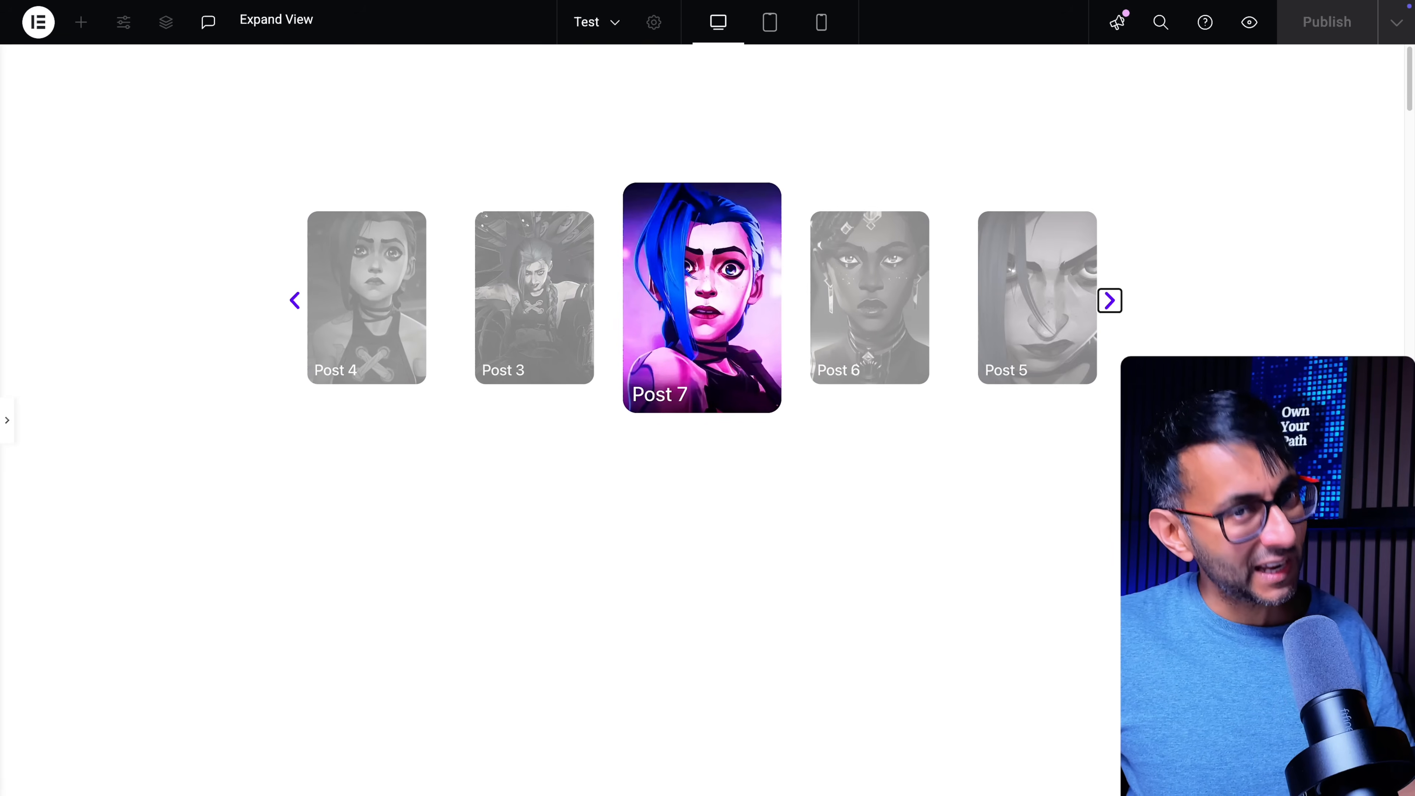
left_click(80, 21)
type("loop")
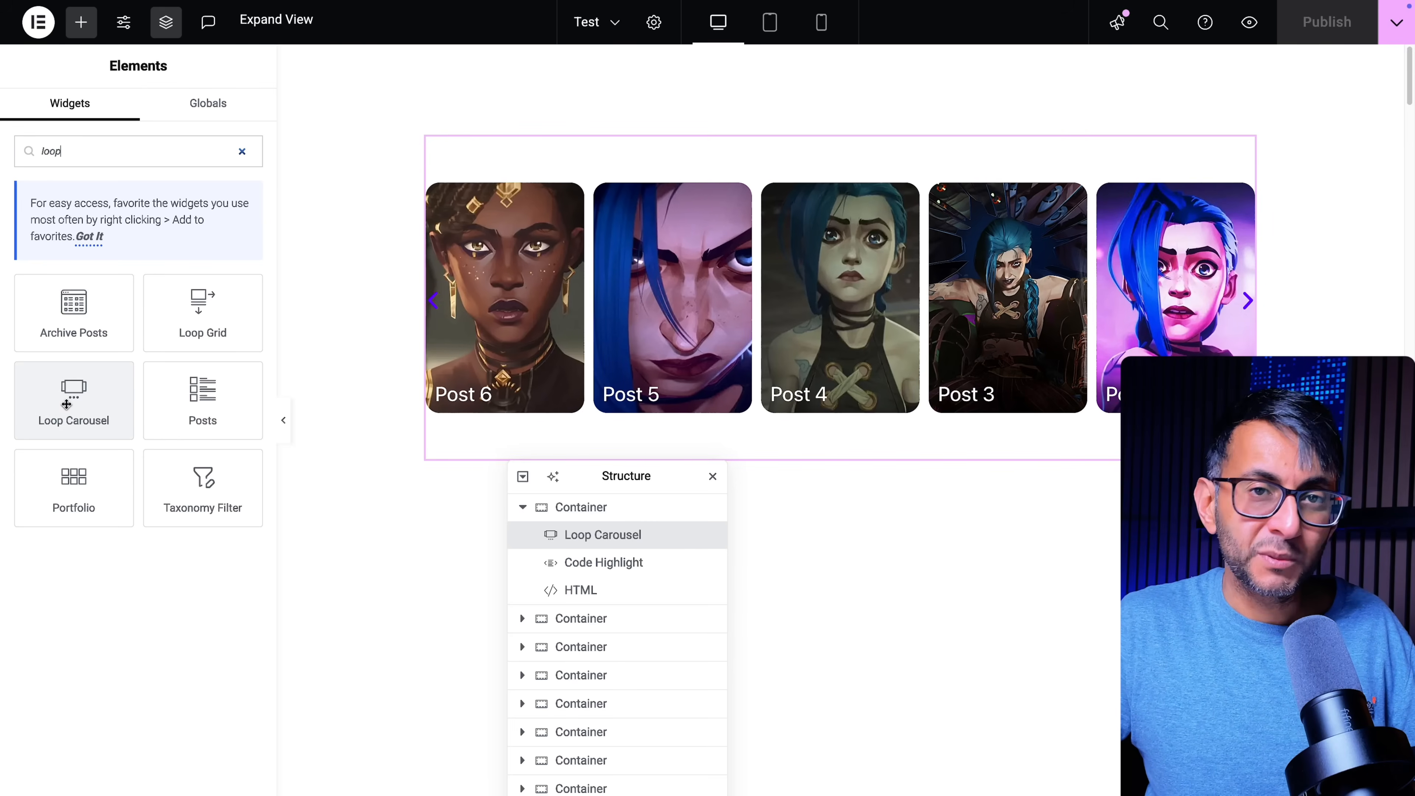
left_click(1246, 301)
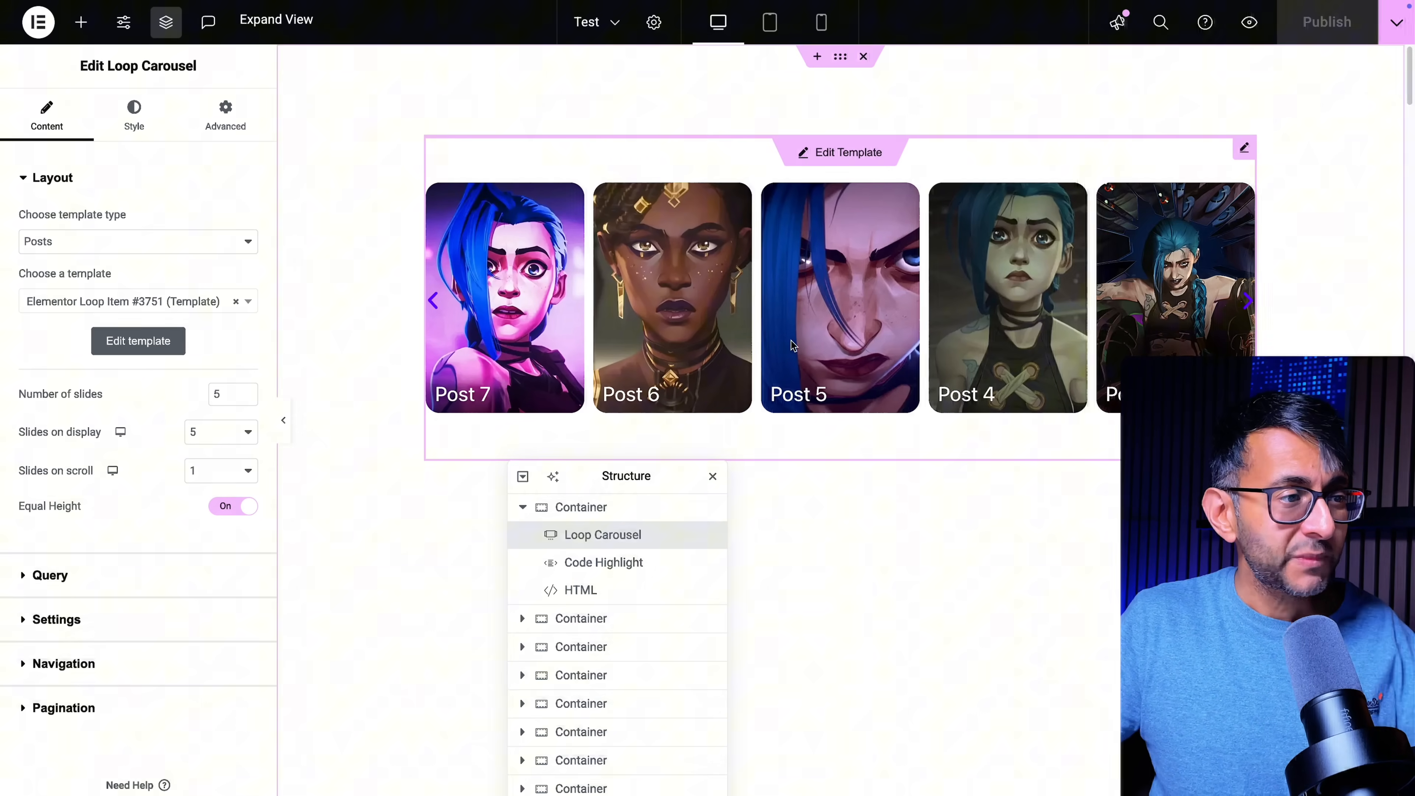
mouse_move(840, 278)
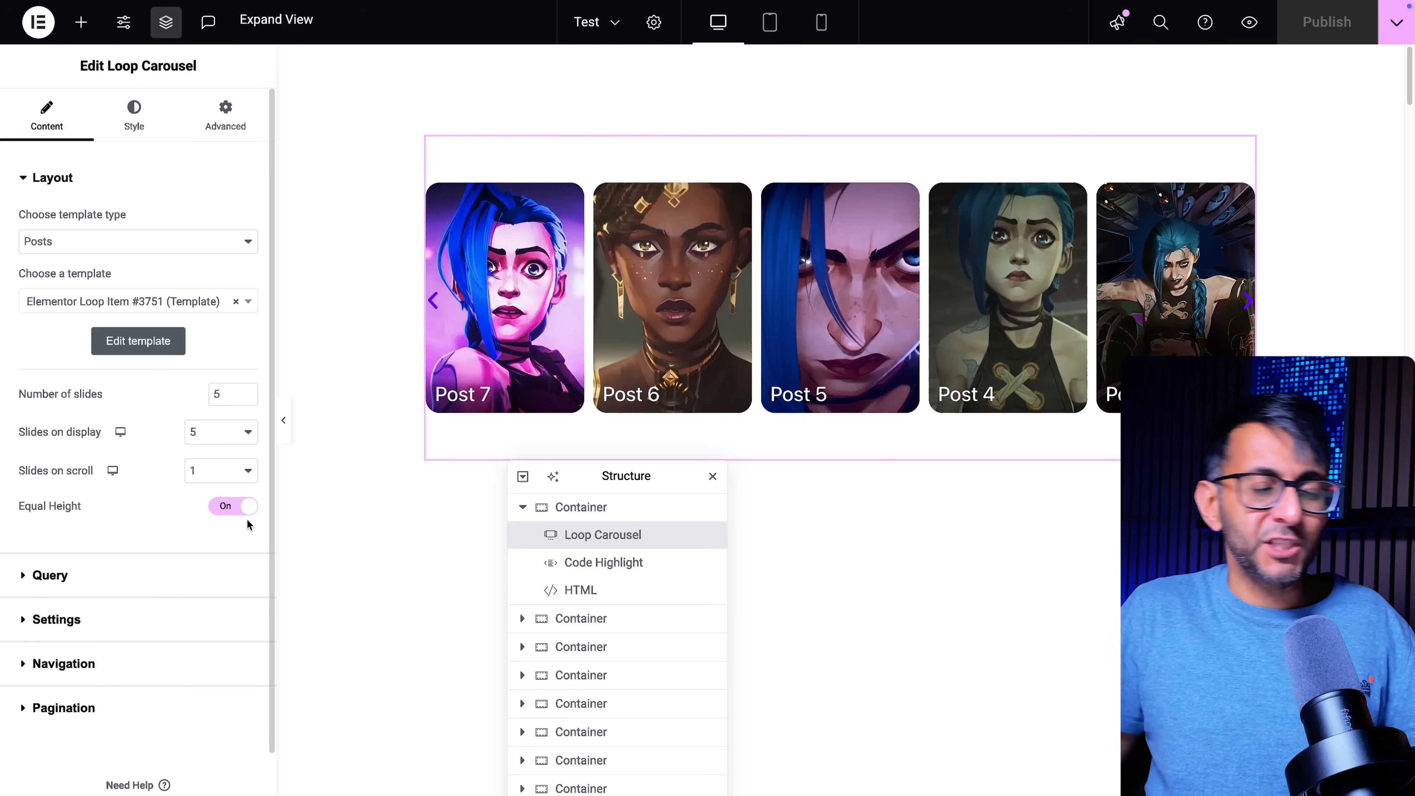
Review the Loop Carousel's navigation settings and reach its empty Custom CSS area while slides cycle back.
left_click(1246, 301)
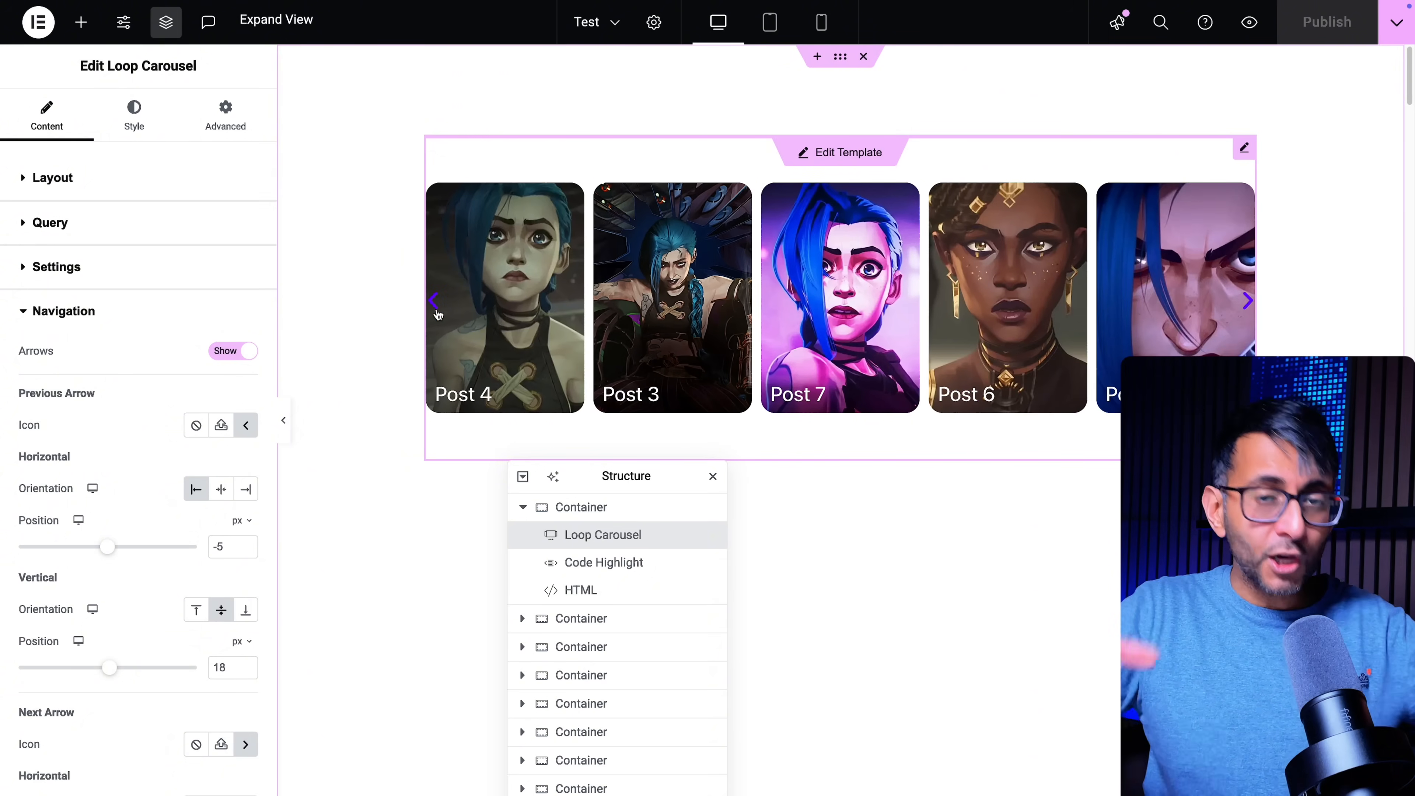
left_click(1246, 301)
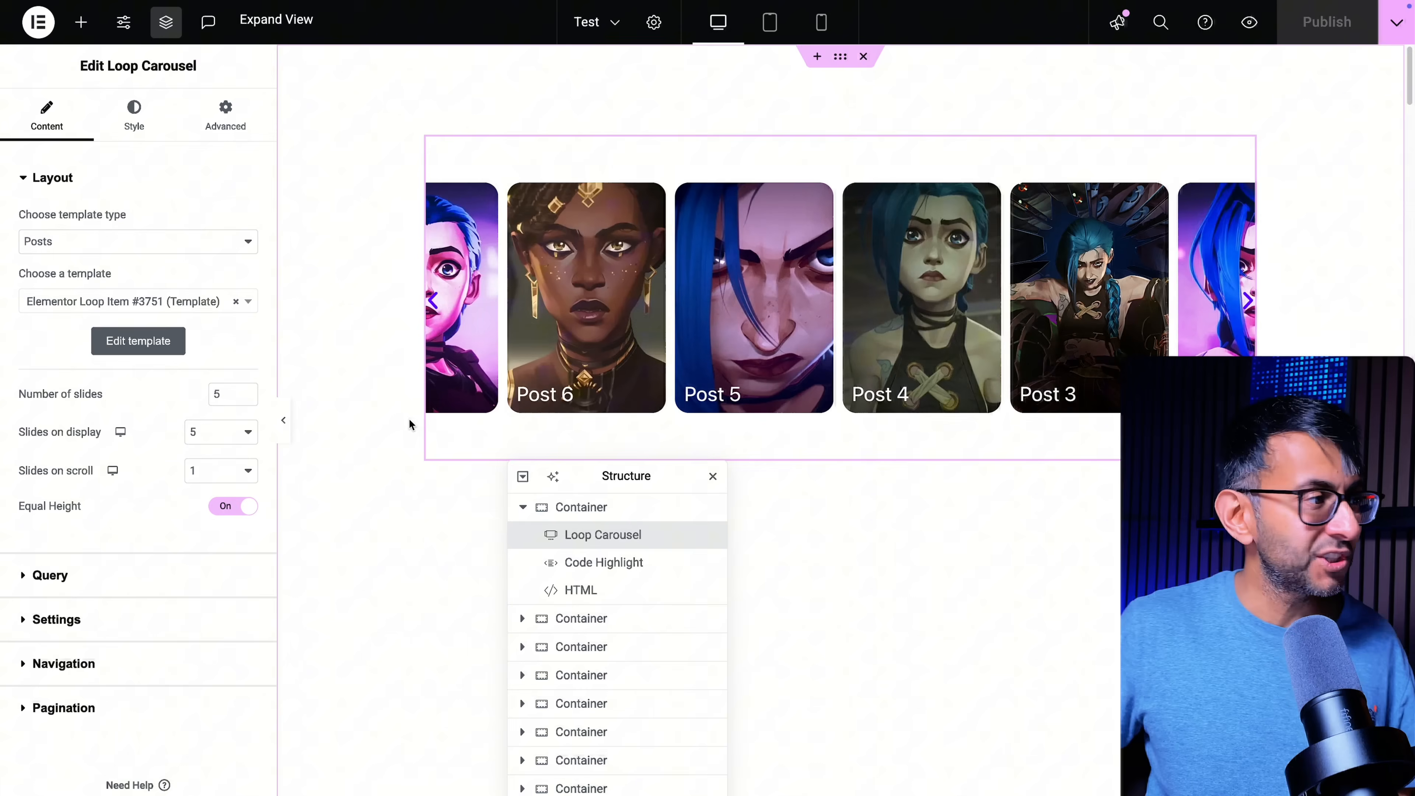
left_click(1248, 301)
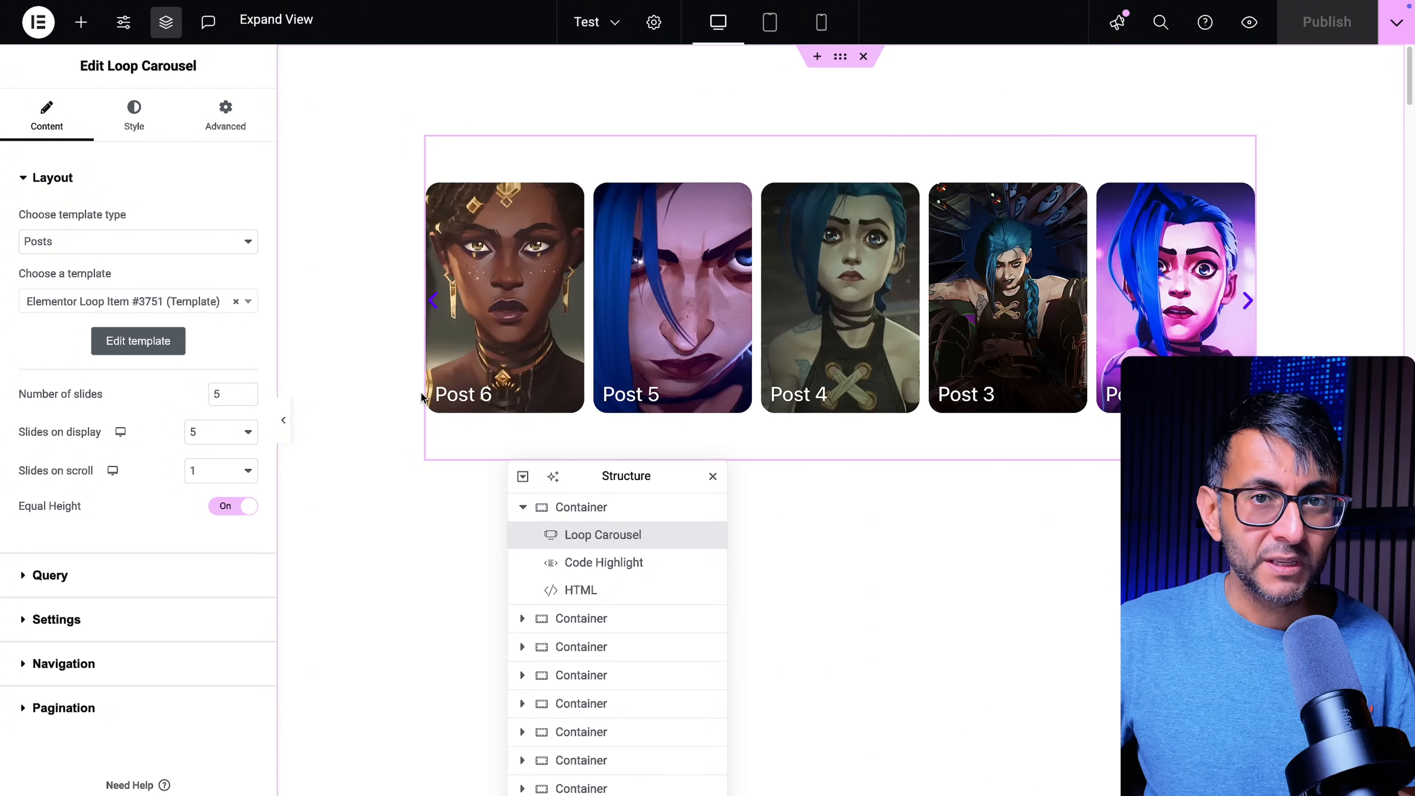
left_click(1247, 300)
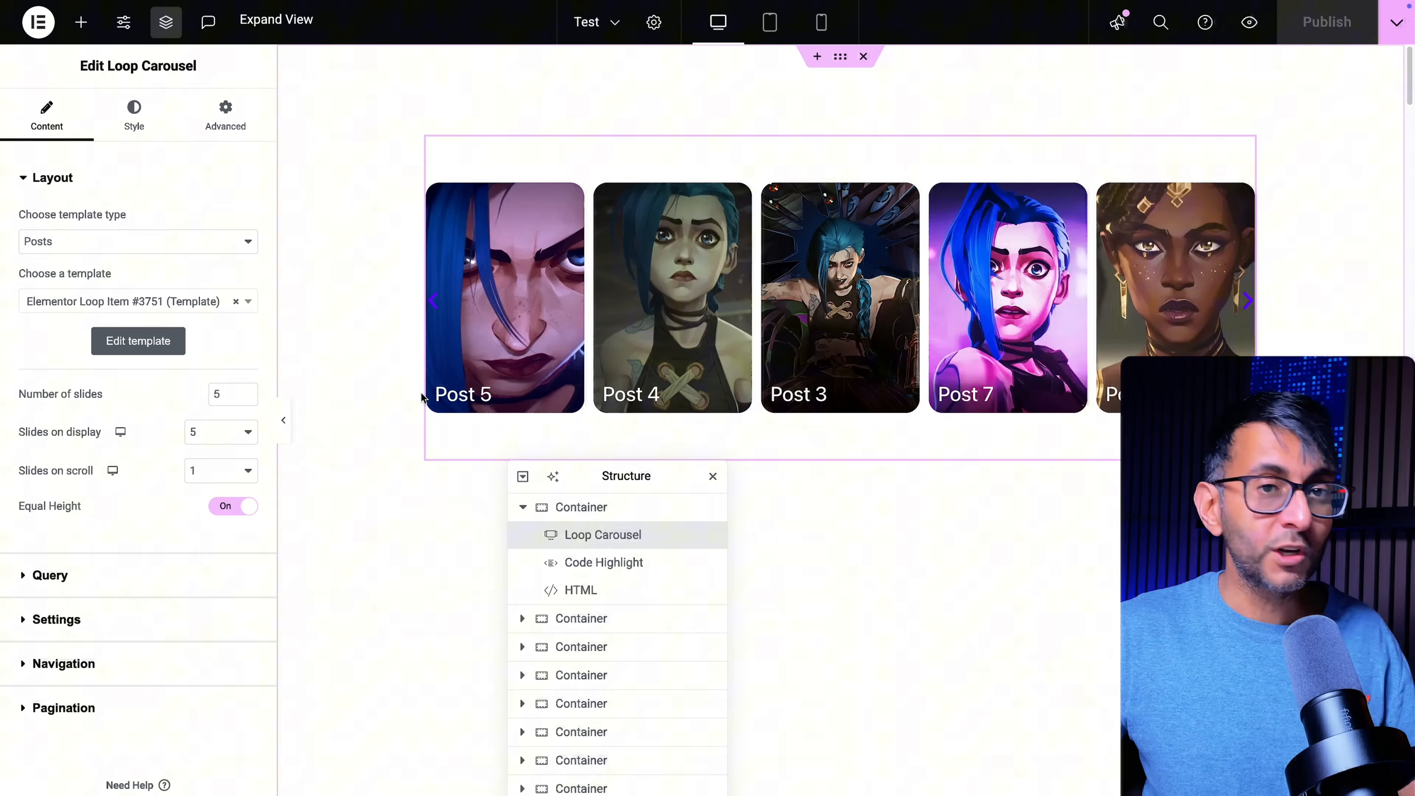
left_click(1247, 301)
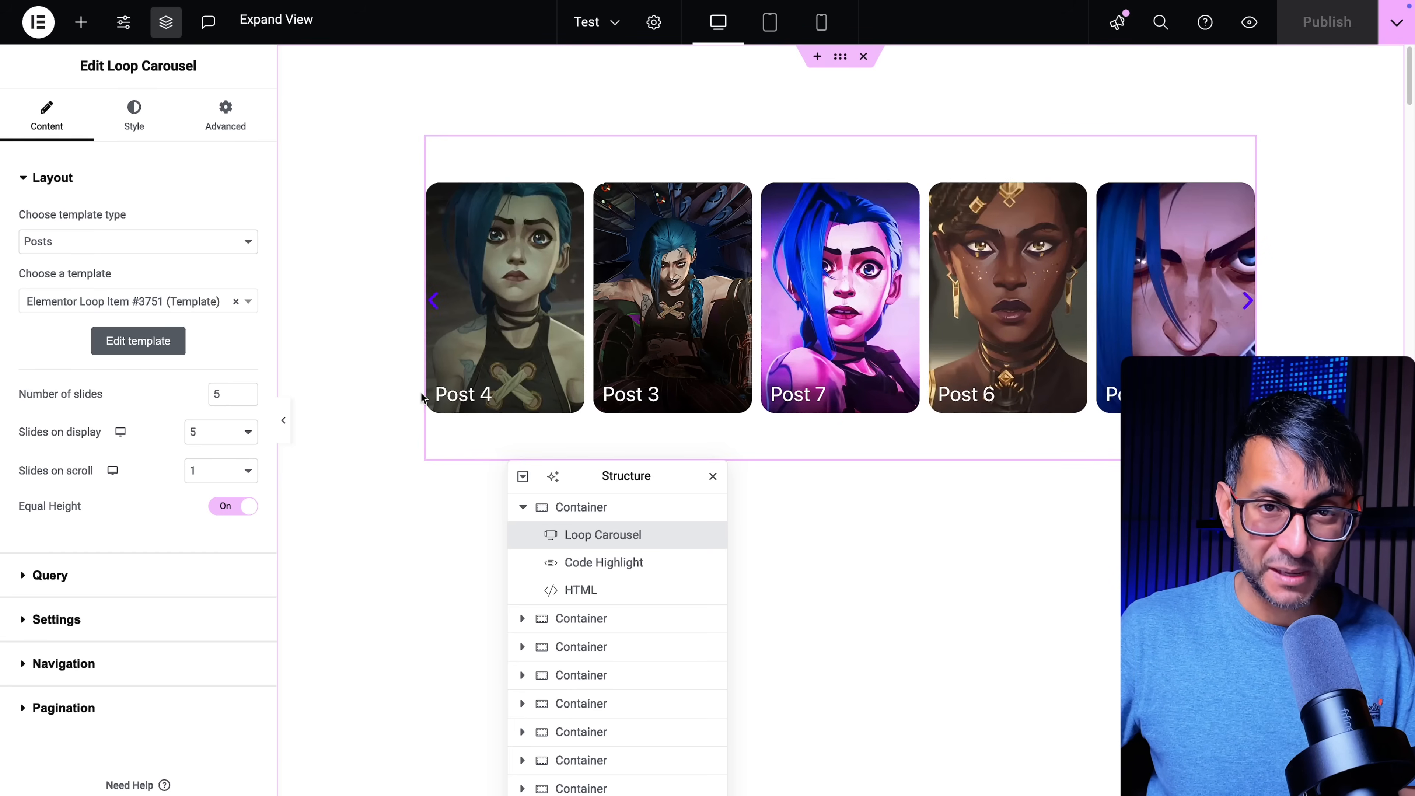
left_click(1247, 301)
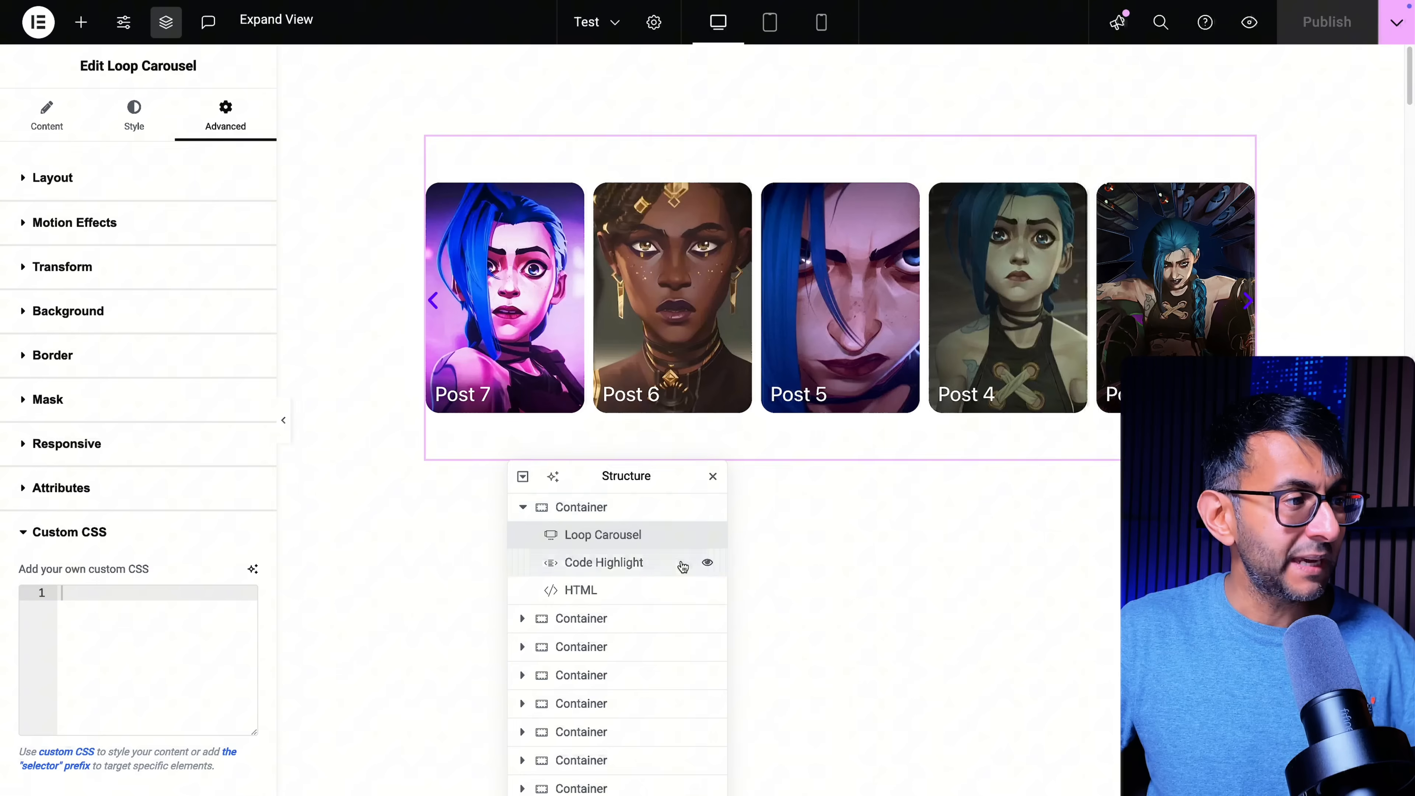
Select the carousel's container and go to its Advanced settings.
left_click(582, 507)
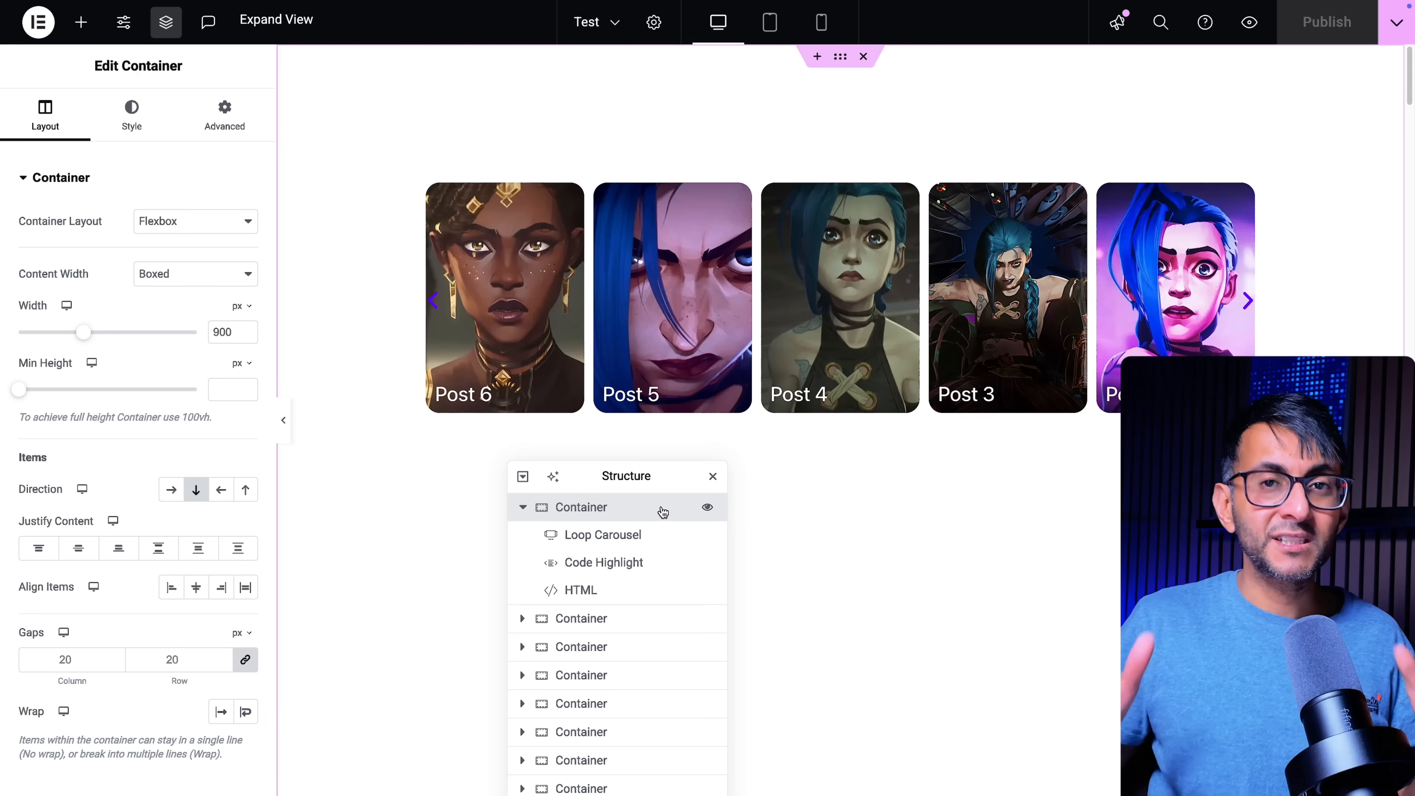
left_click(1247, 301)
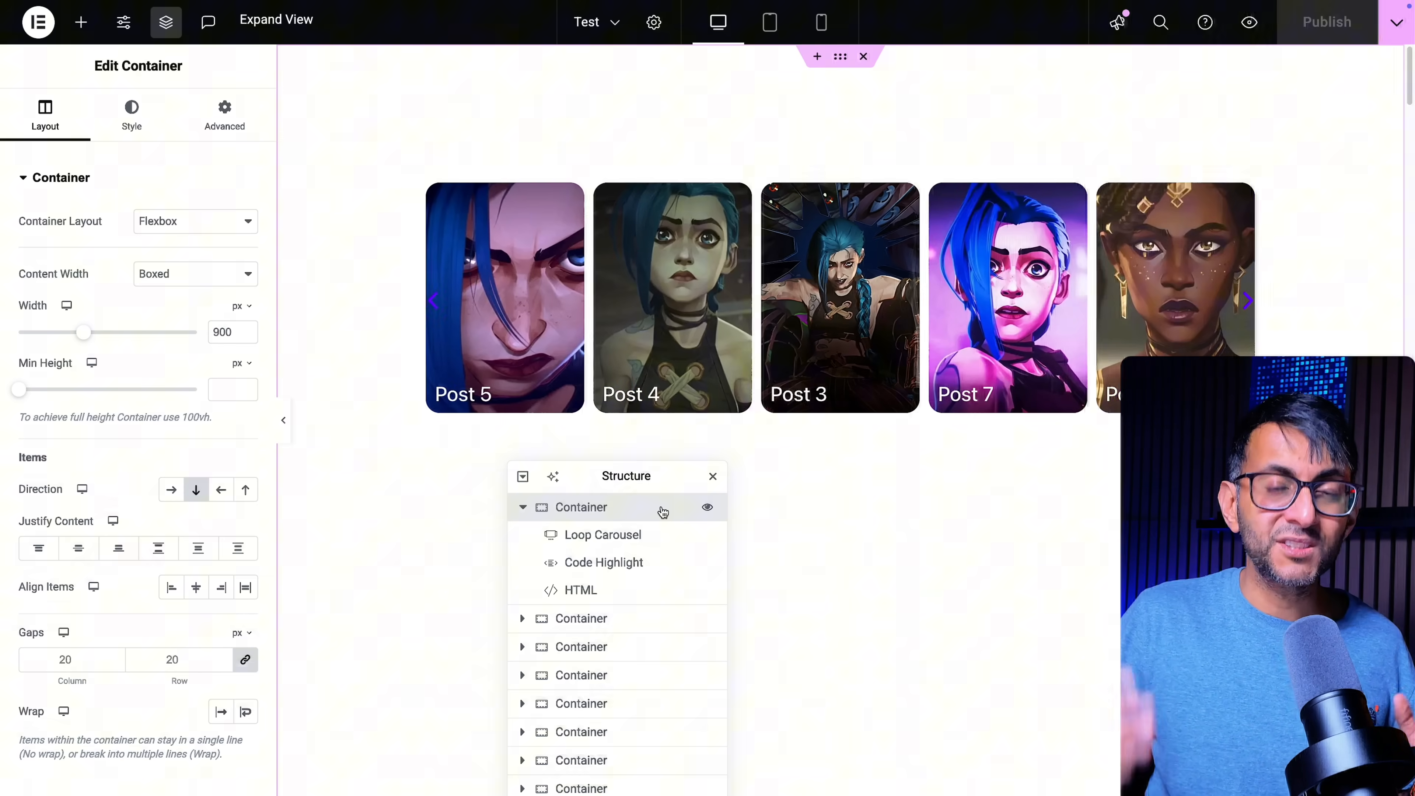
left_click(224, 115)
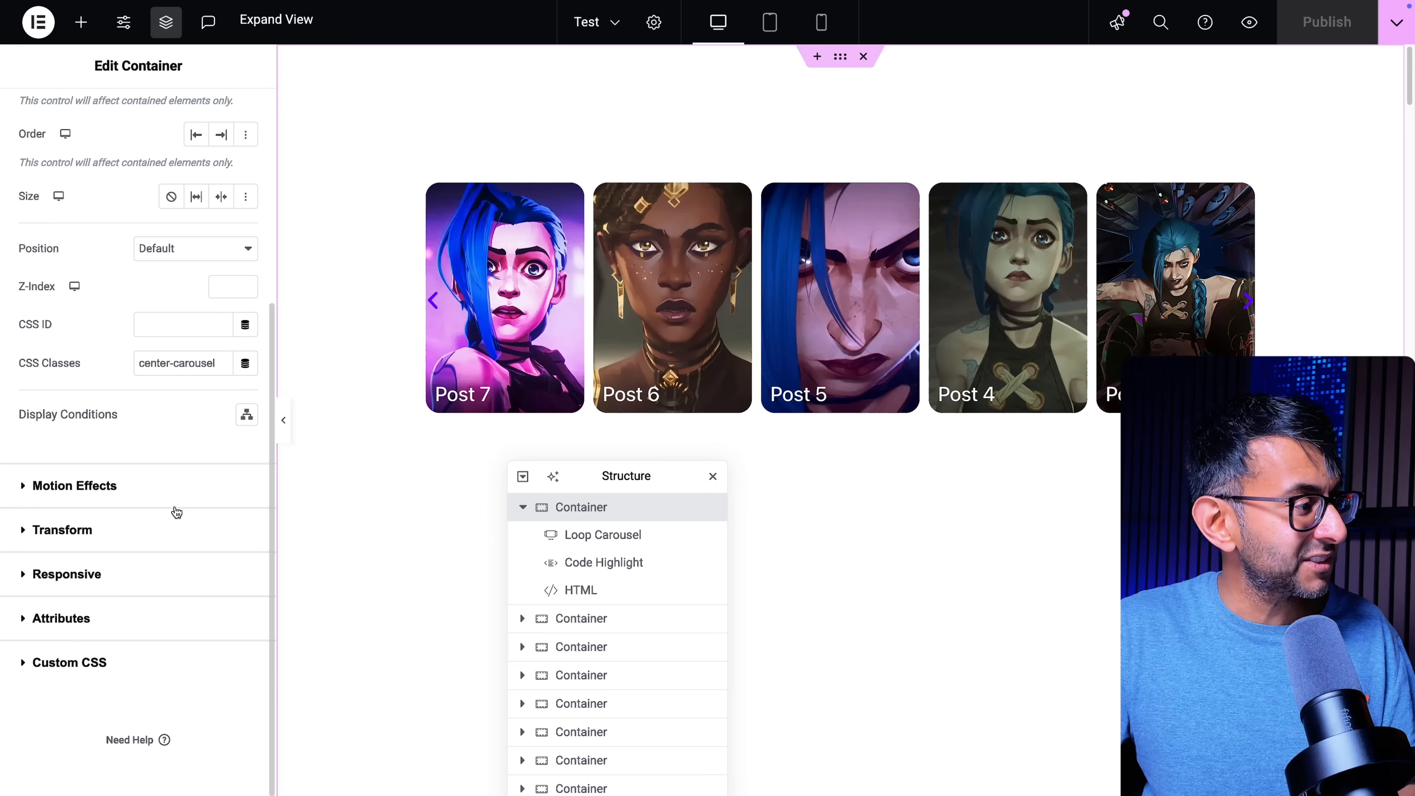
left_click(69, 662)
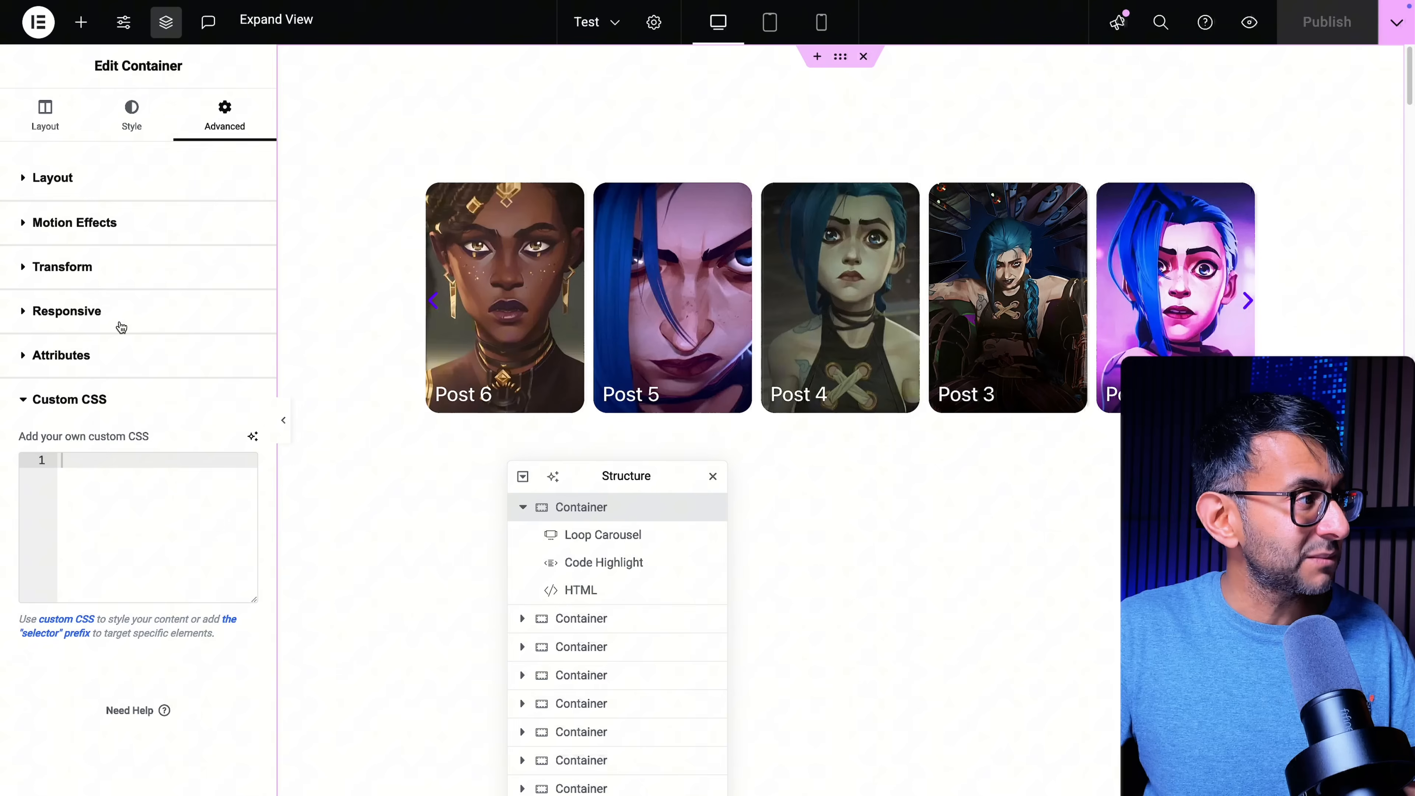
Confirm the container's Layout CSS class is 'center-carousel' before adding the centre-slide HTML widget.
left_click(52, 177)
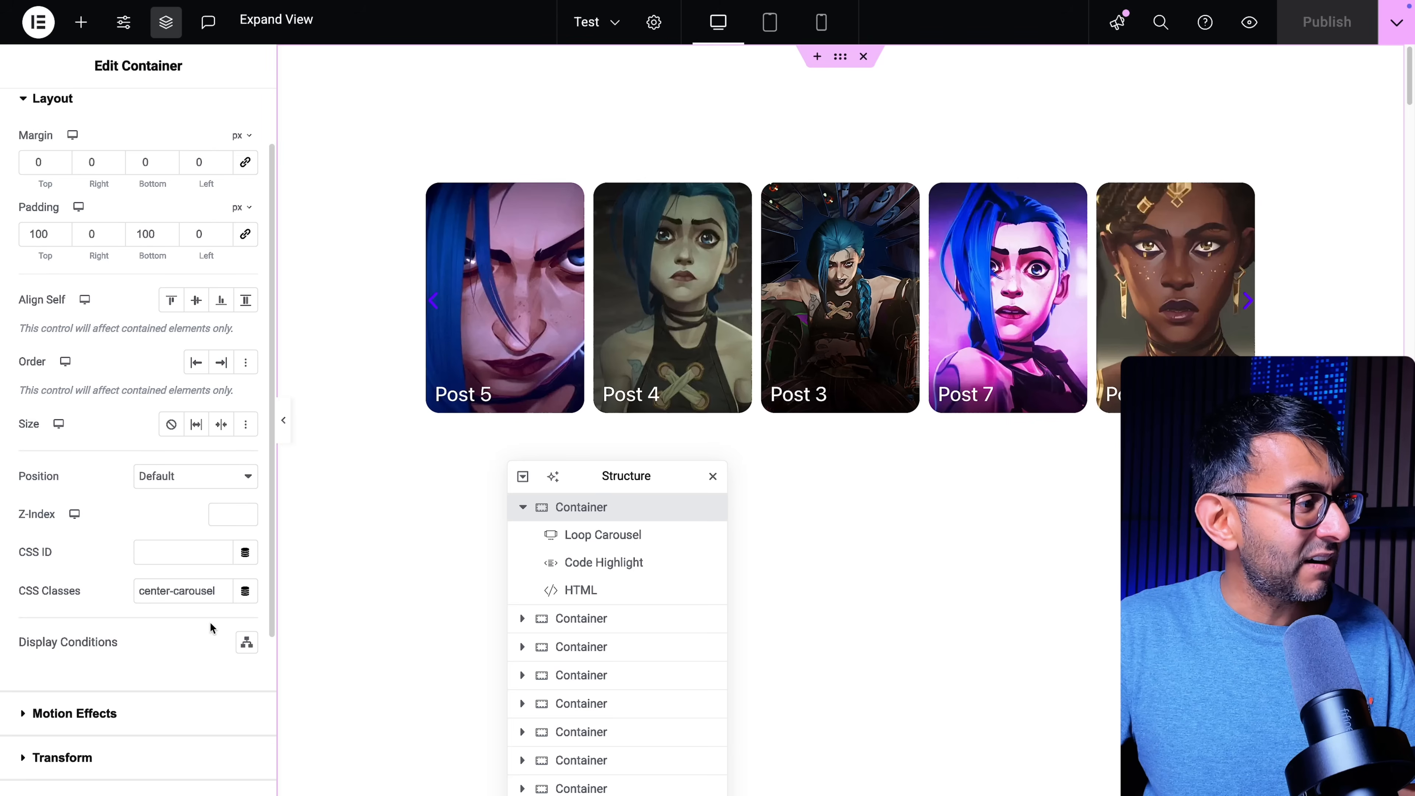
left_click(181, 591)
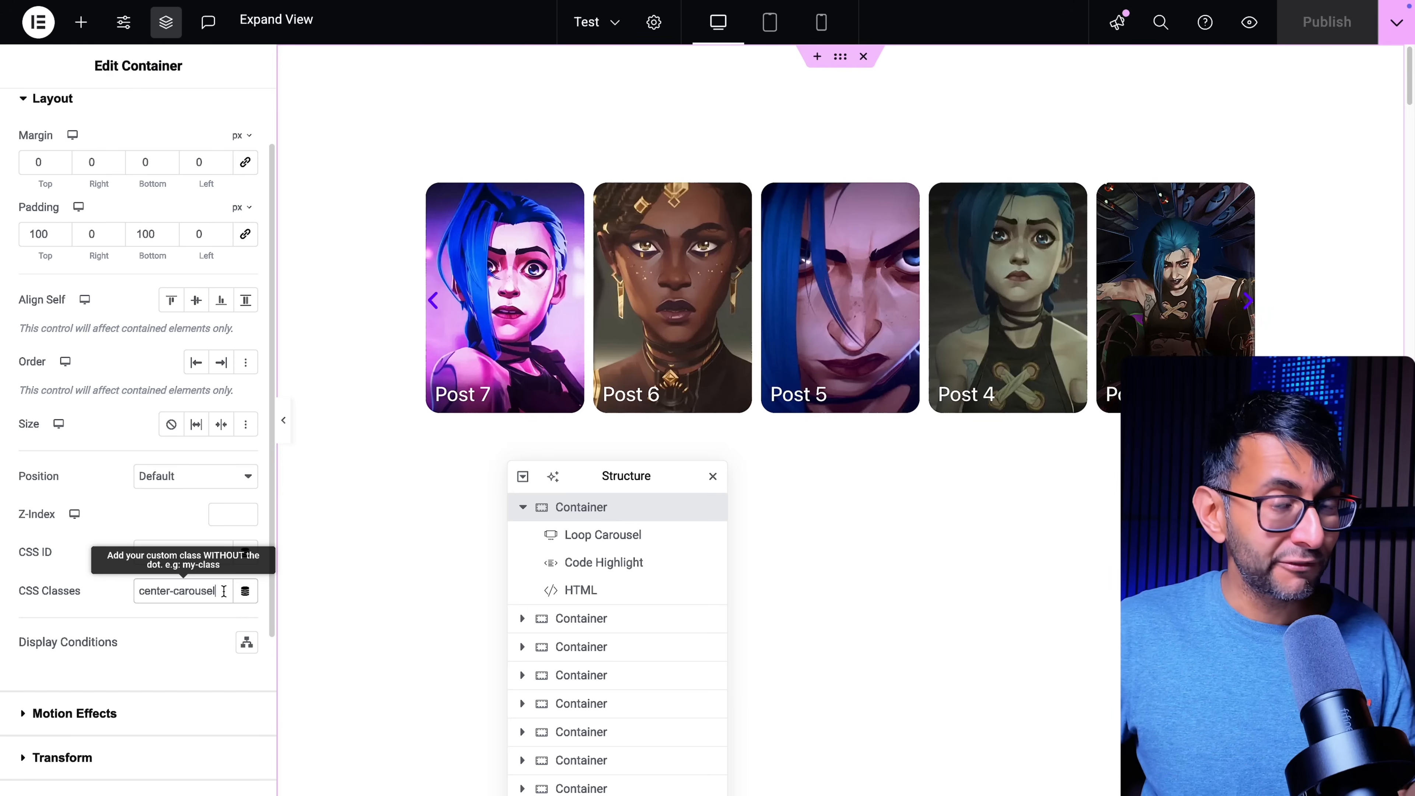
left_click(580, 562)
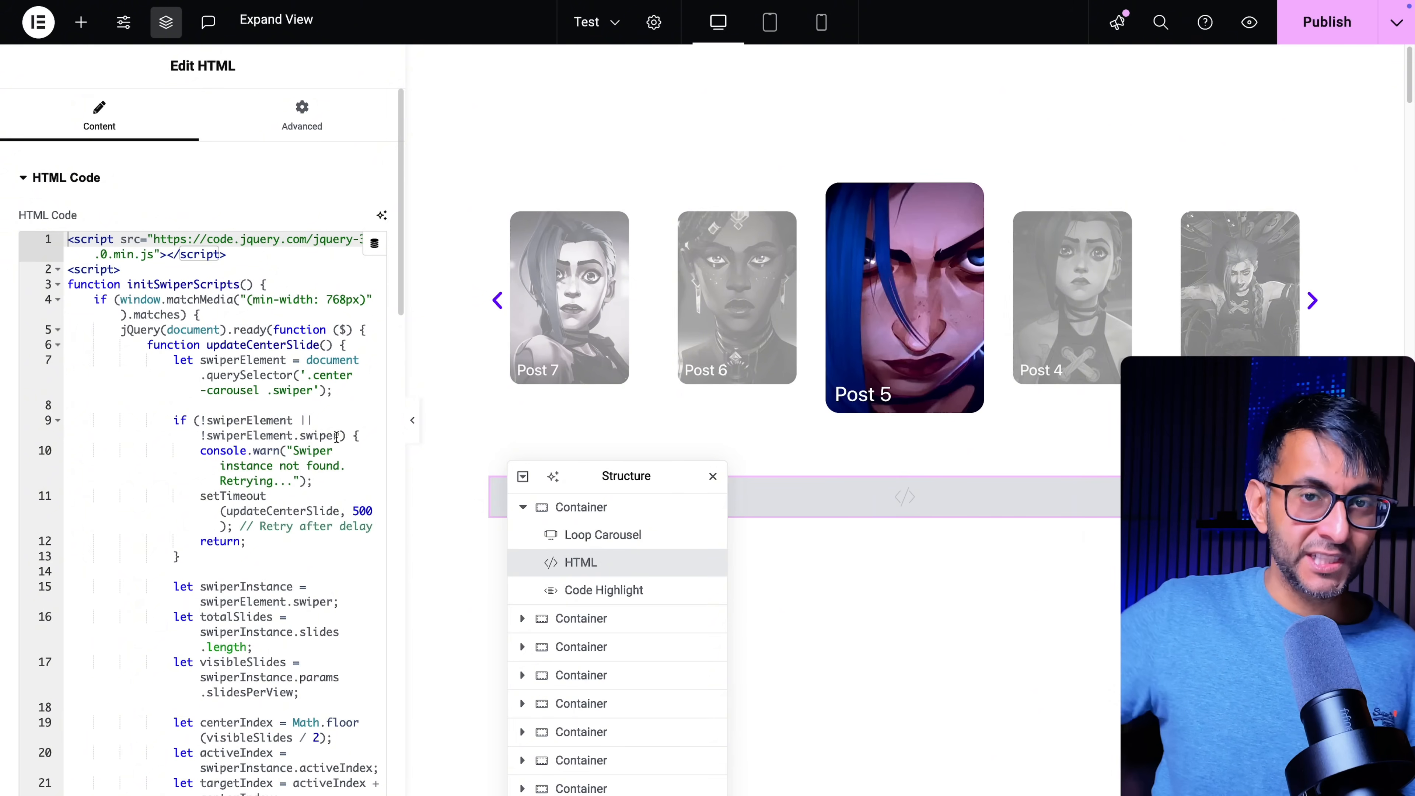
Set side slides to scale(0.75), opacity 0.5 and desaturated in the HTML widget's code.
left_click(1312, 300)
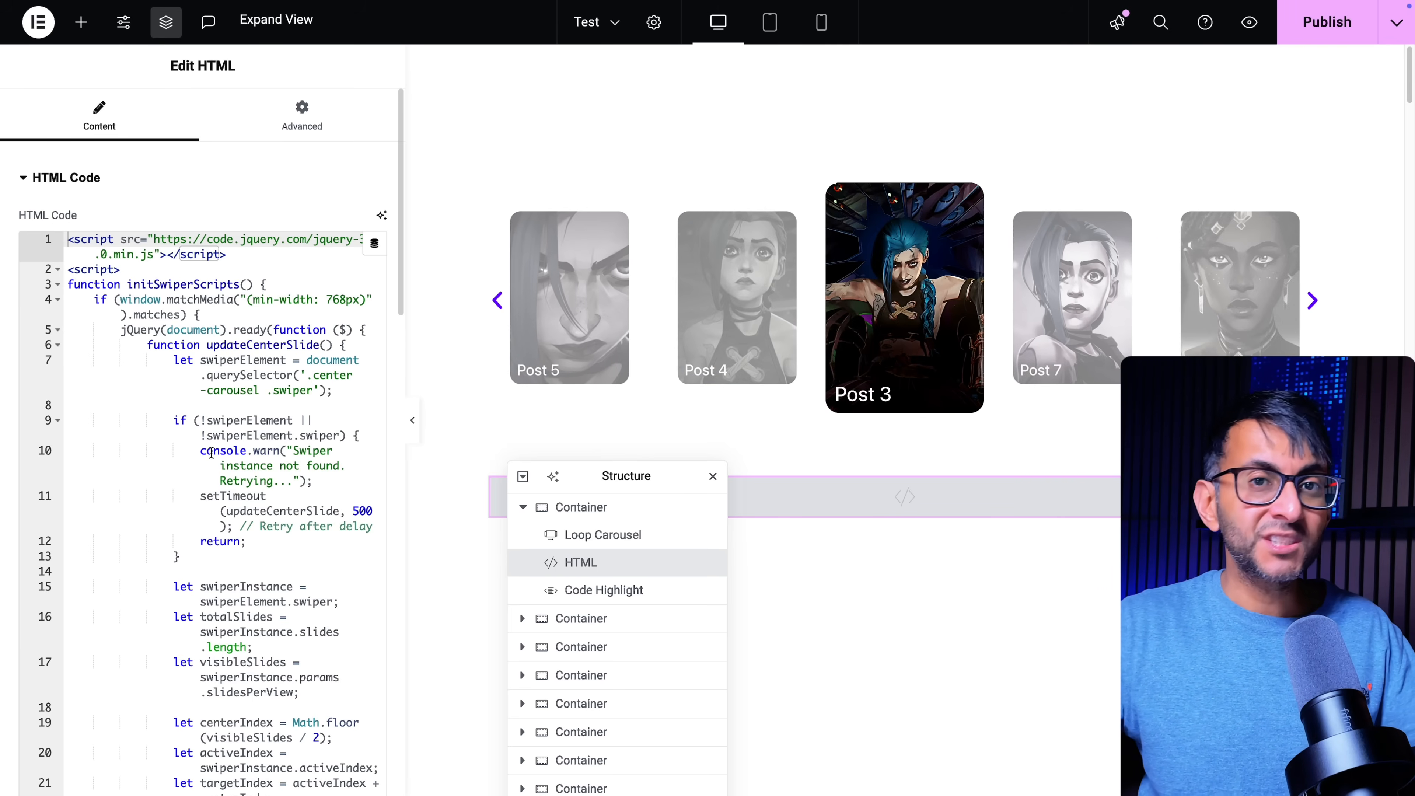
left_click(1311, 300)
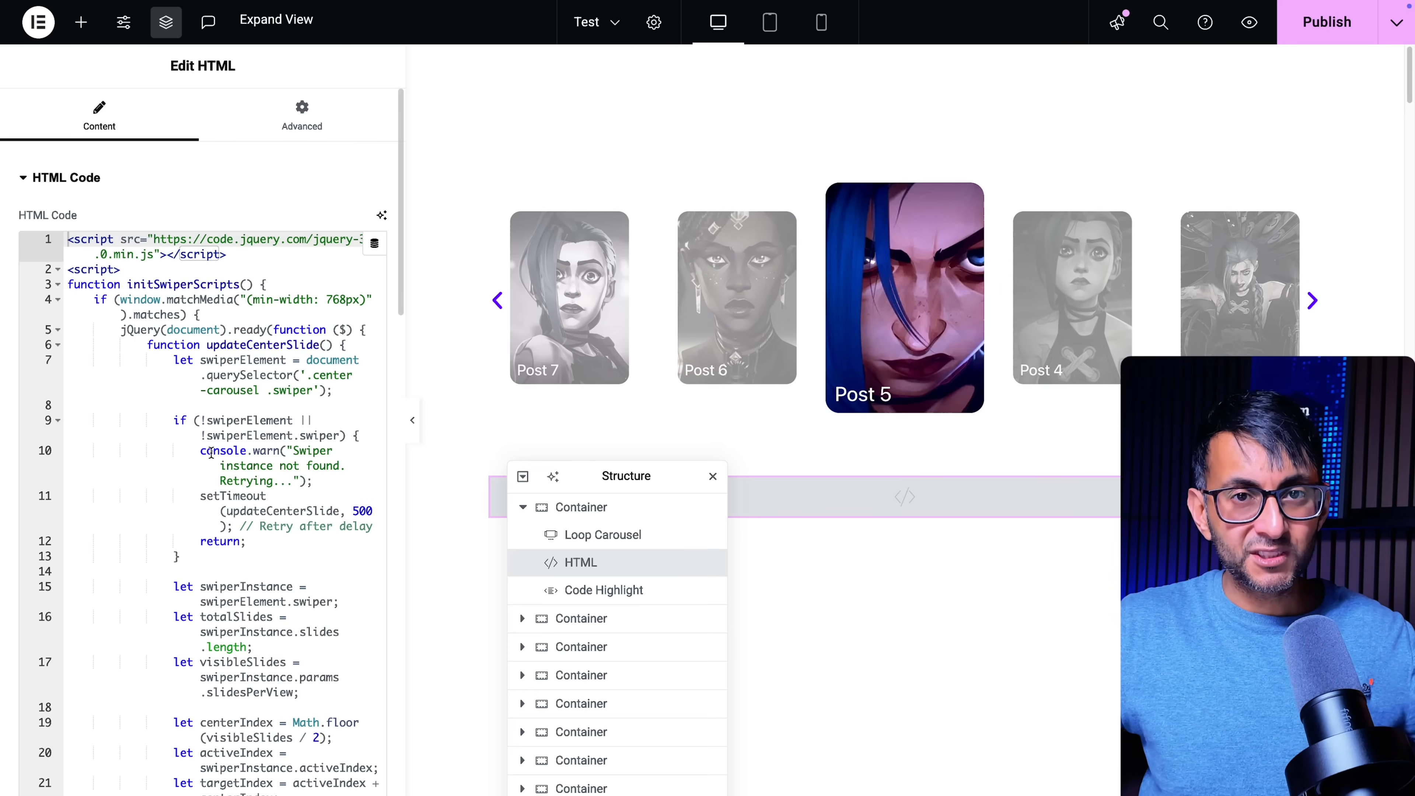
left_click(1311, 300)
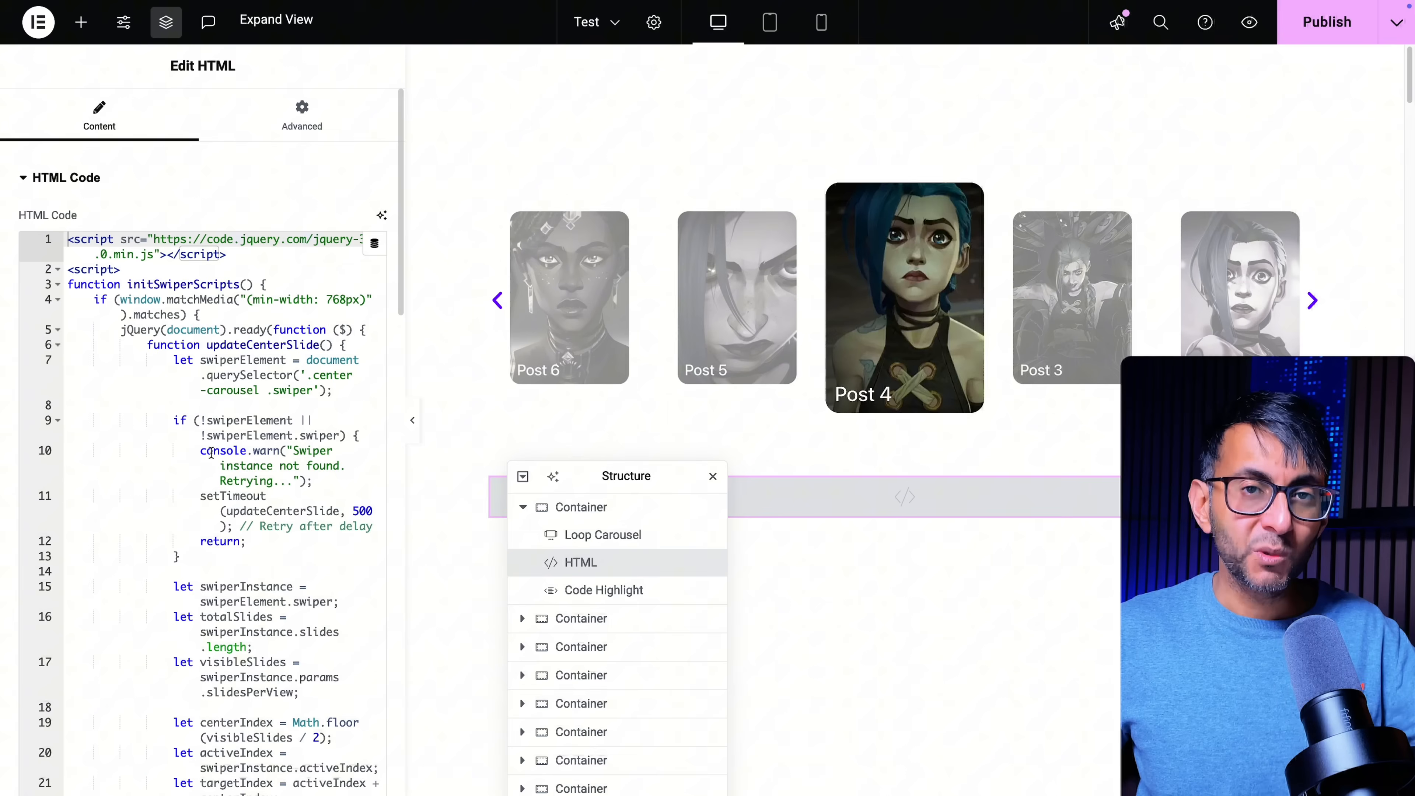
left_click(1311, 301)
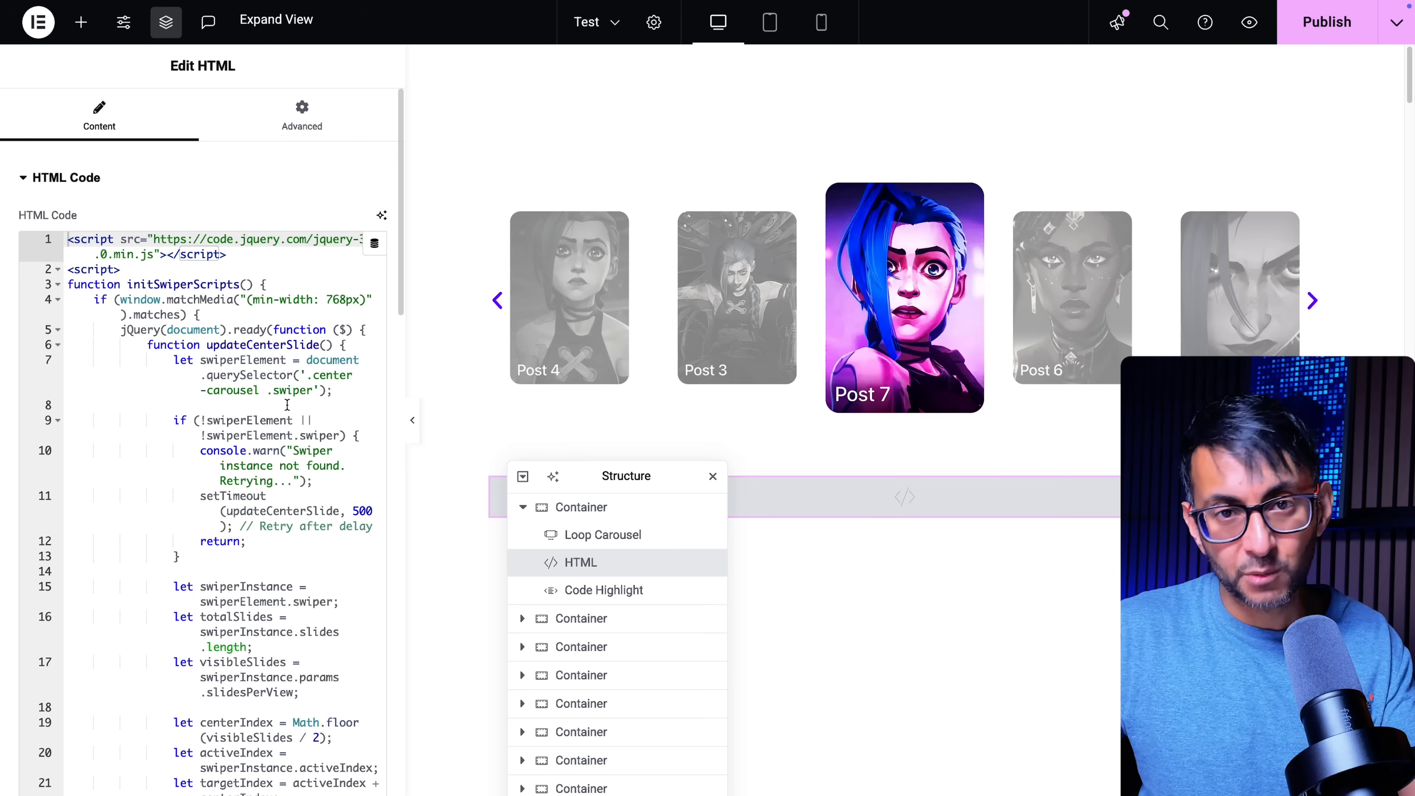
left_click(1312, 301)
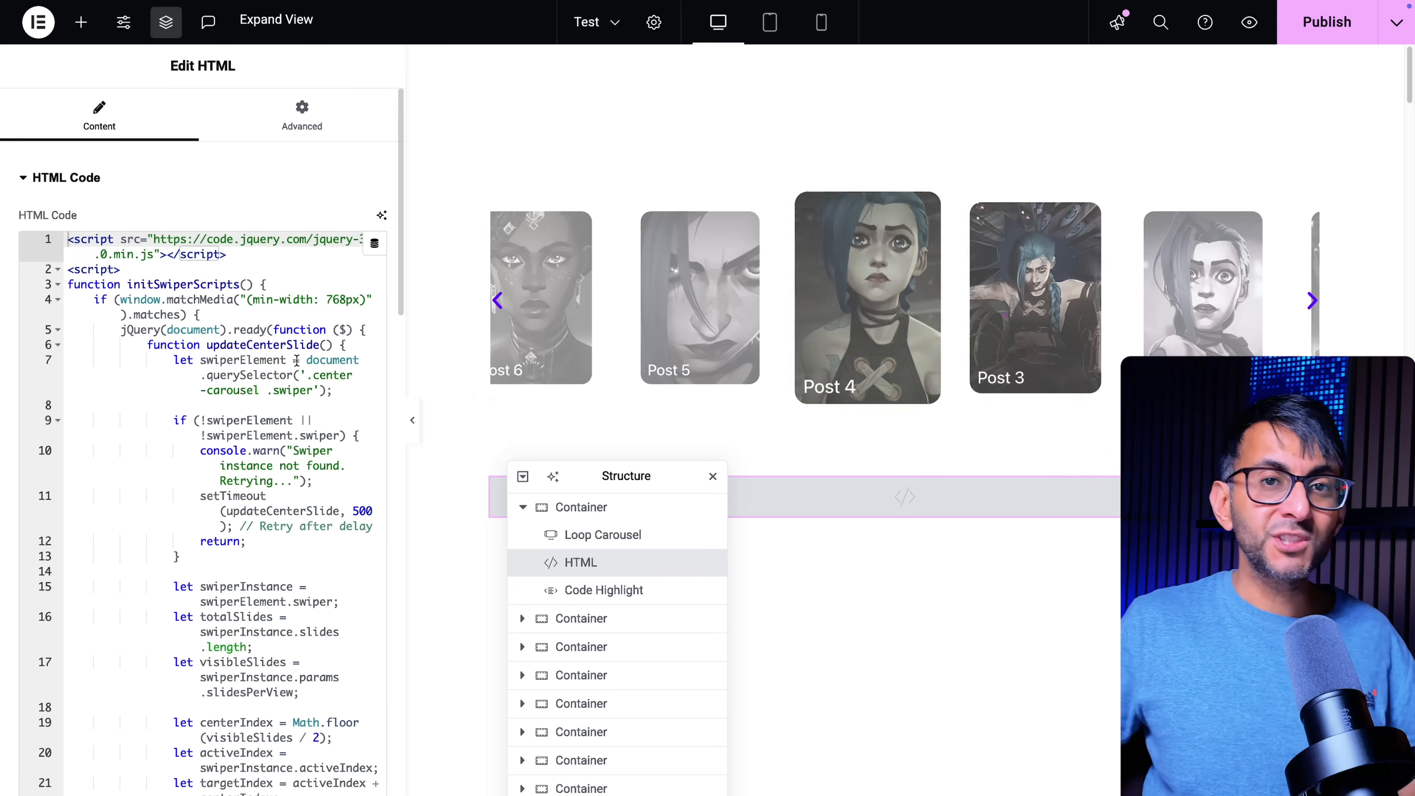
left_click(1312, 301)
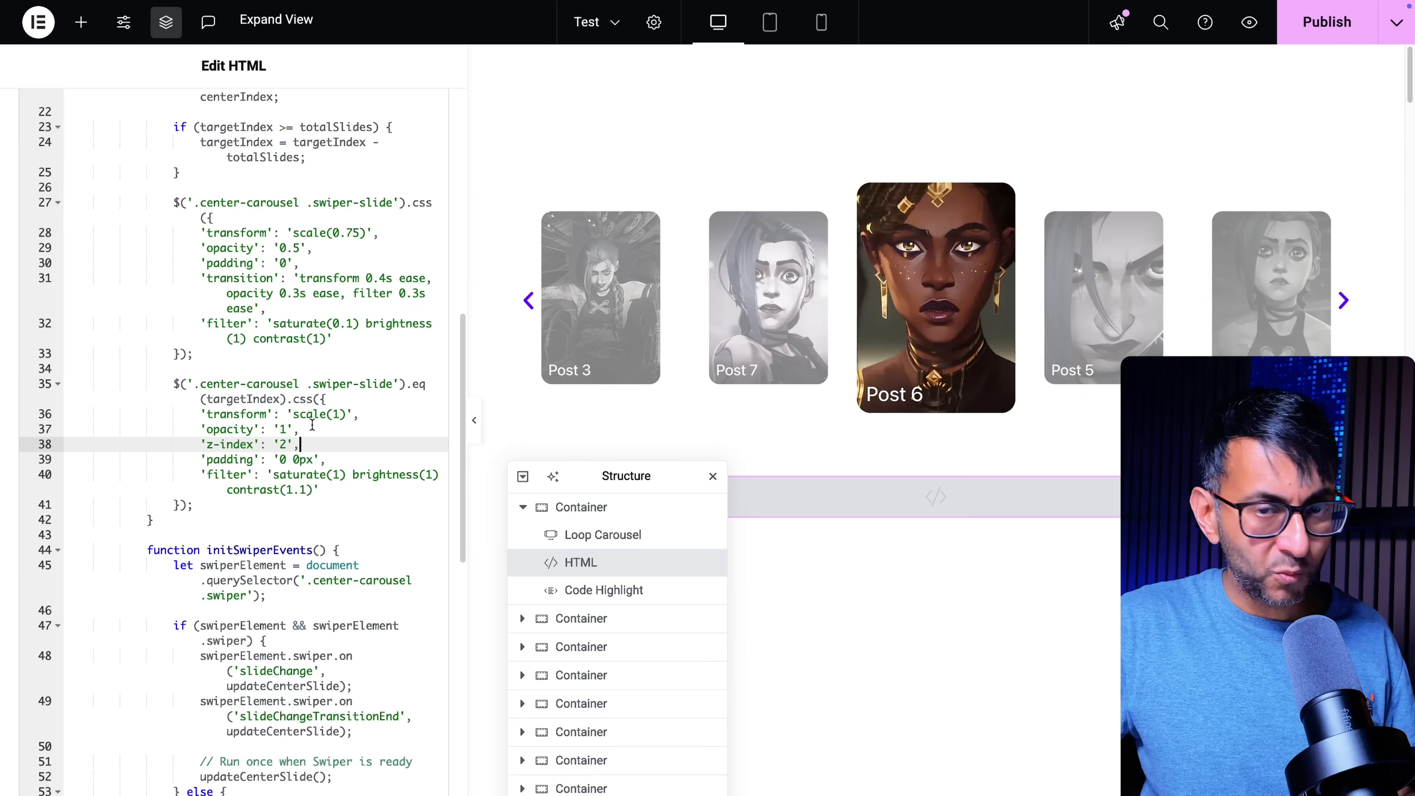
Set the centre slide to scale(1) with z-index 2 so it stays full size and colour.
left_click(1344, 301)
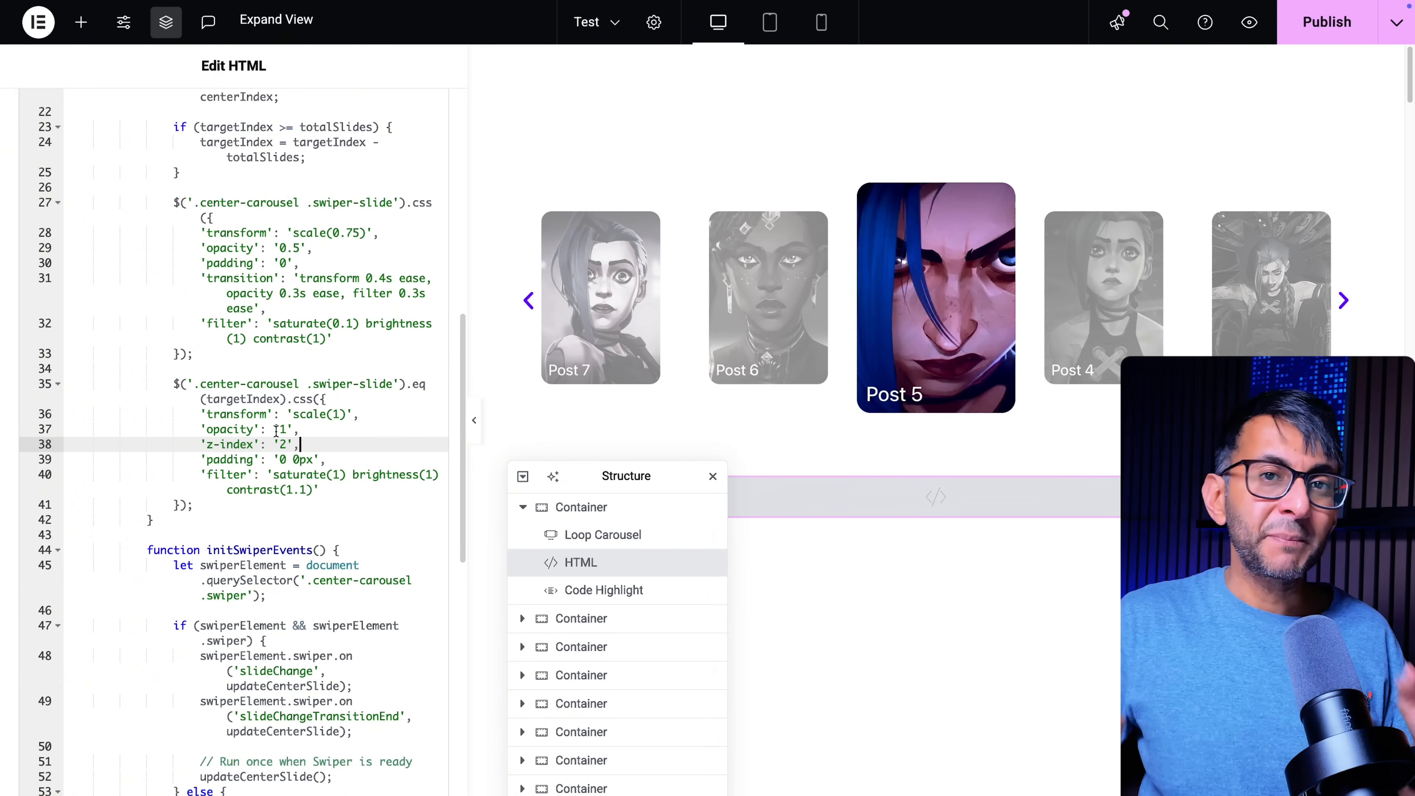
left_click(1343, 300)
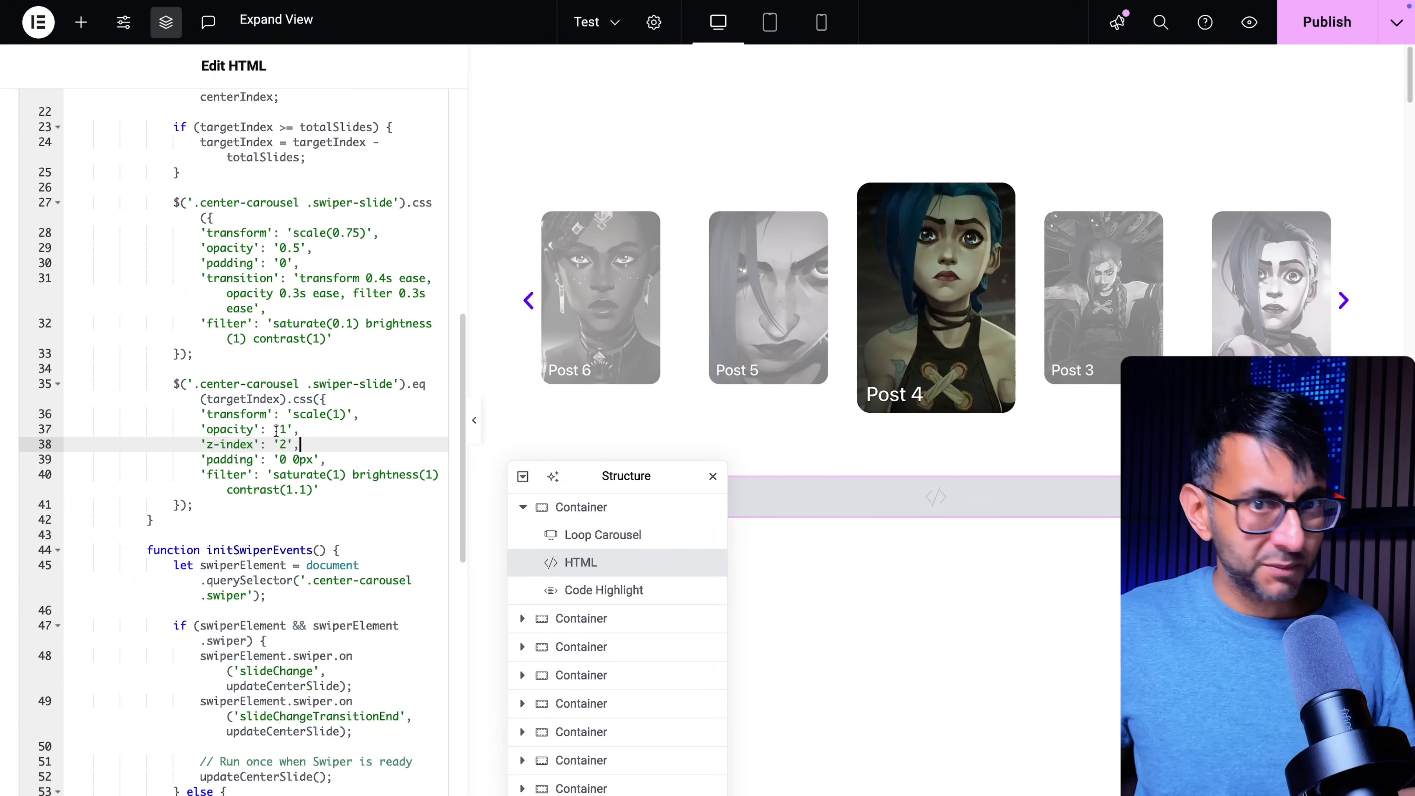
left_click(1344, 300)
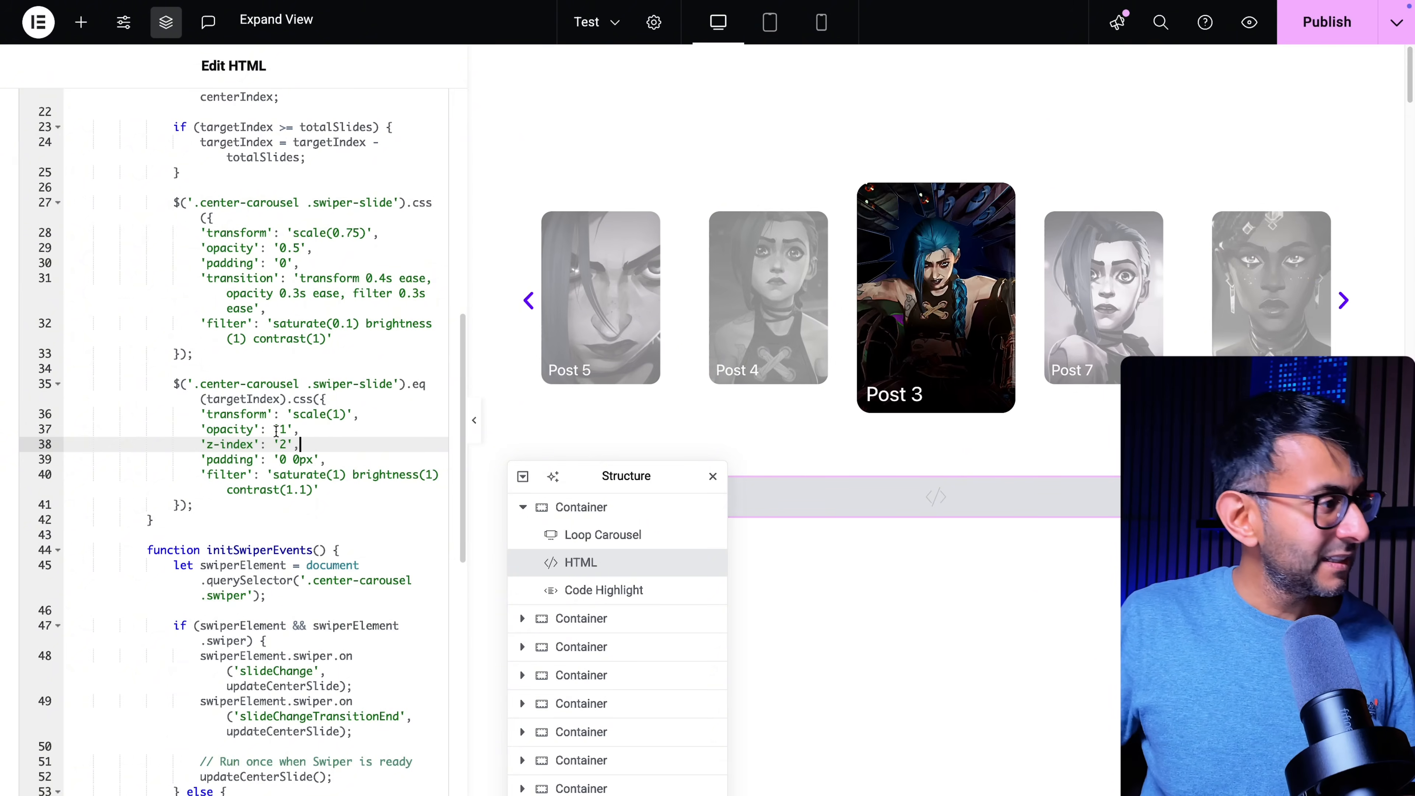
left_click(1344, 301)
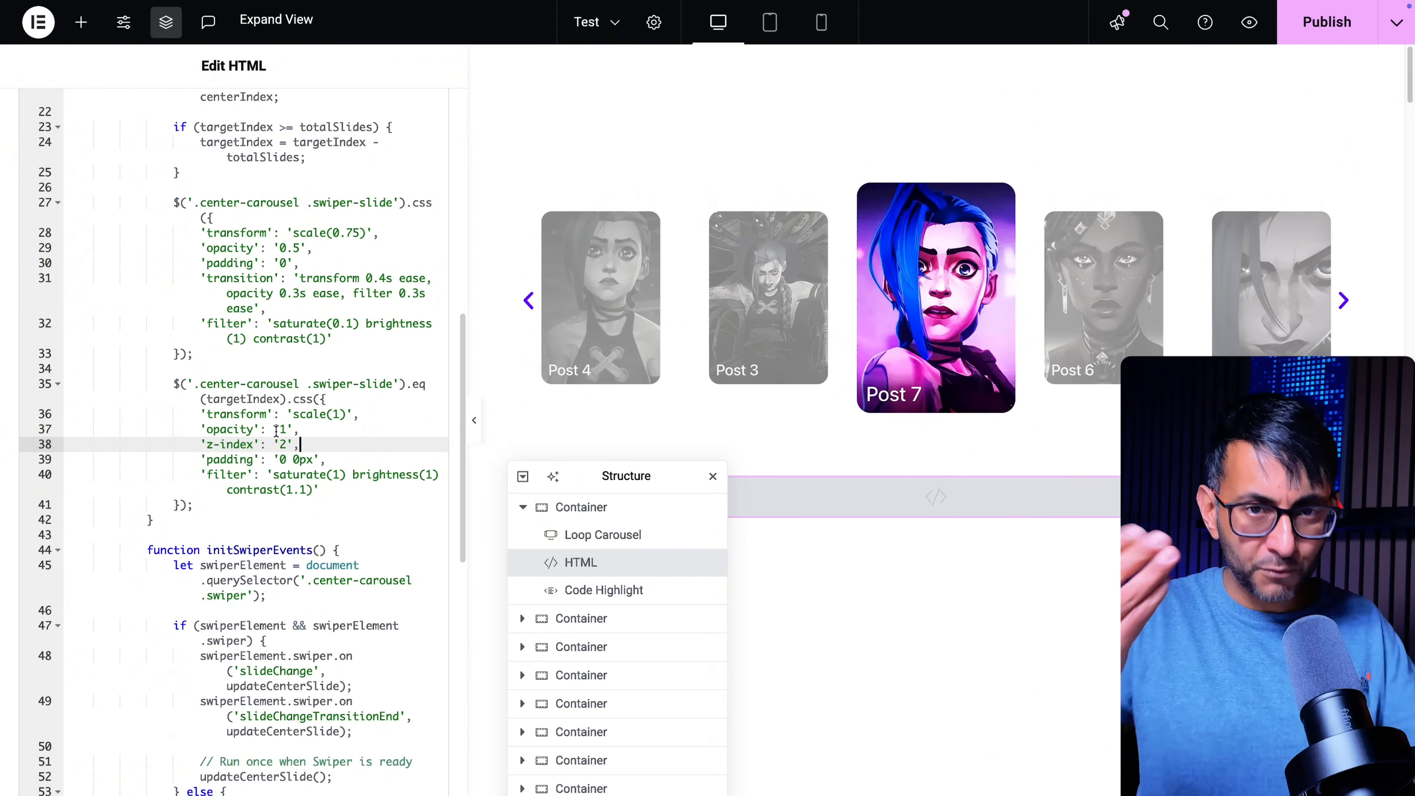
left_click(1343, 300)
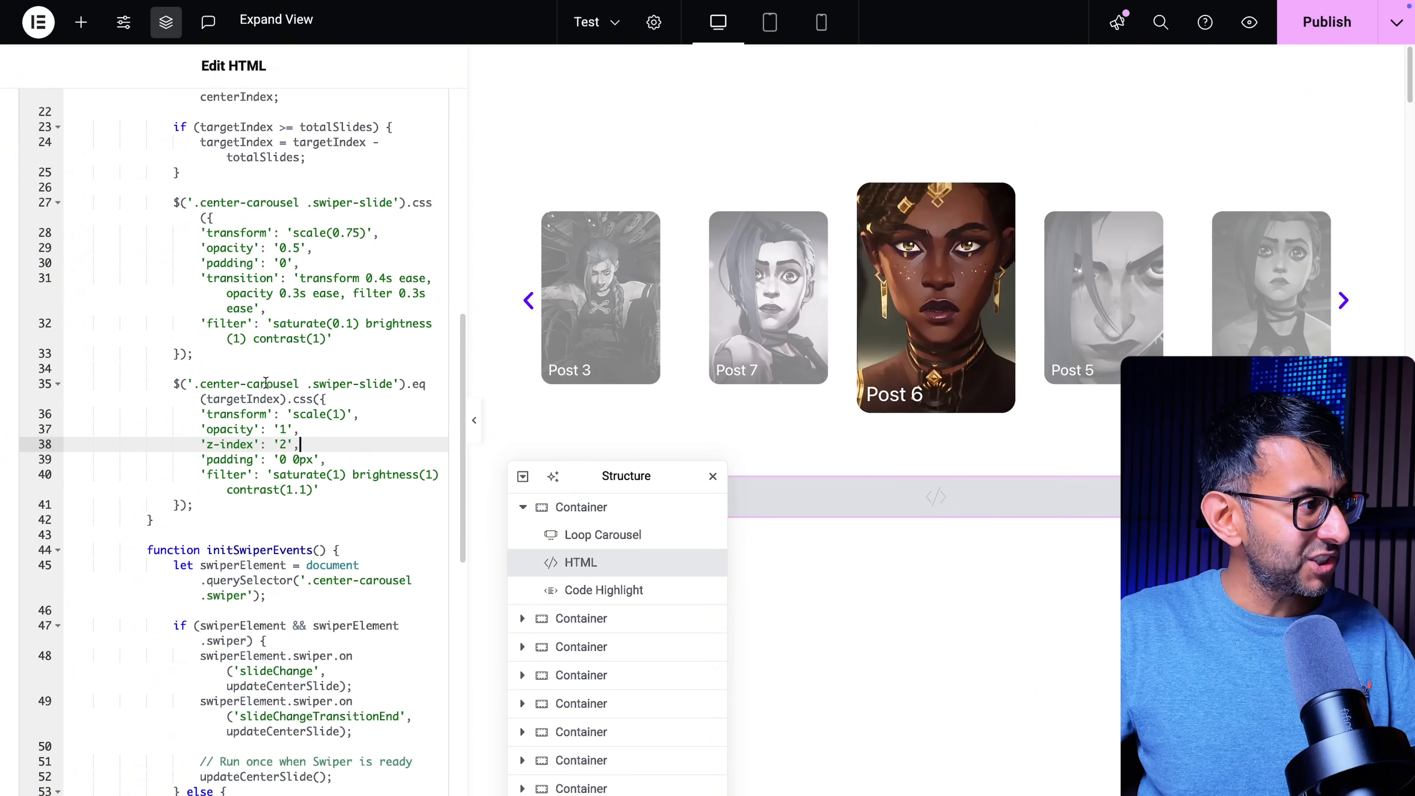
left_click(1344, 301)
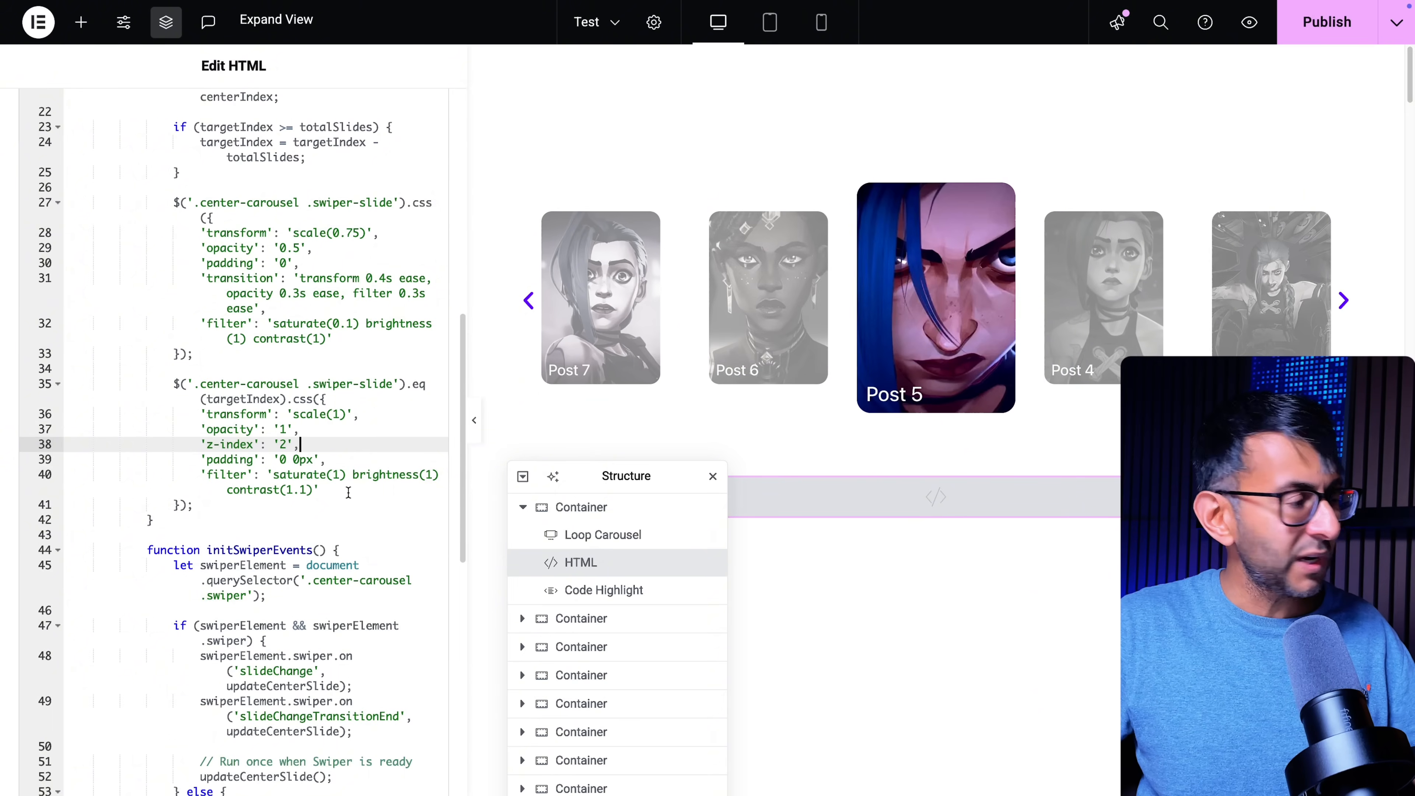
left_click(1343, 300)
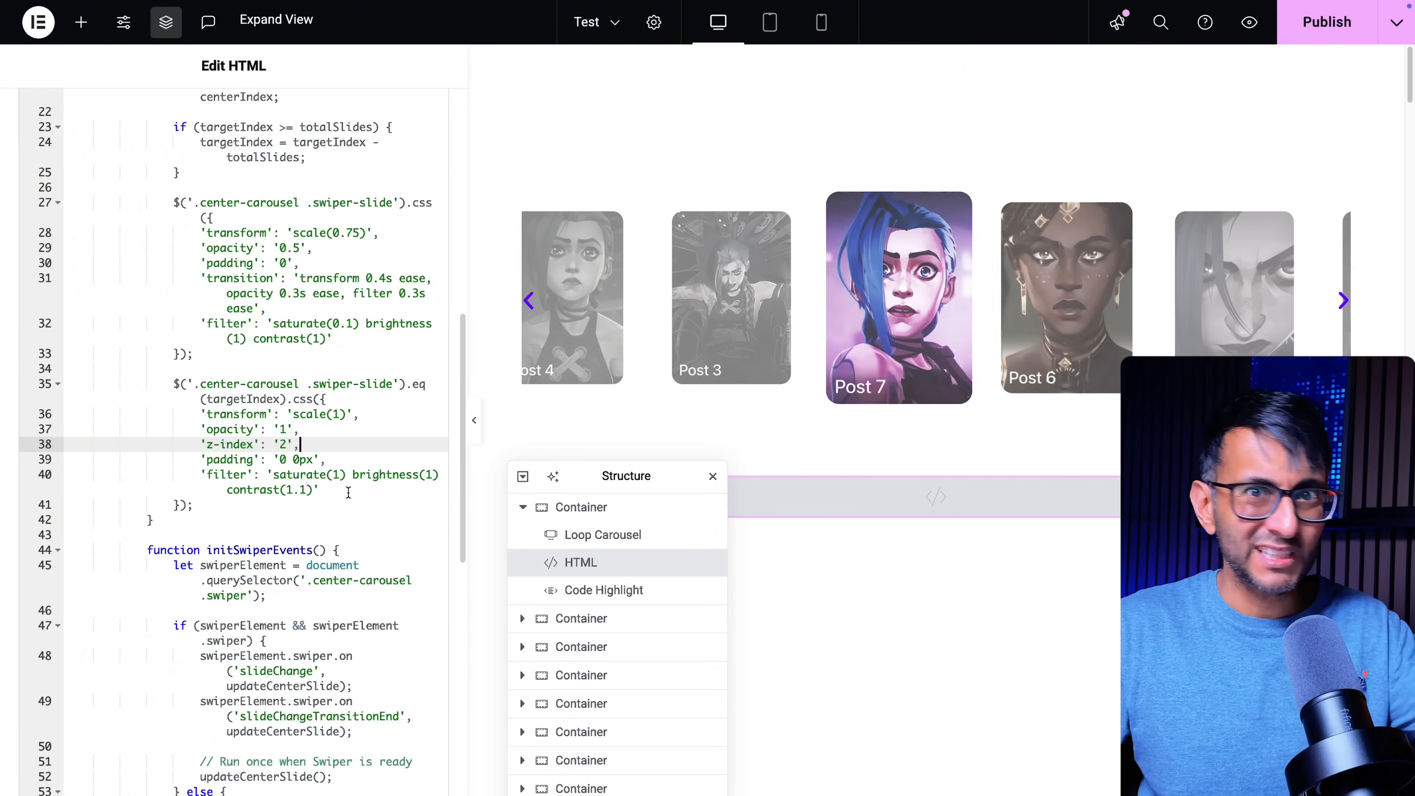
left_click(1344, 300)
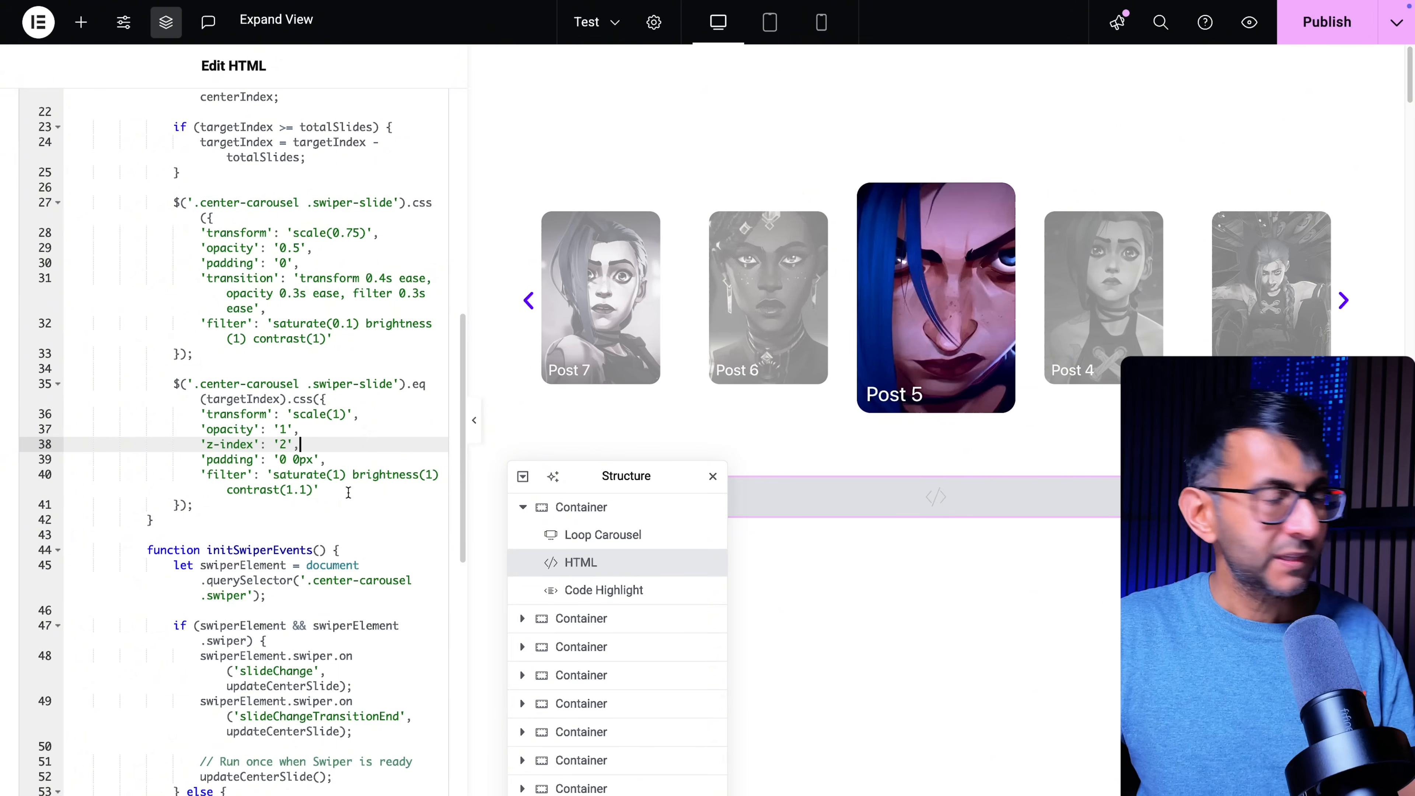
Watch the carousel cycle with an enlarged full-colour centre slide and greyed side slides.
left_click(1343, 300)
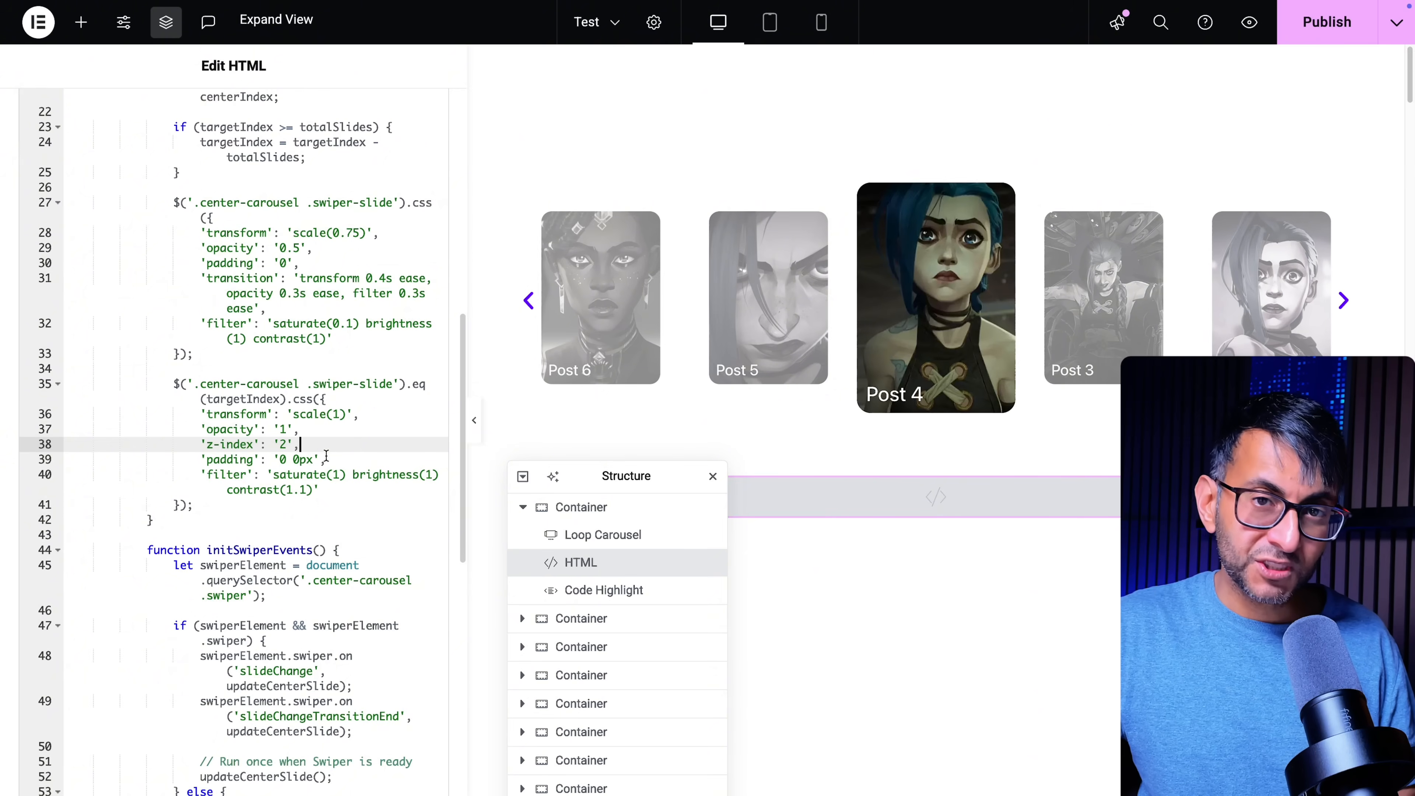
left_click(1342, 300)
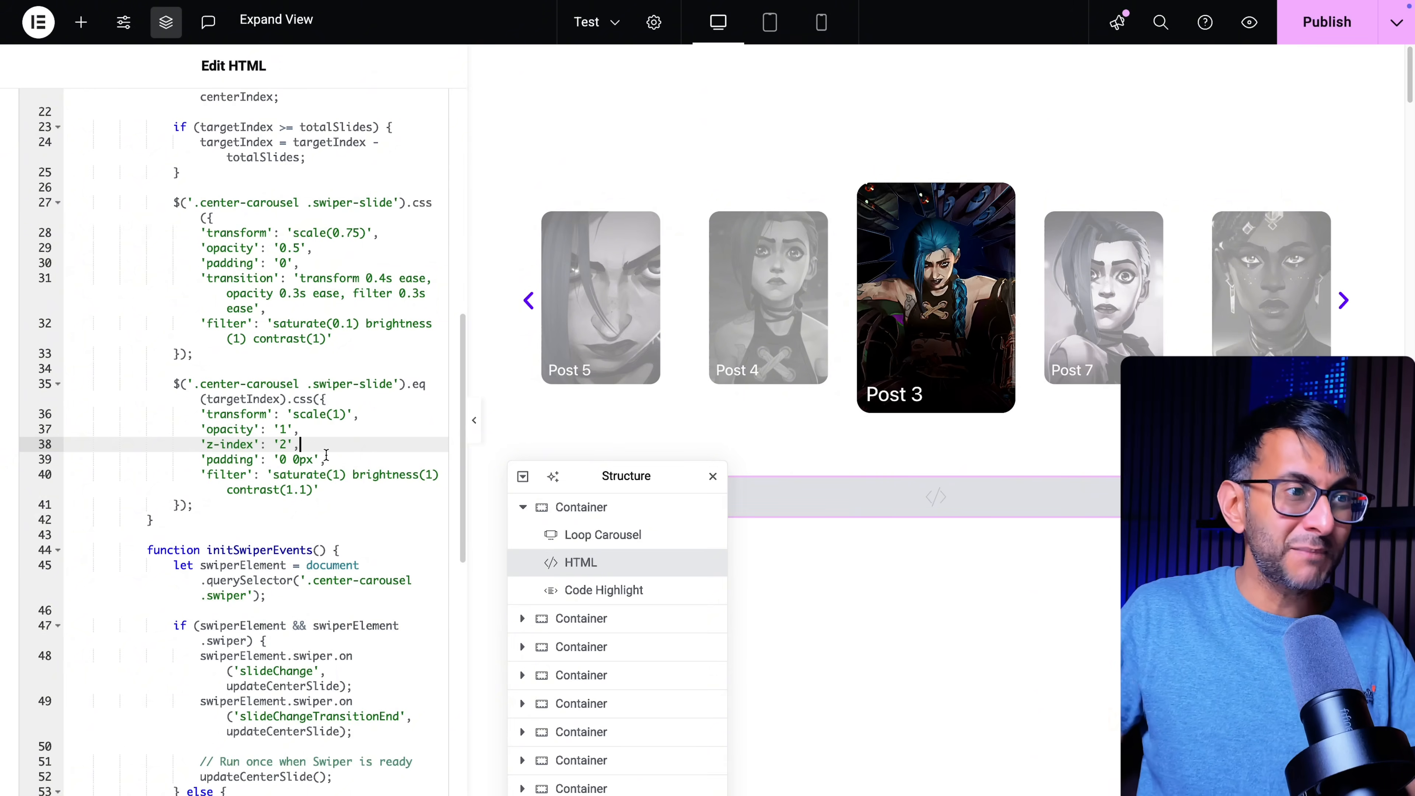
left_click(1343, 301)
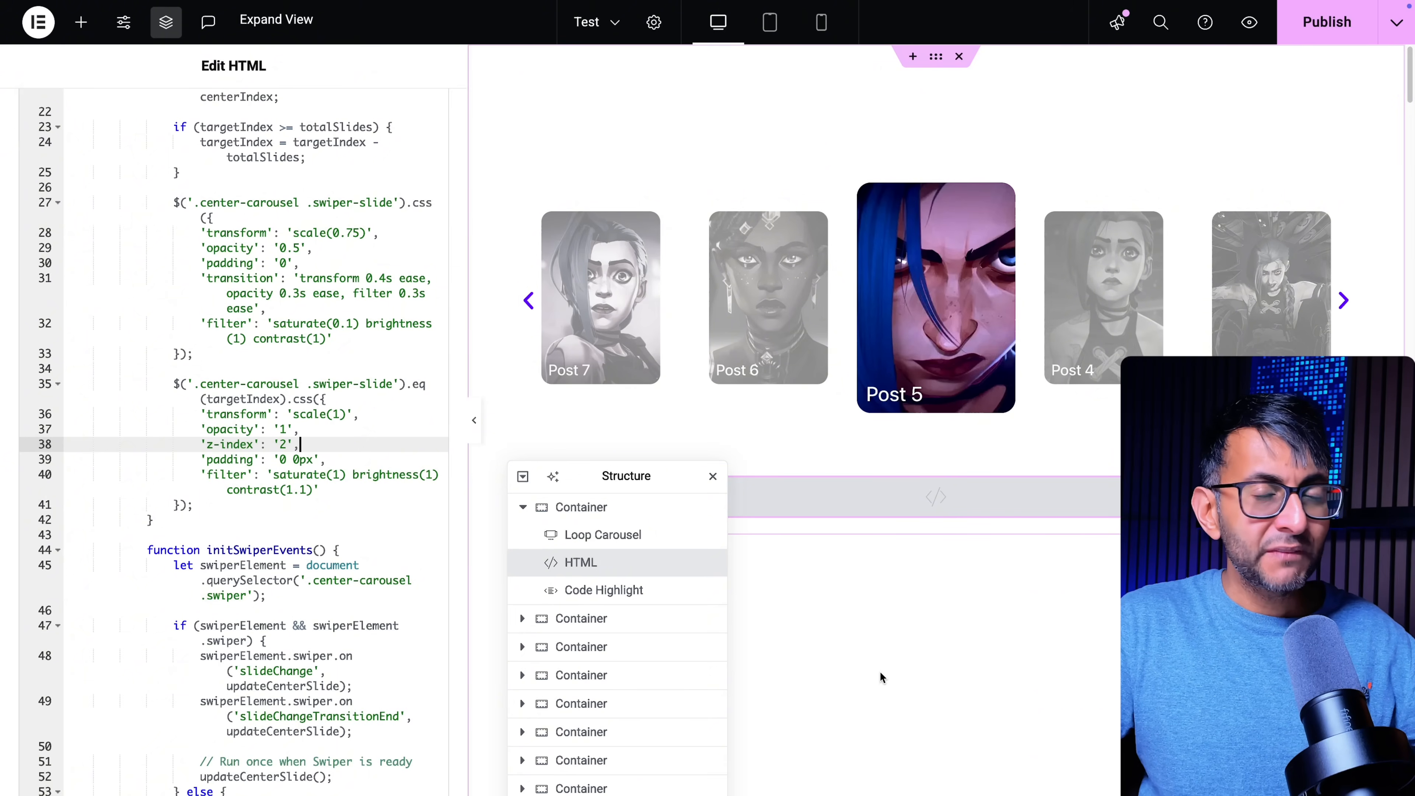
left_click(1343, 300)
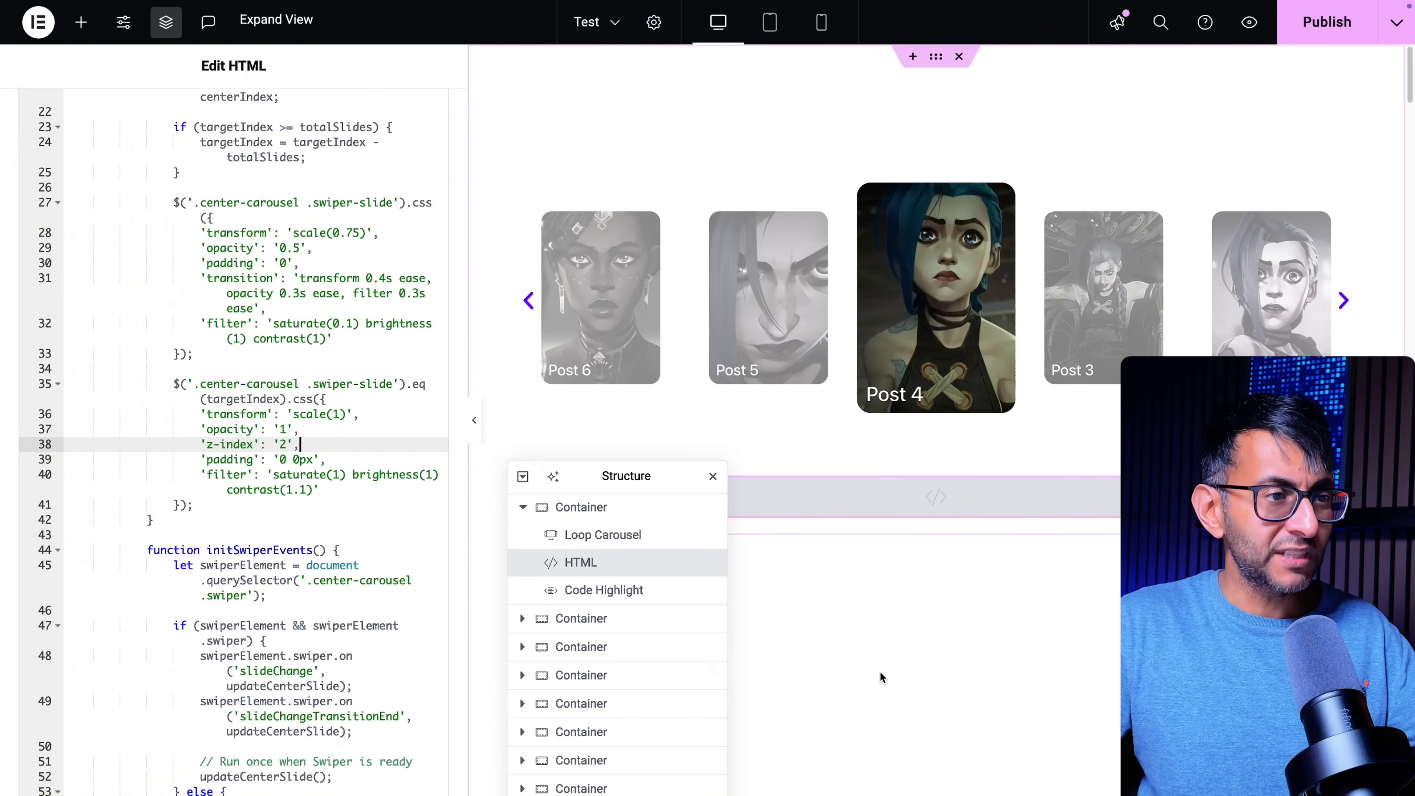
left_click(1344, 300)
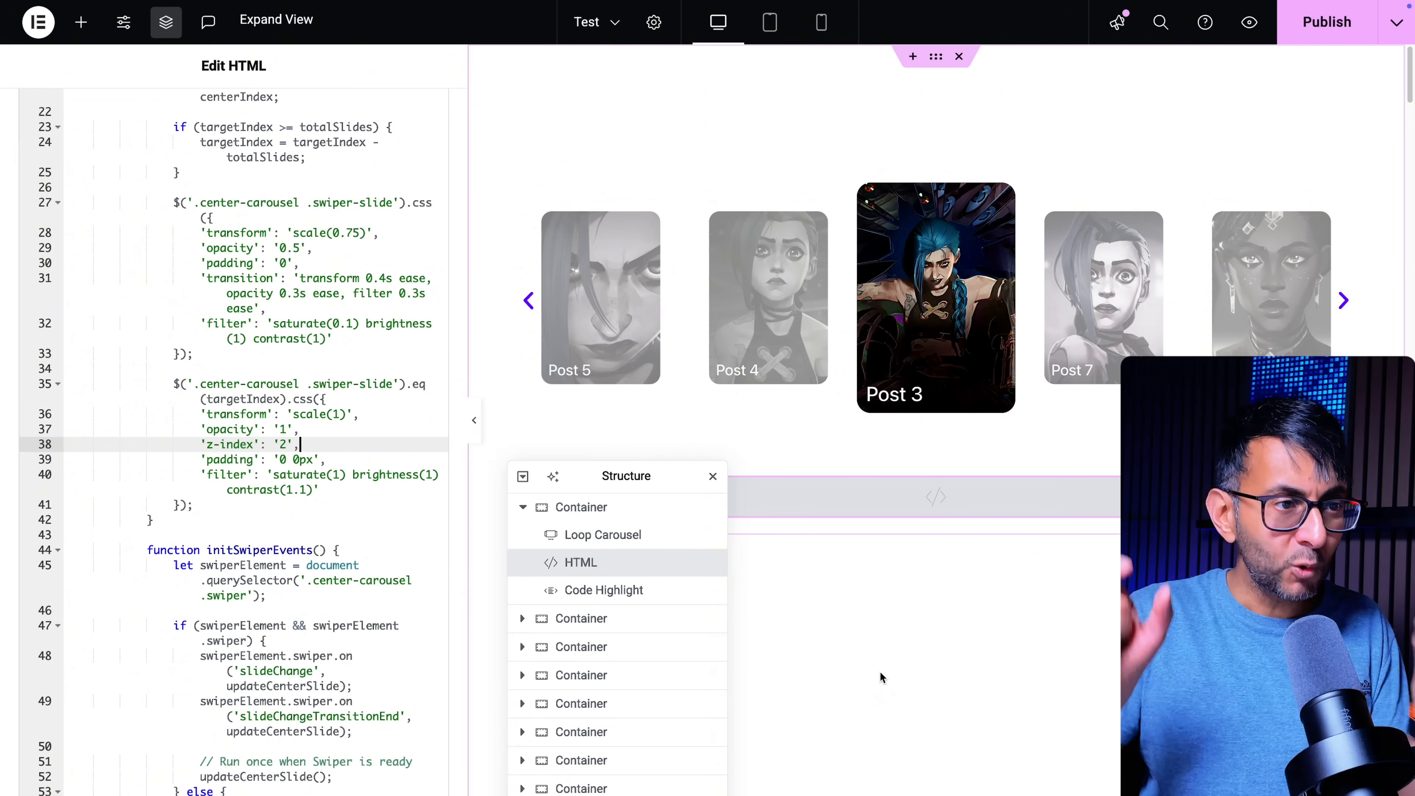
left_click(1344, 300)
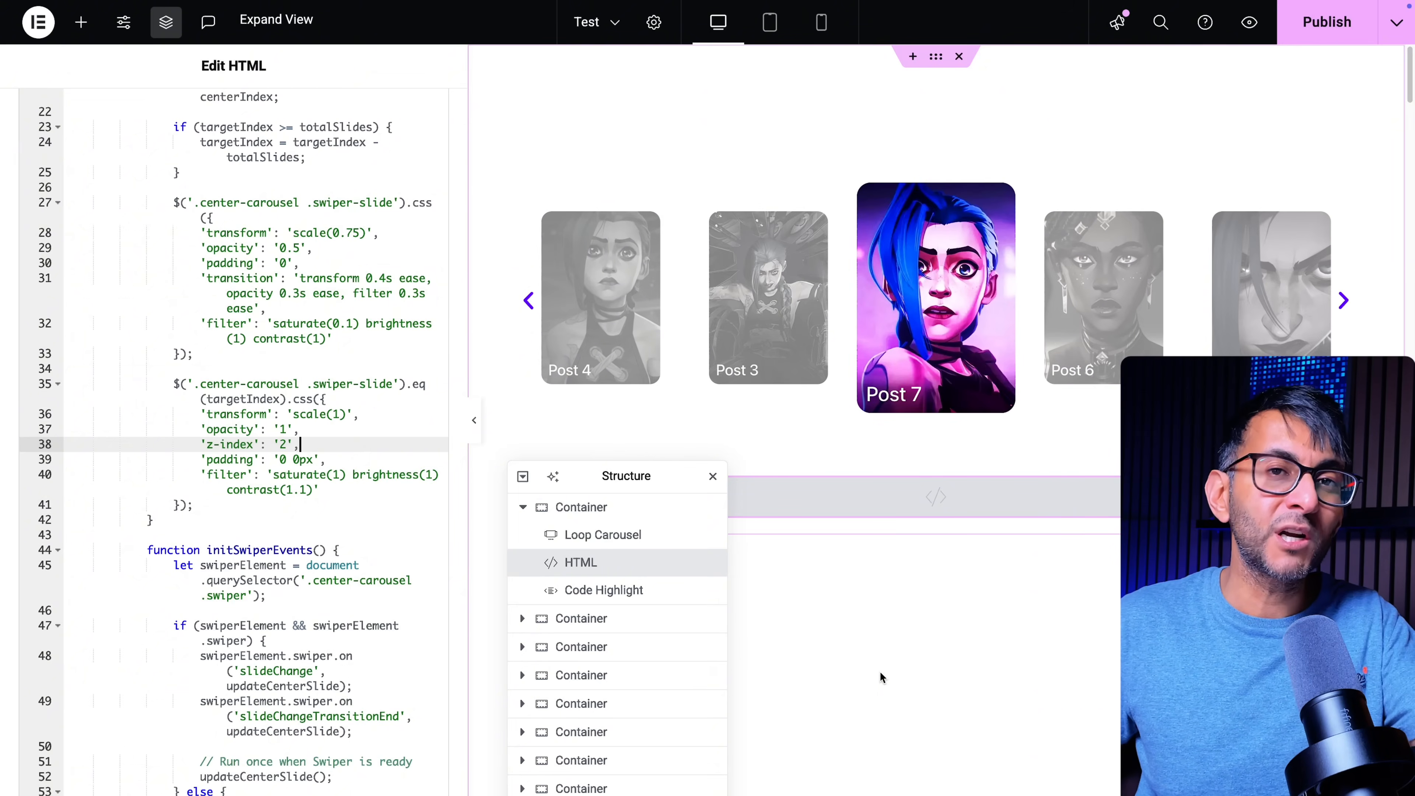
left_click(1343, 300)
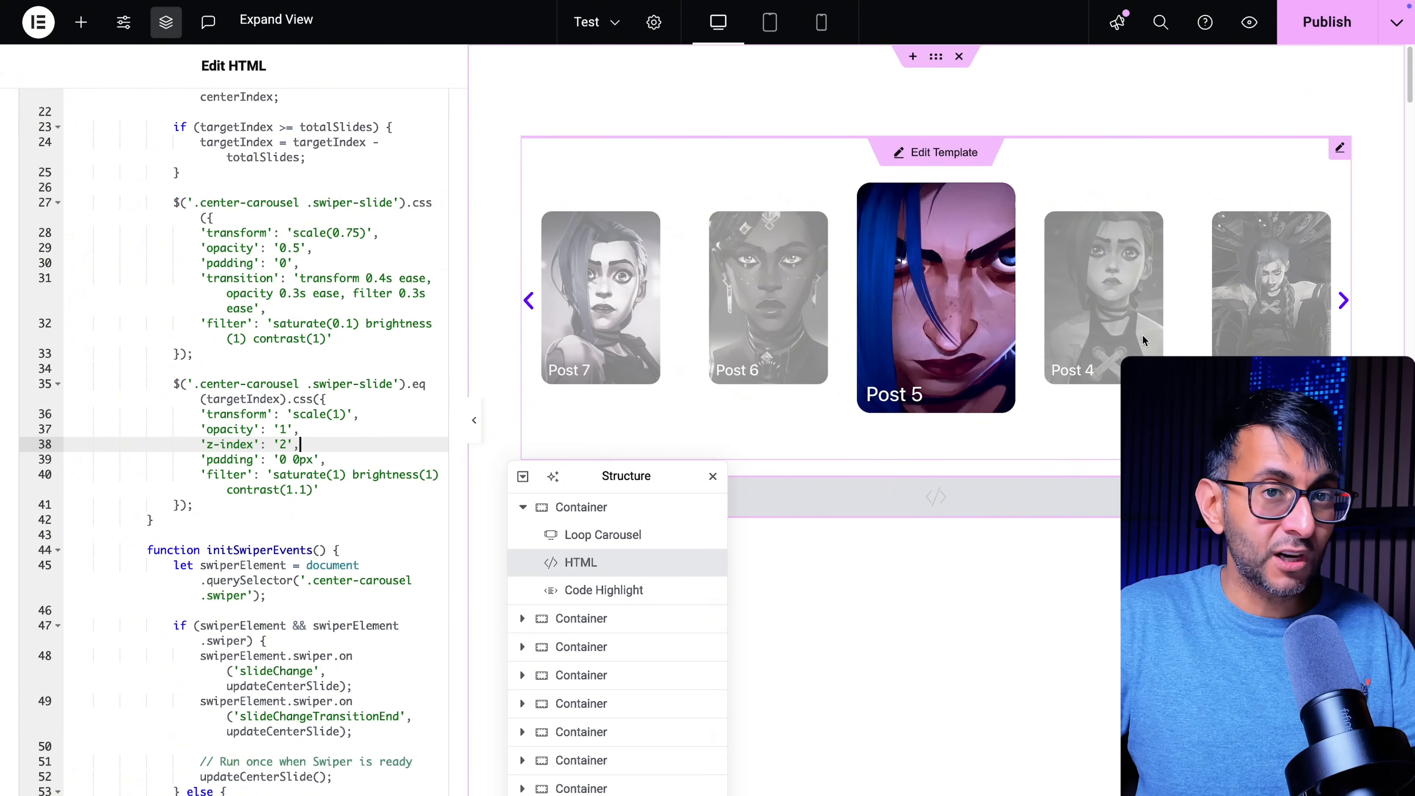
mouse_move(864, 331)
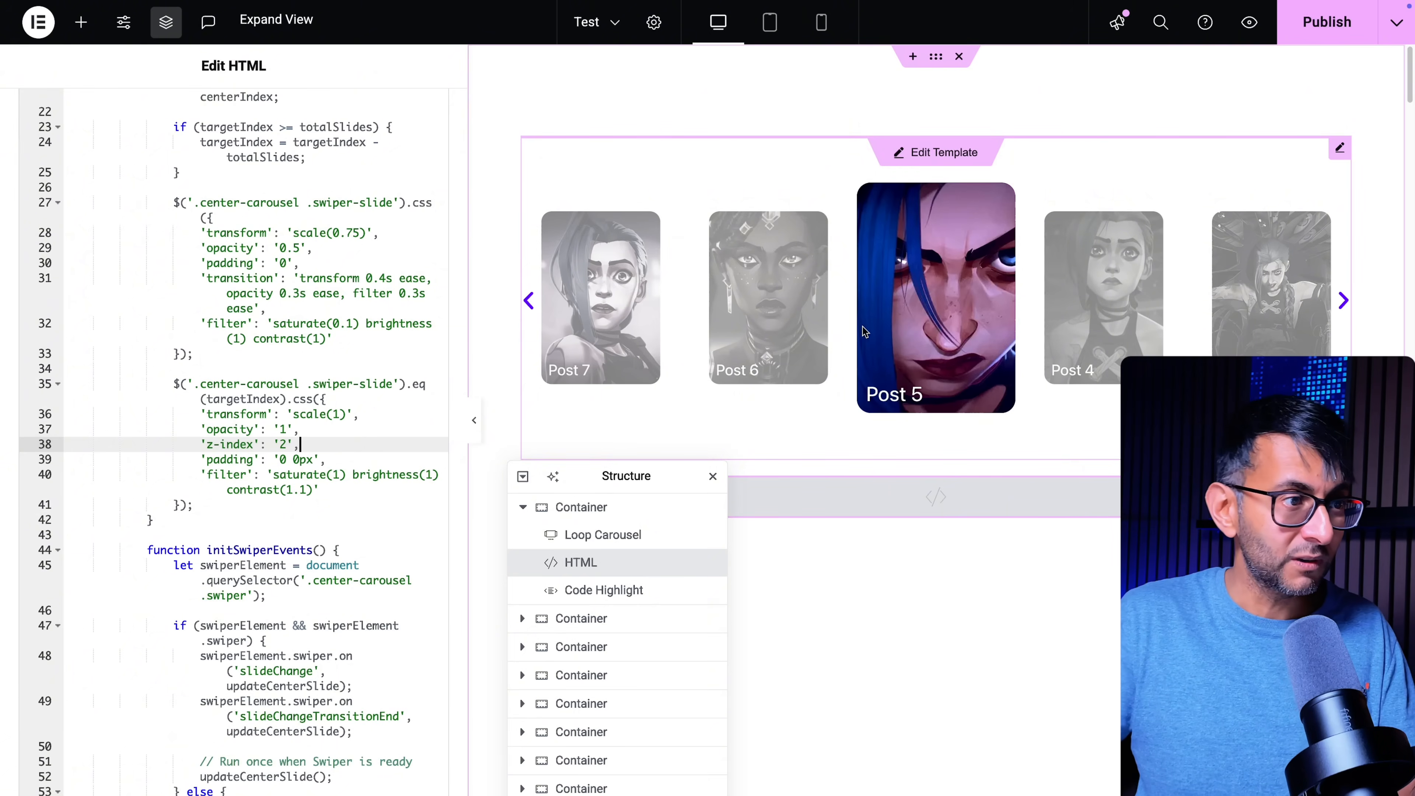
mouse_move(859, 329)
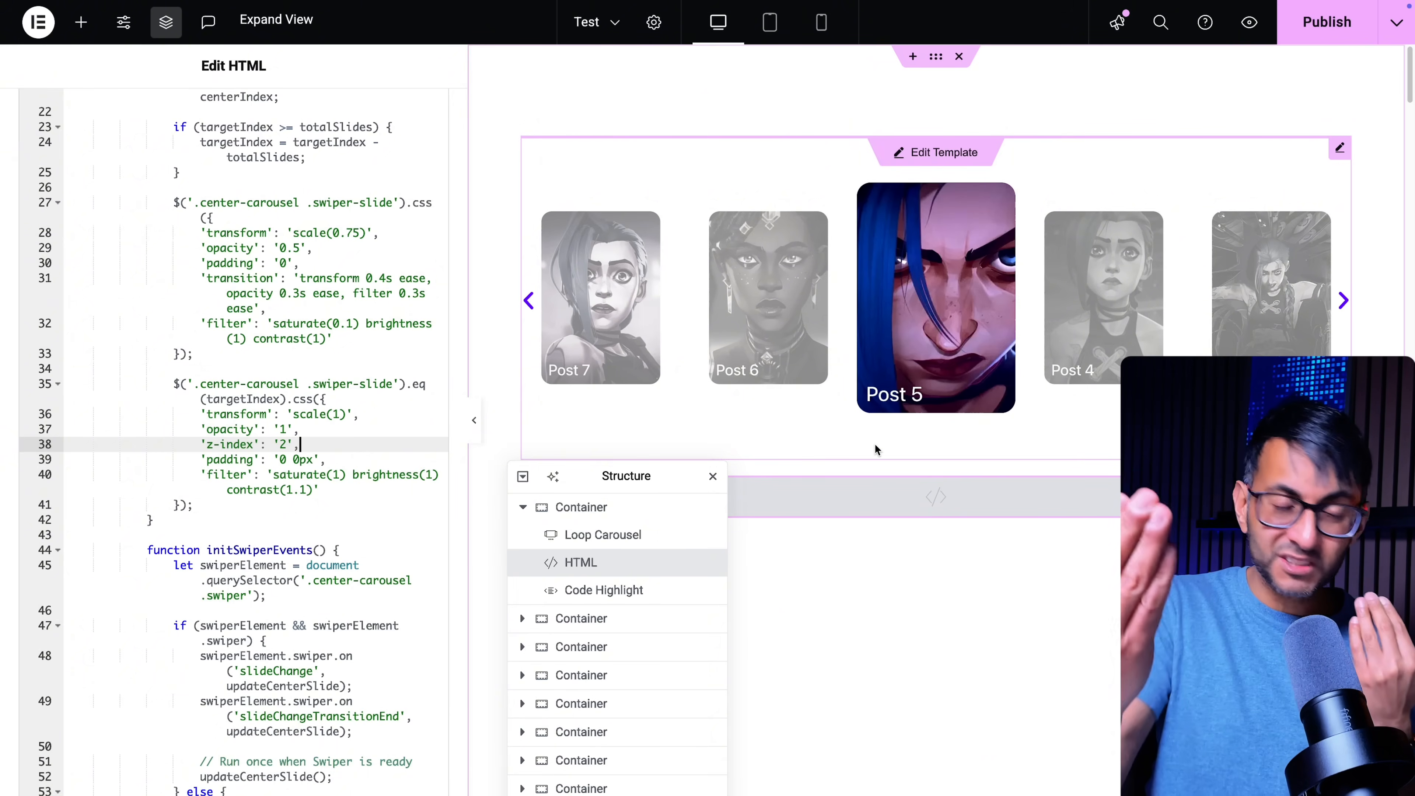
left_click(1343, 300)
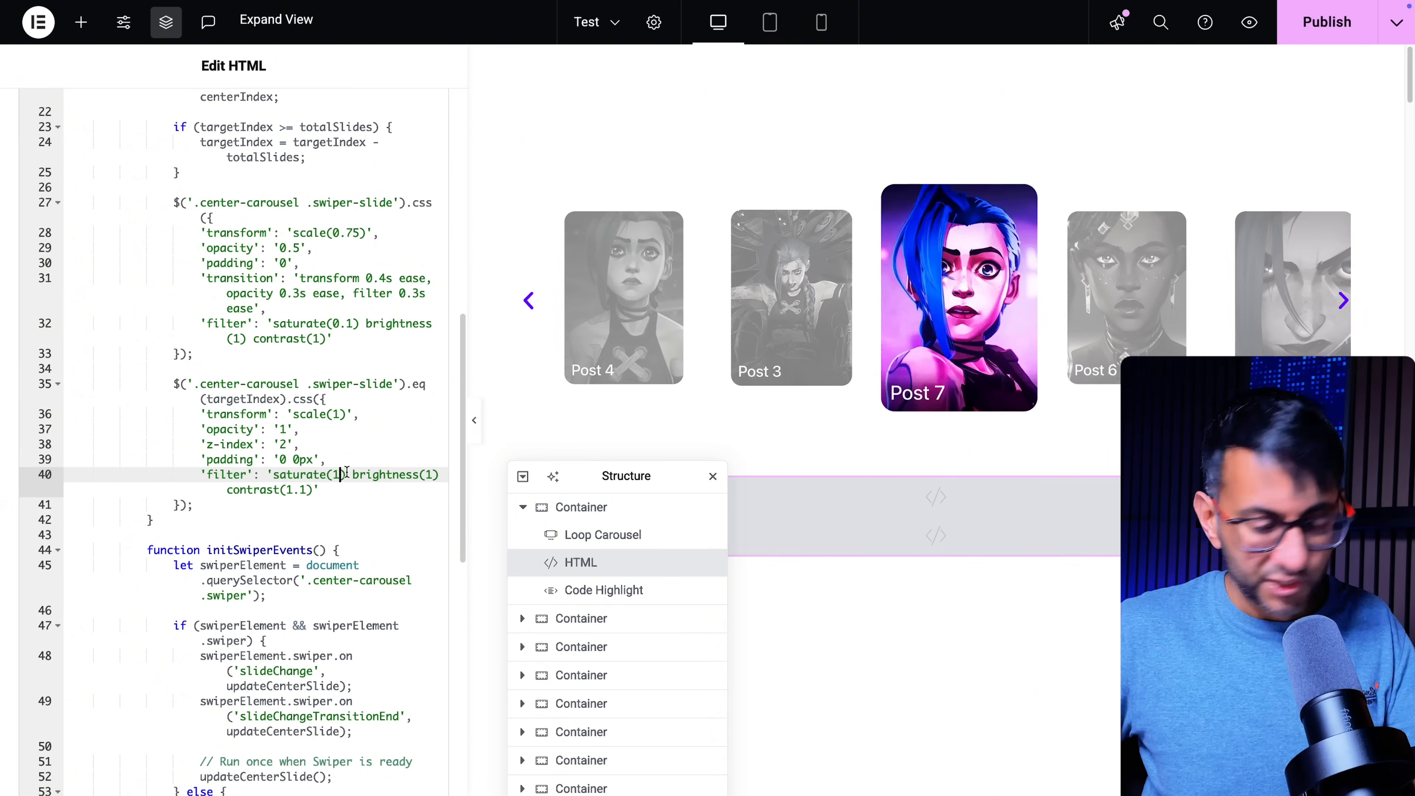
type("5")
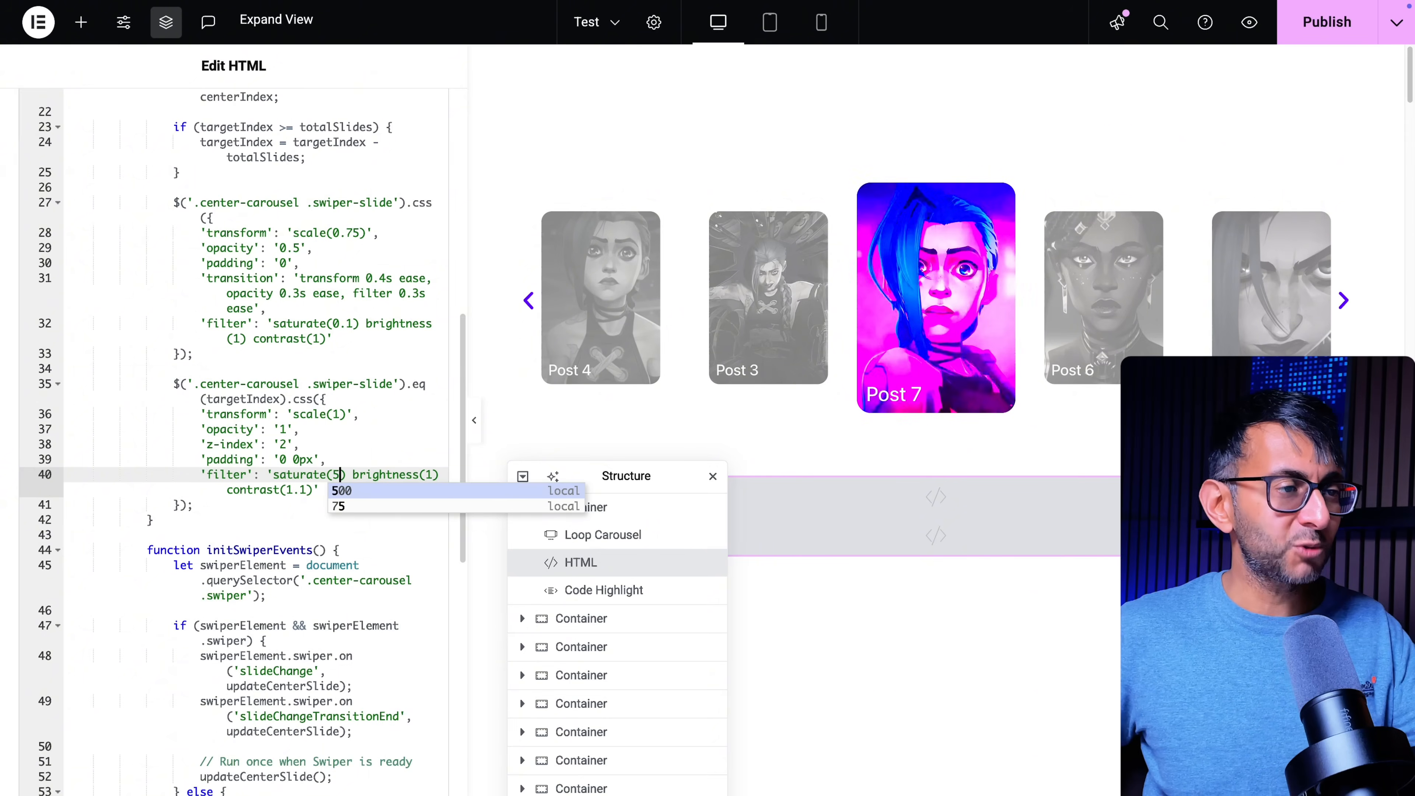
left_click(1344, 301)
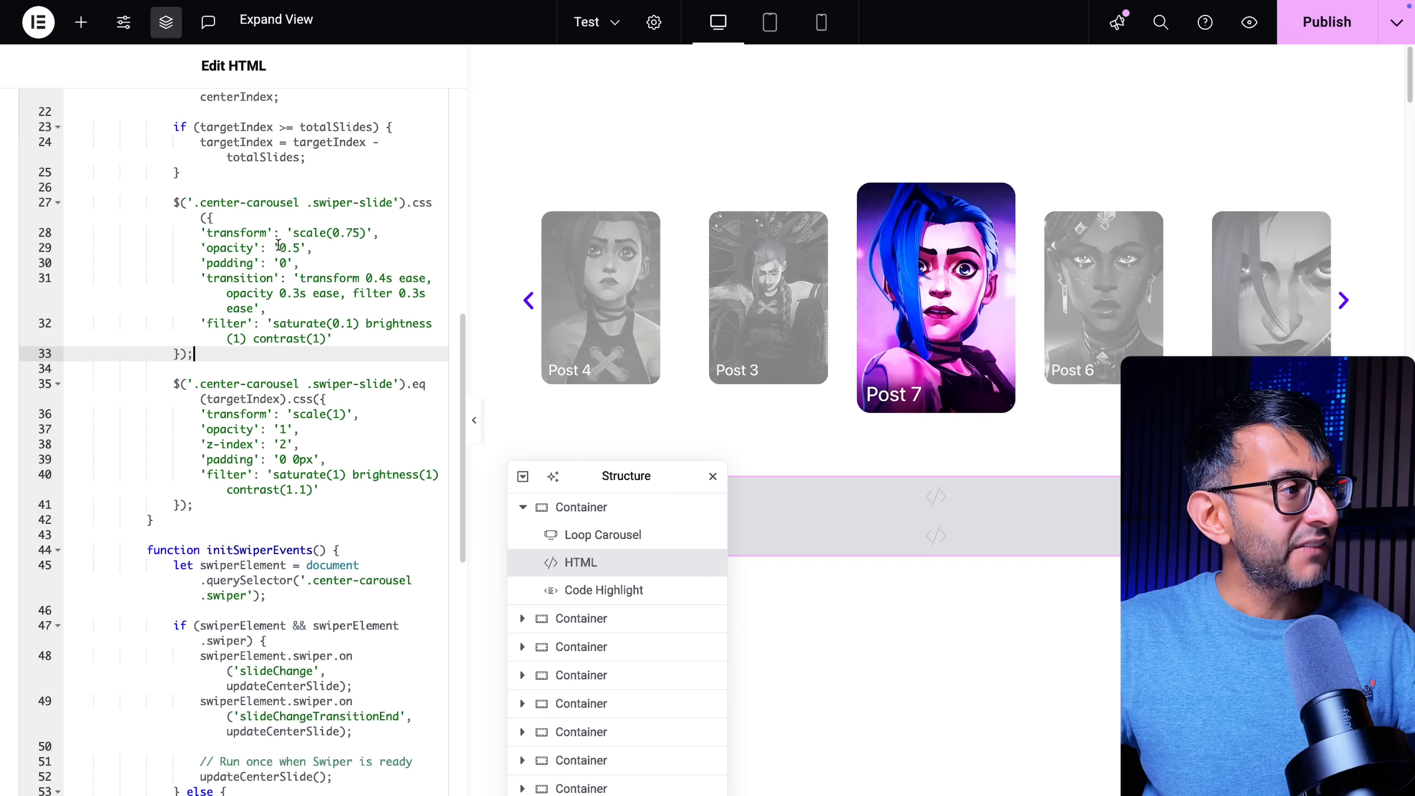
left_click(1343, 300)
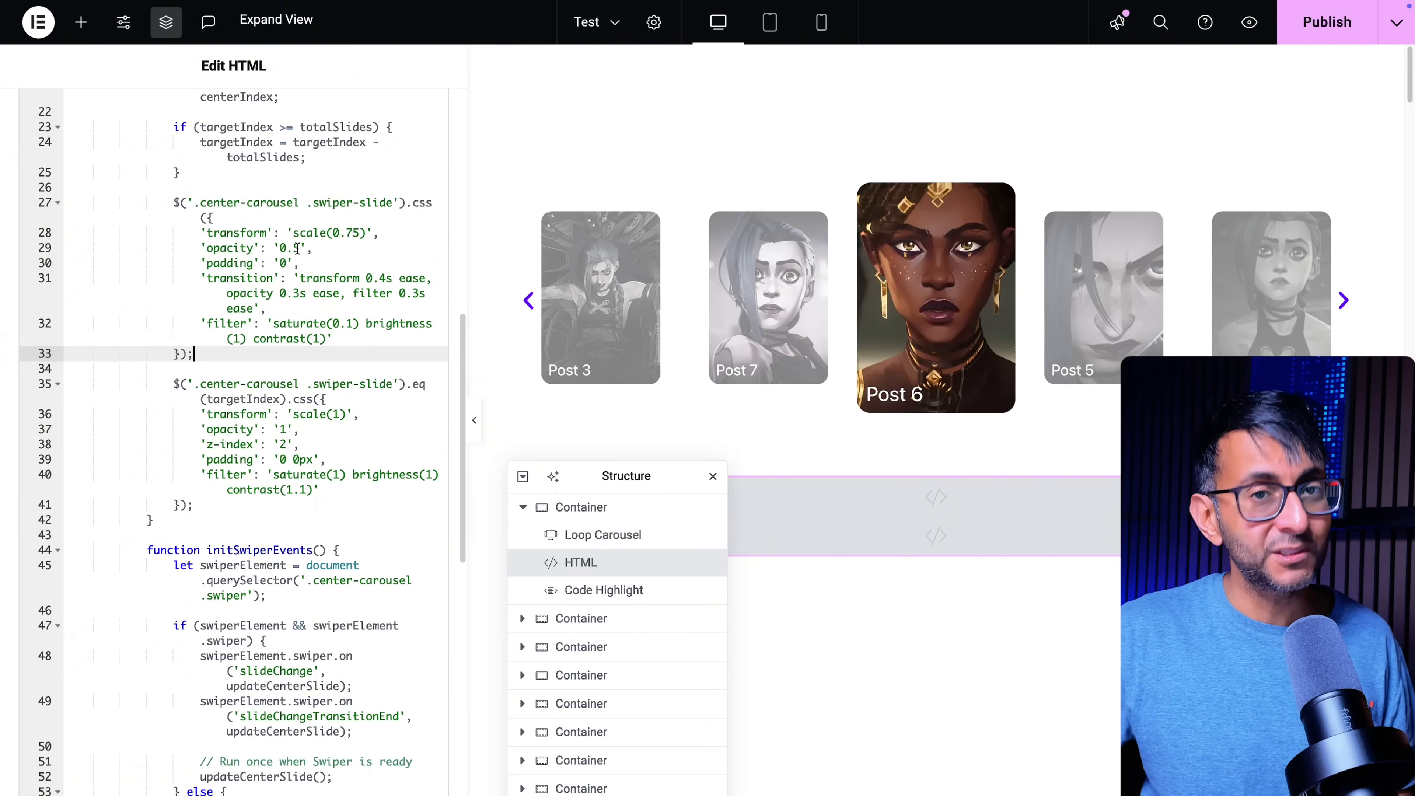
left_click(1343, 300)
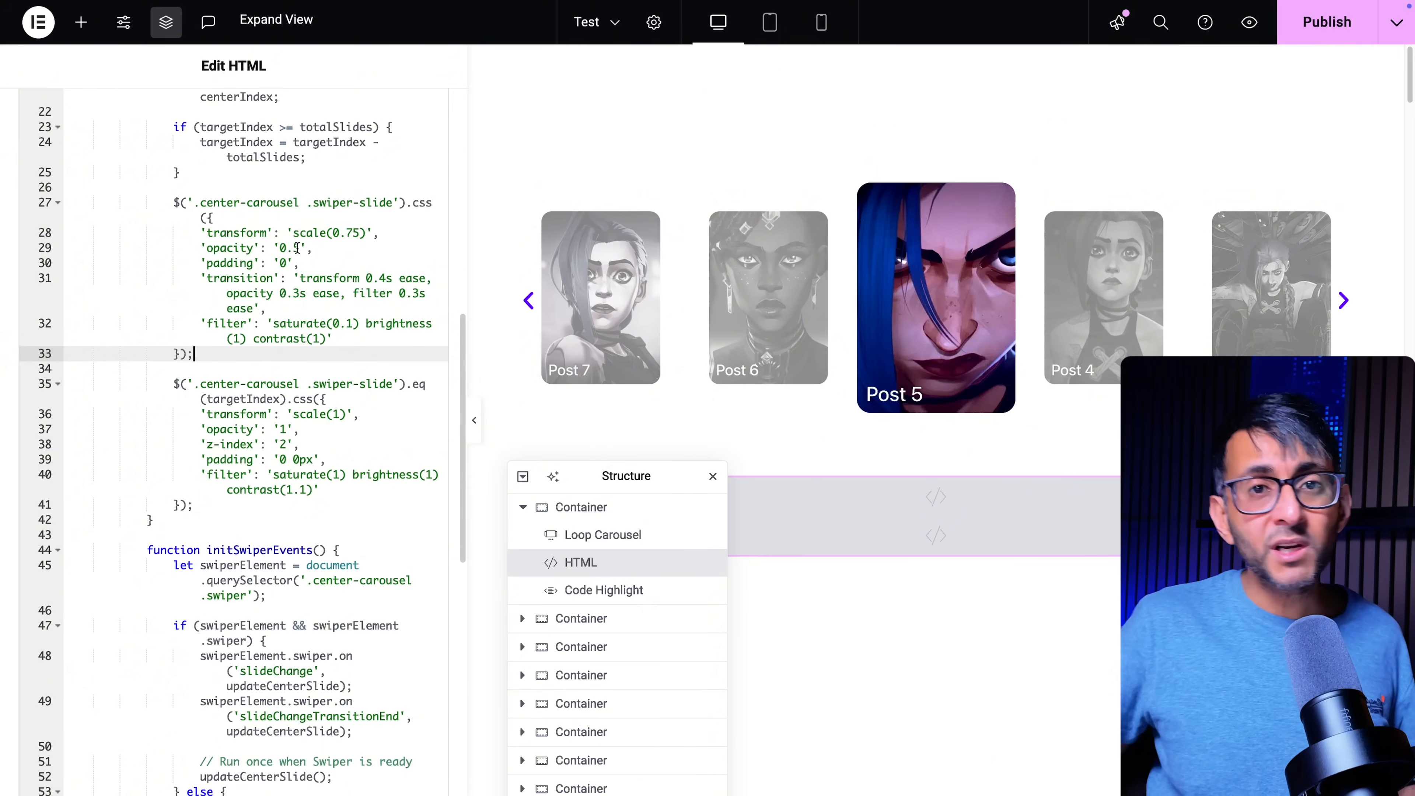
left_click(1343, 300)
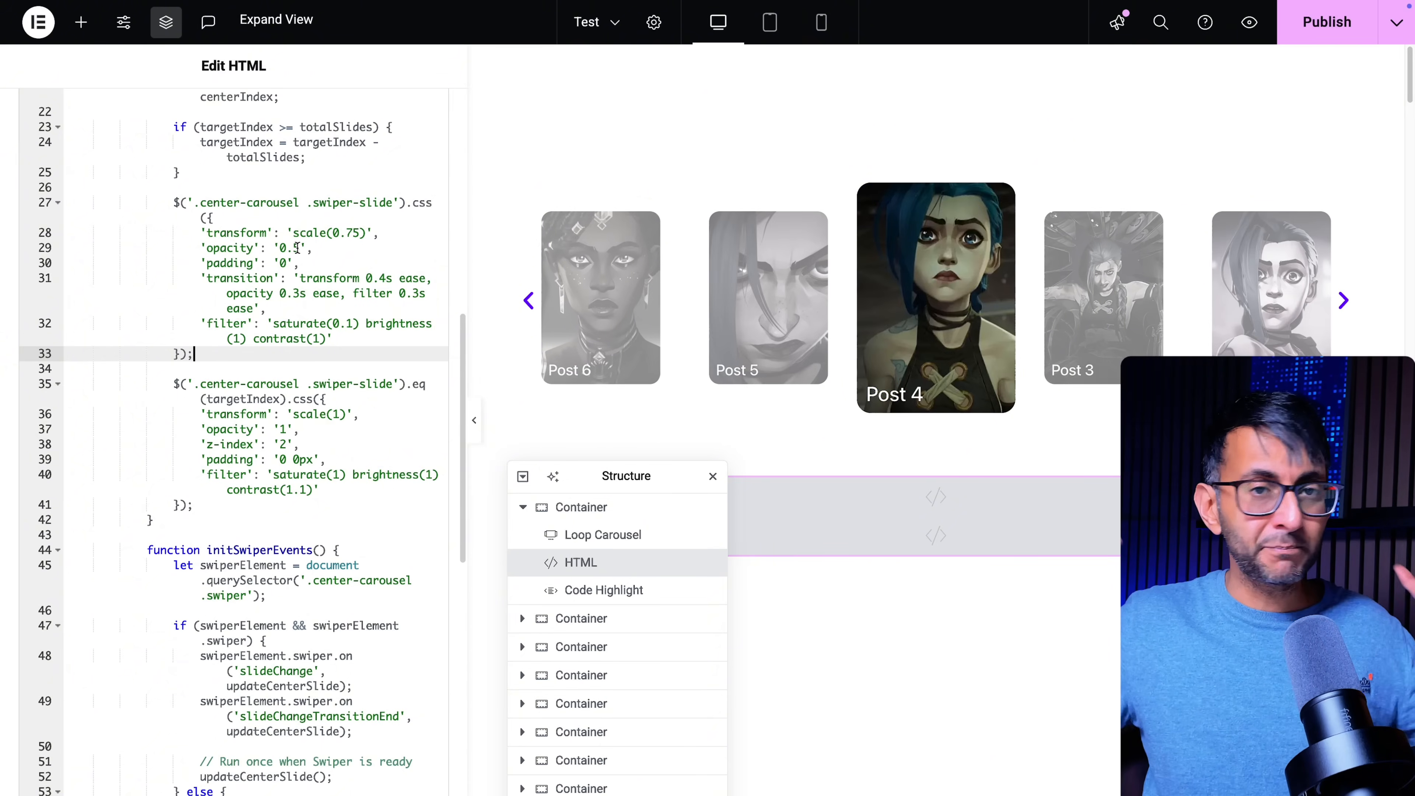
left_click(1343, 301)
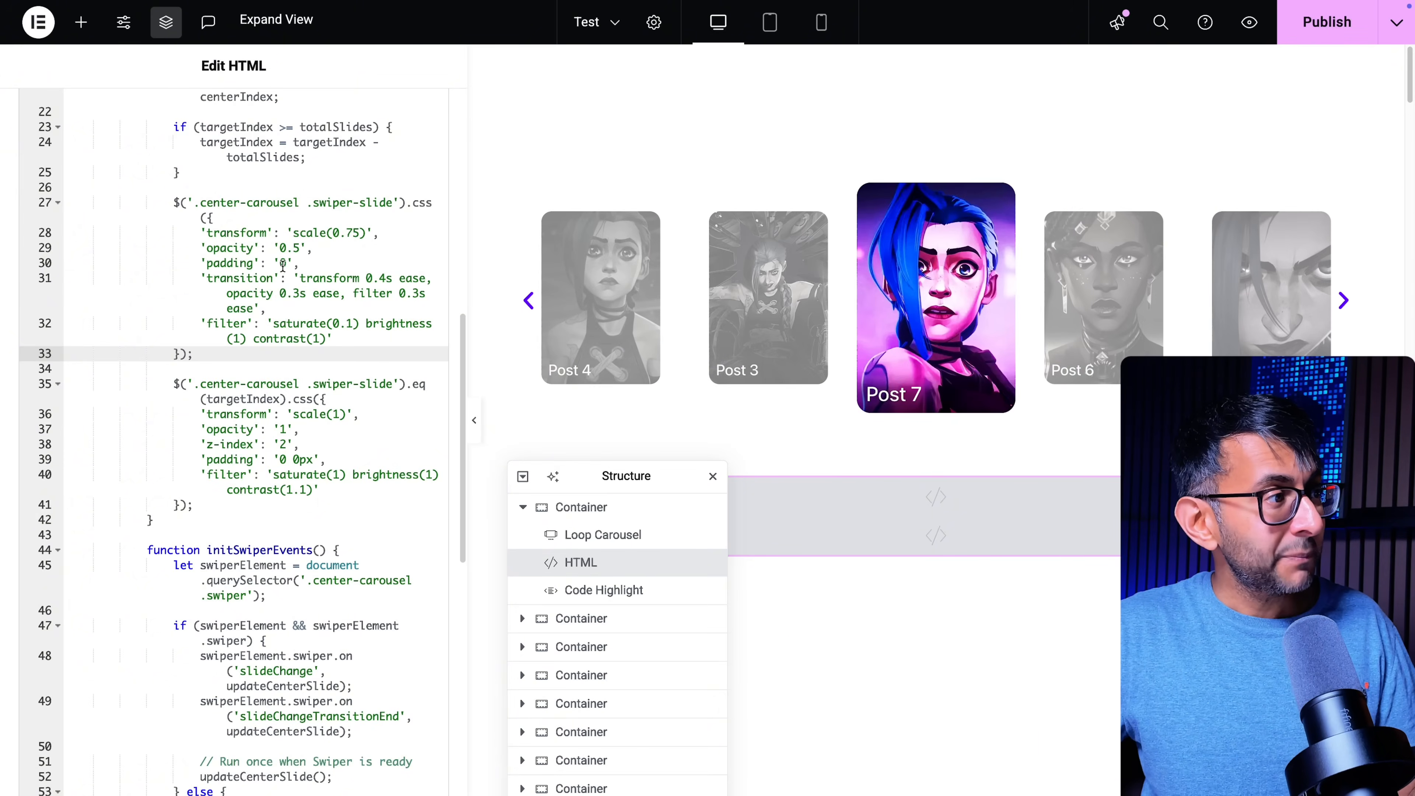
left_click(1343, 300)
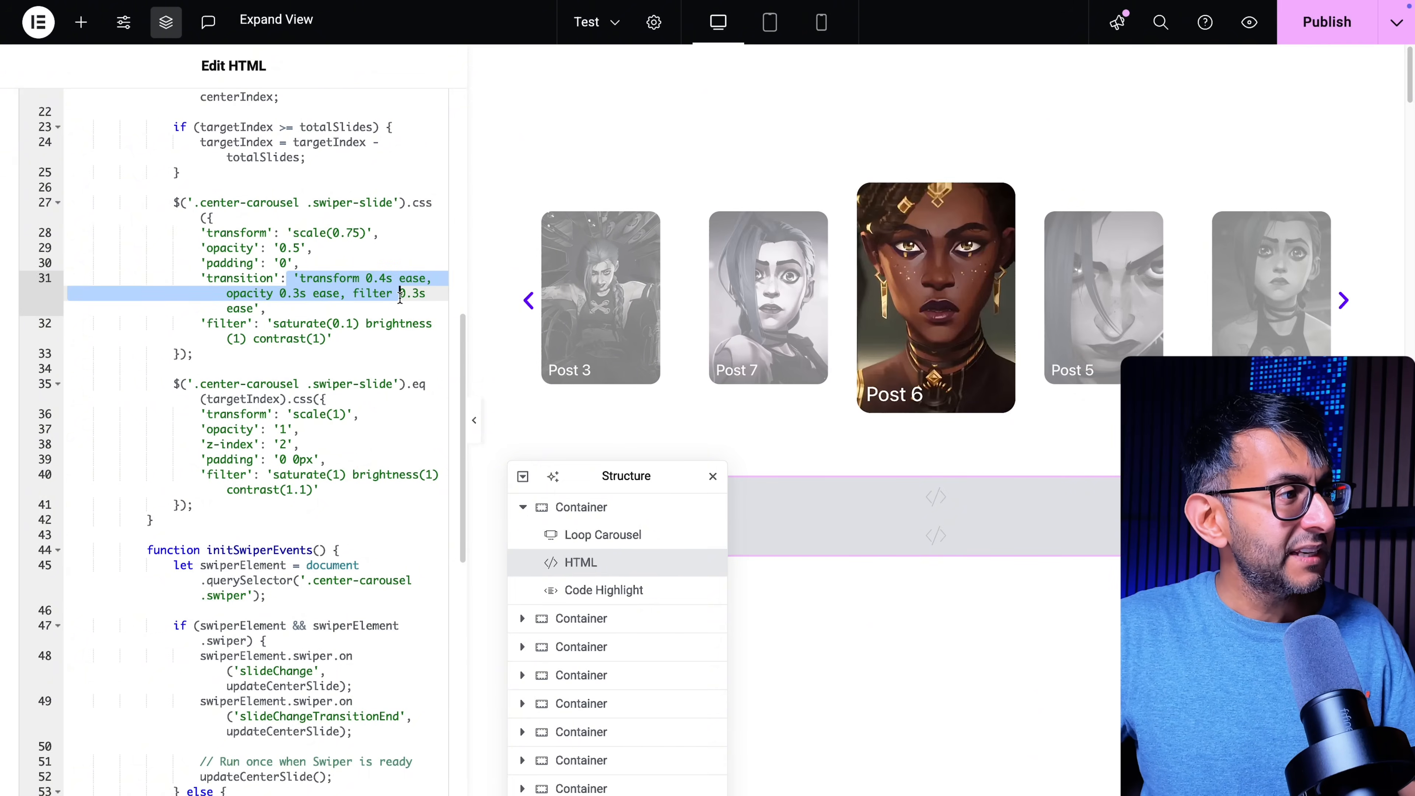
left_click(1343, 301)
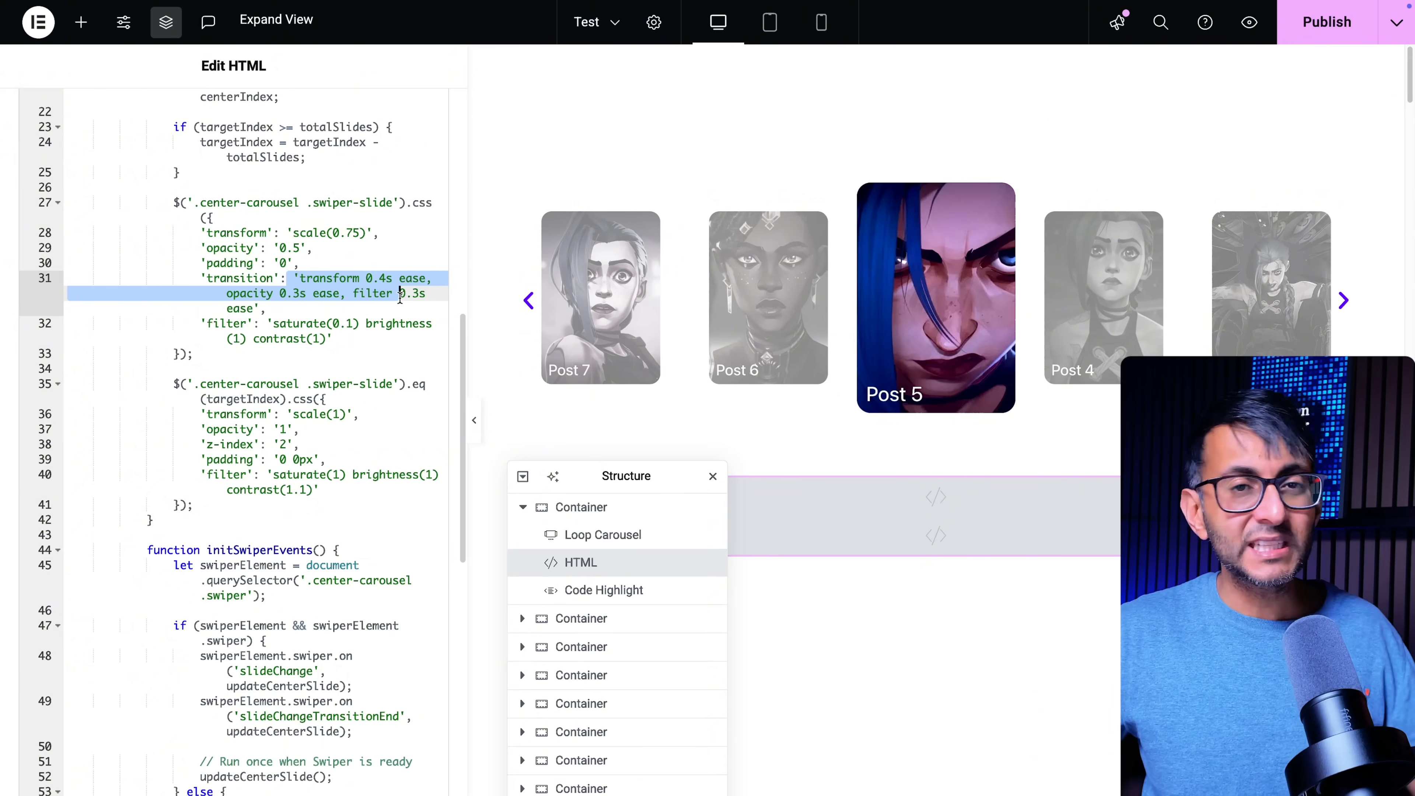
left_click(1343, 300)
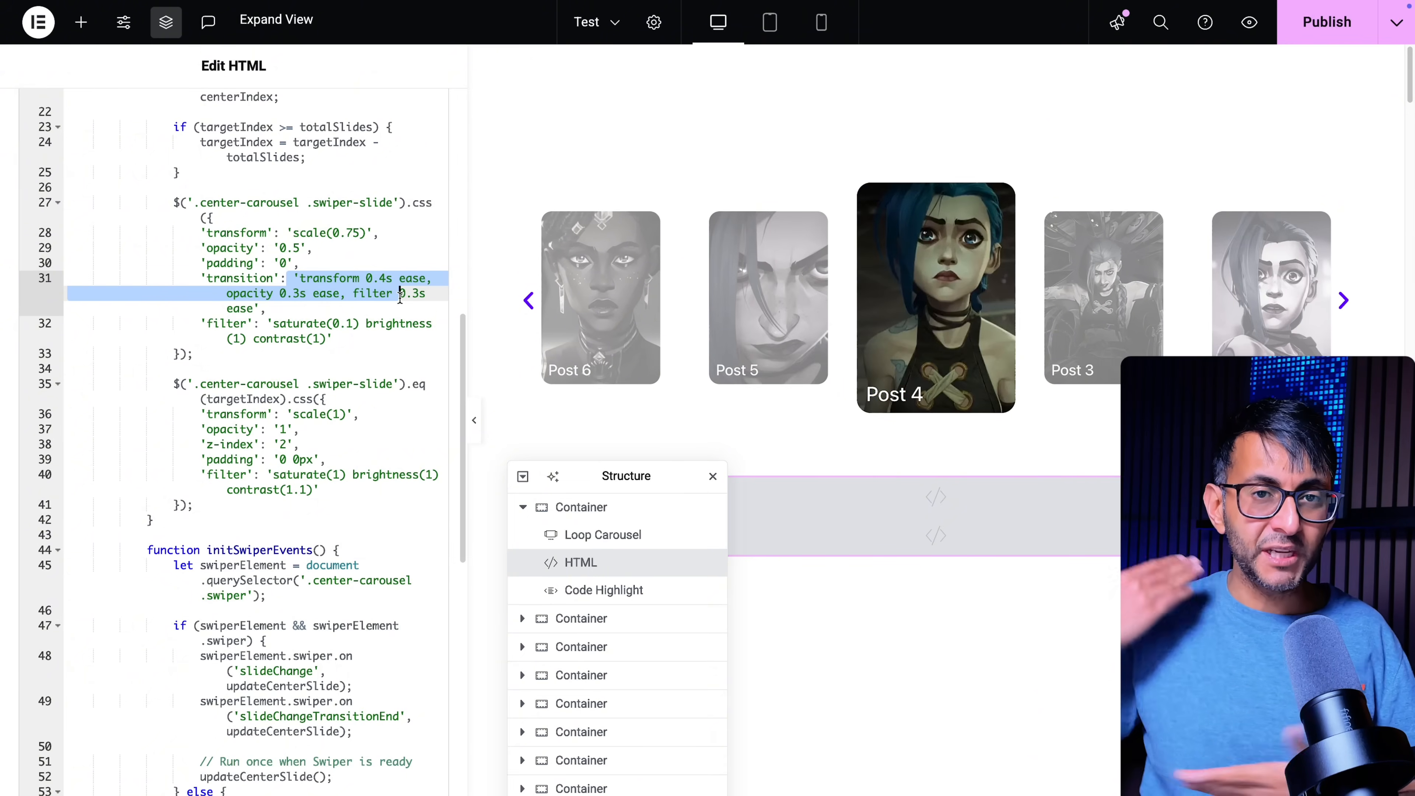
left_click(1344, 301)
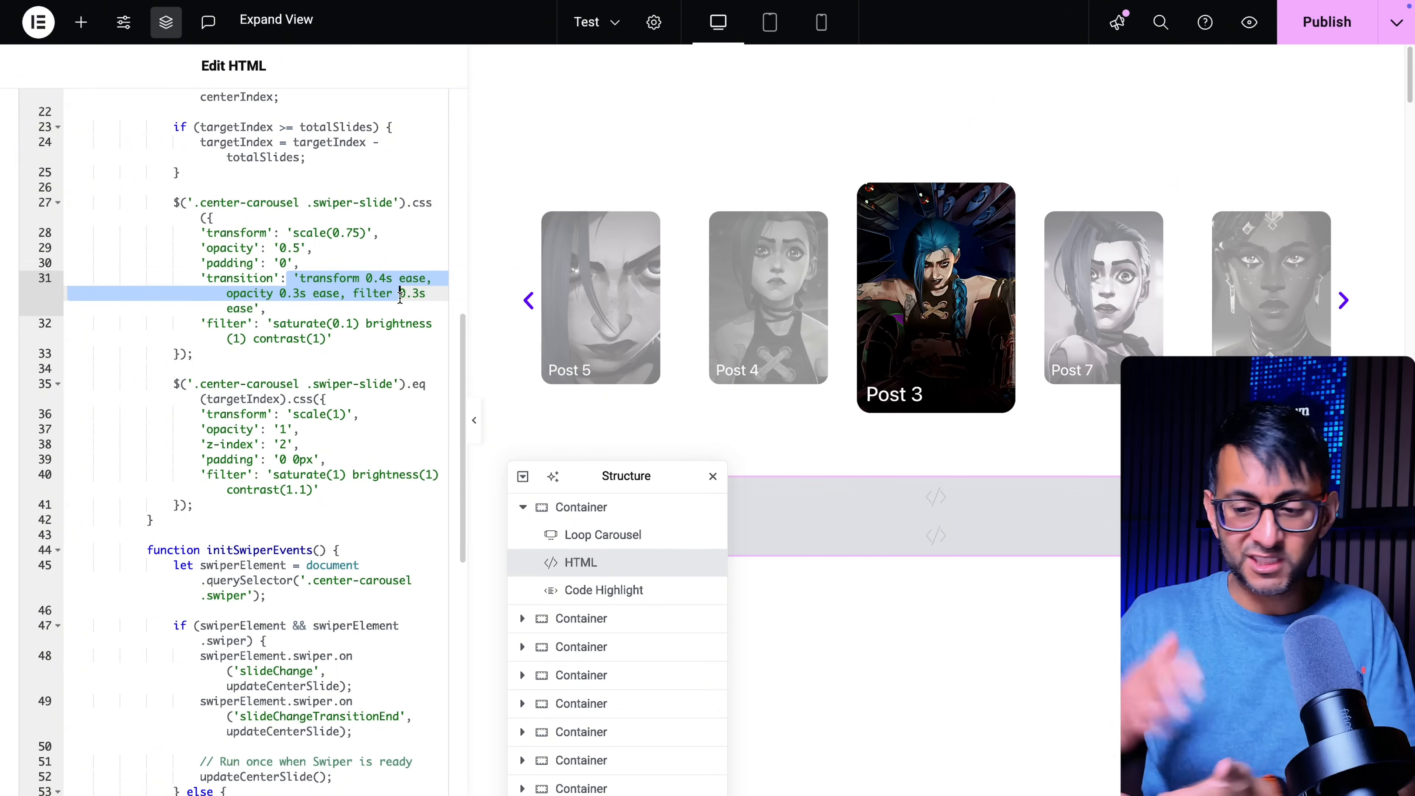
left_click(1343, 300)
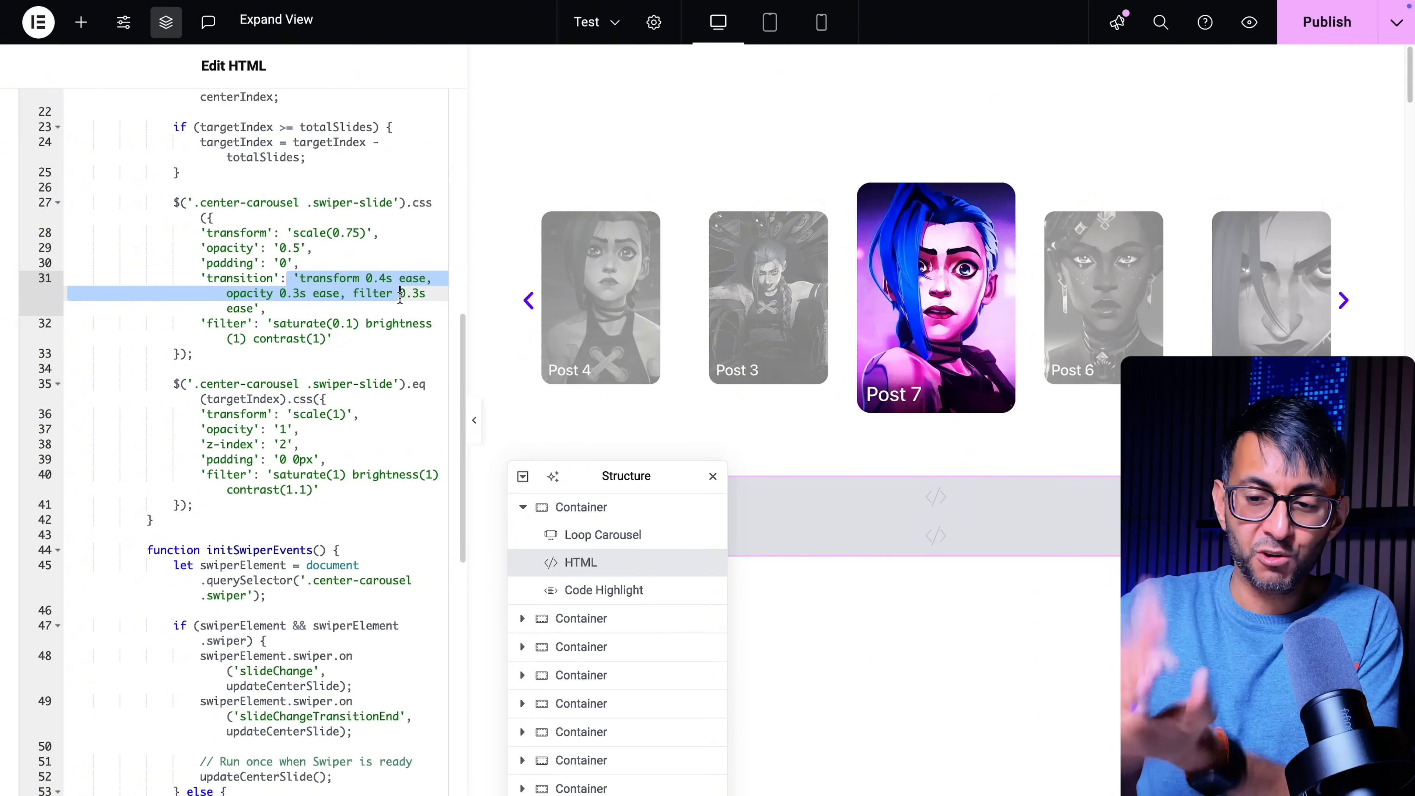
left_click(1344, 301)
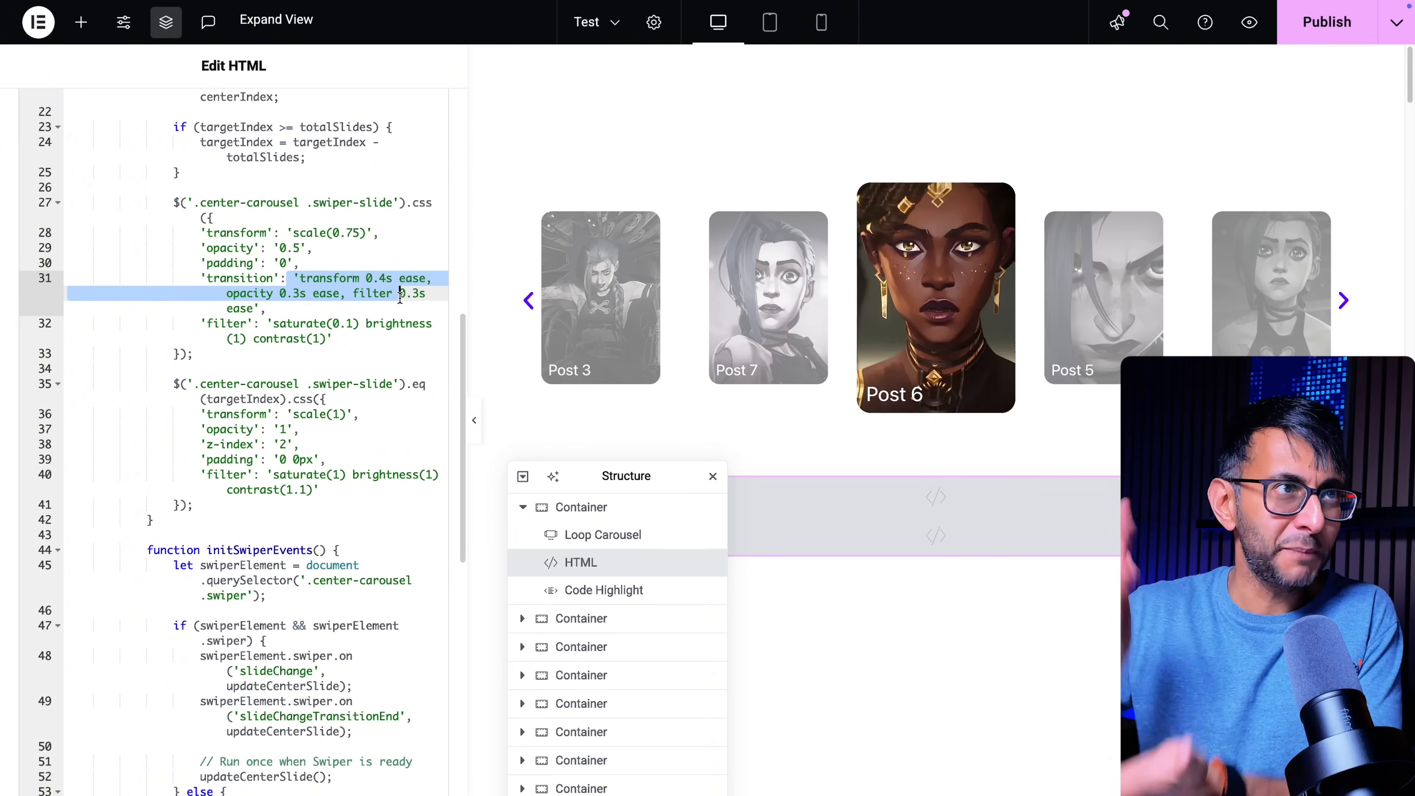
left_click(1342, 300)
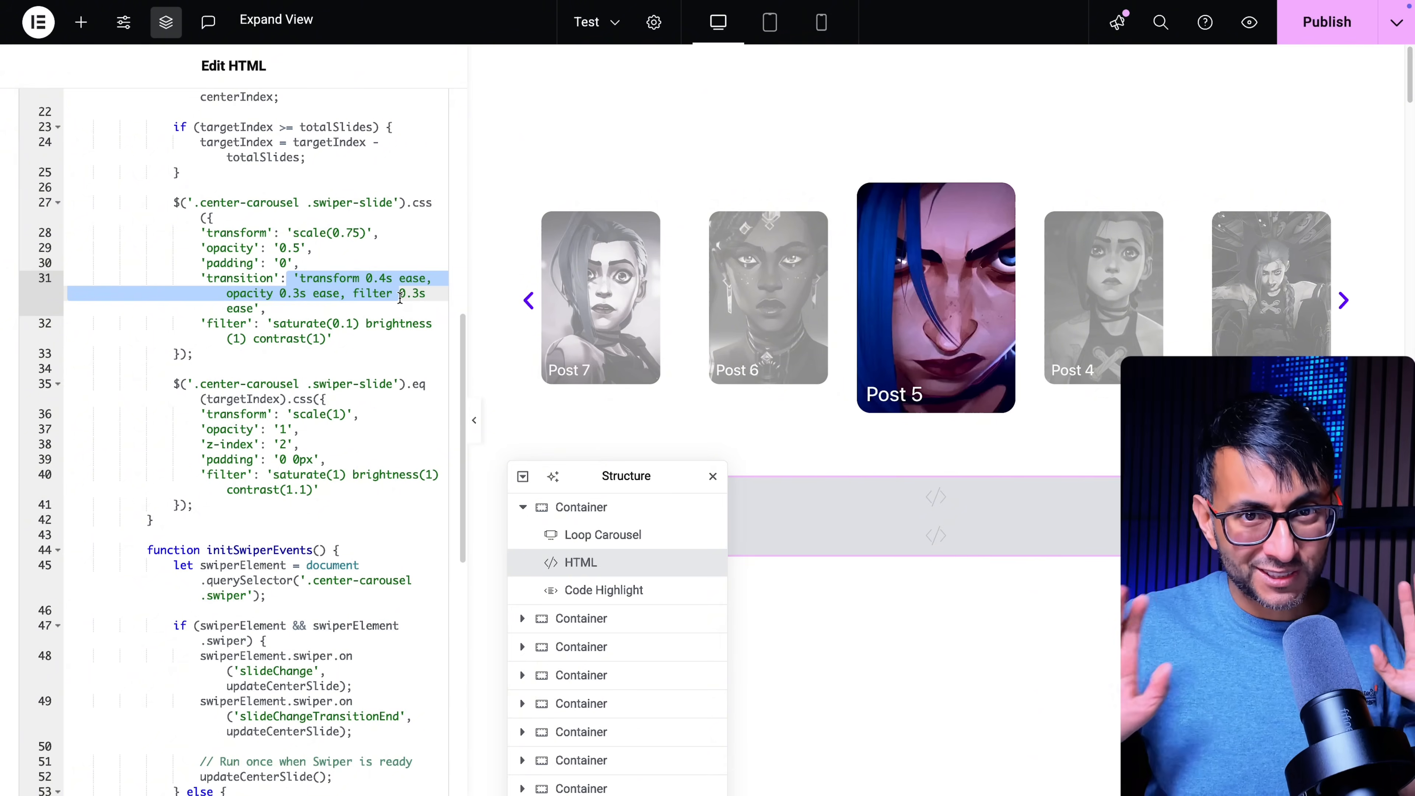
left_click(1342, 300)
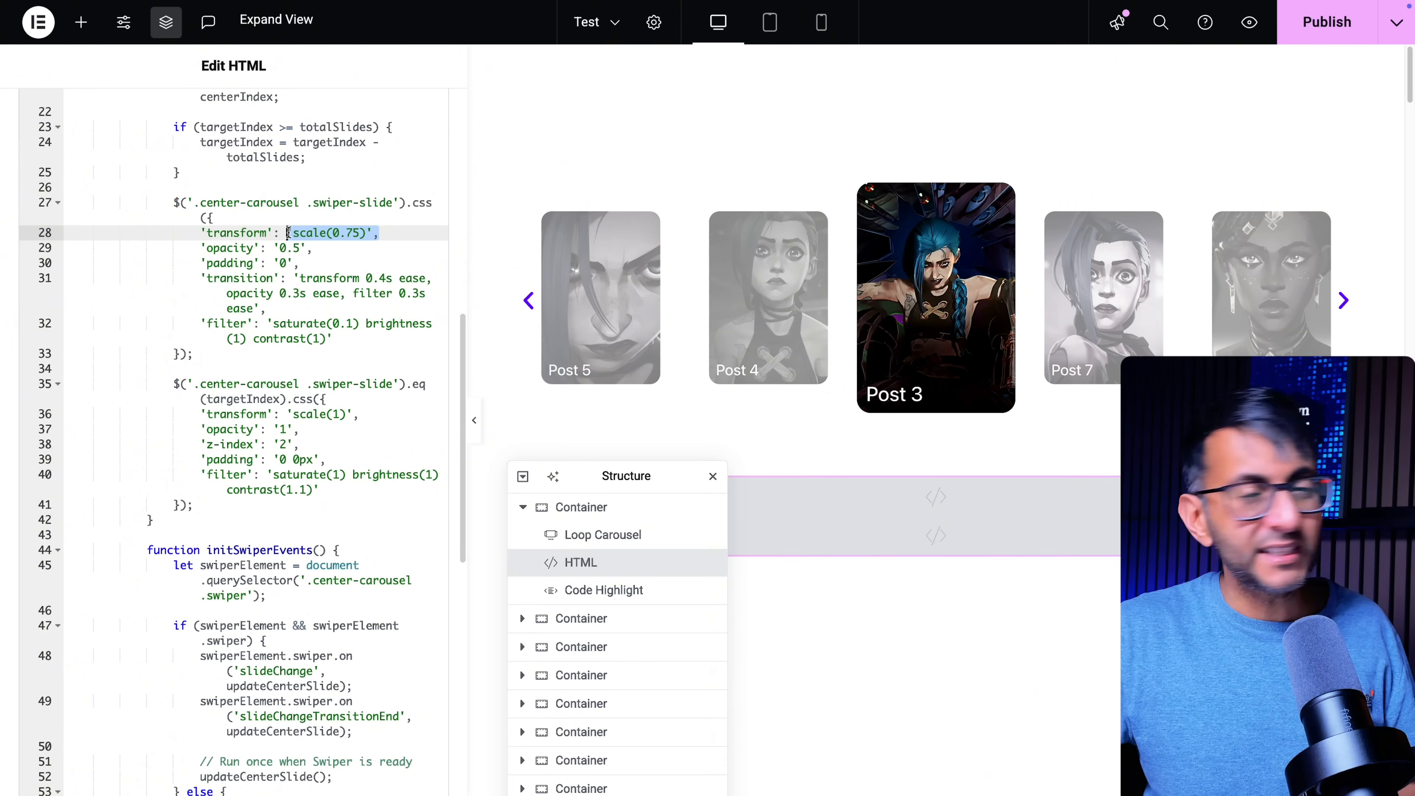
left_click(1344, 300)
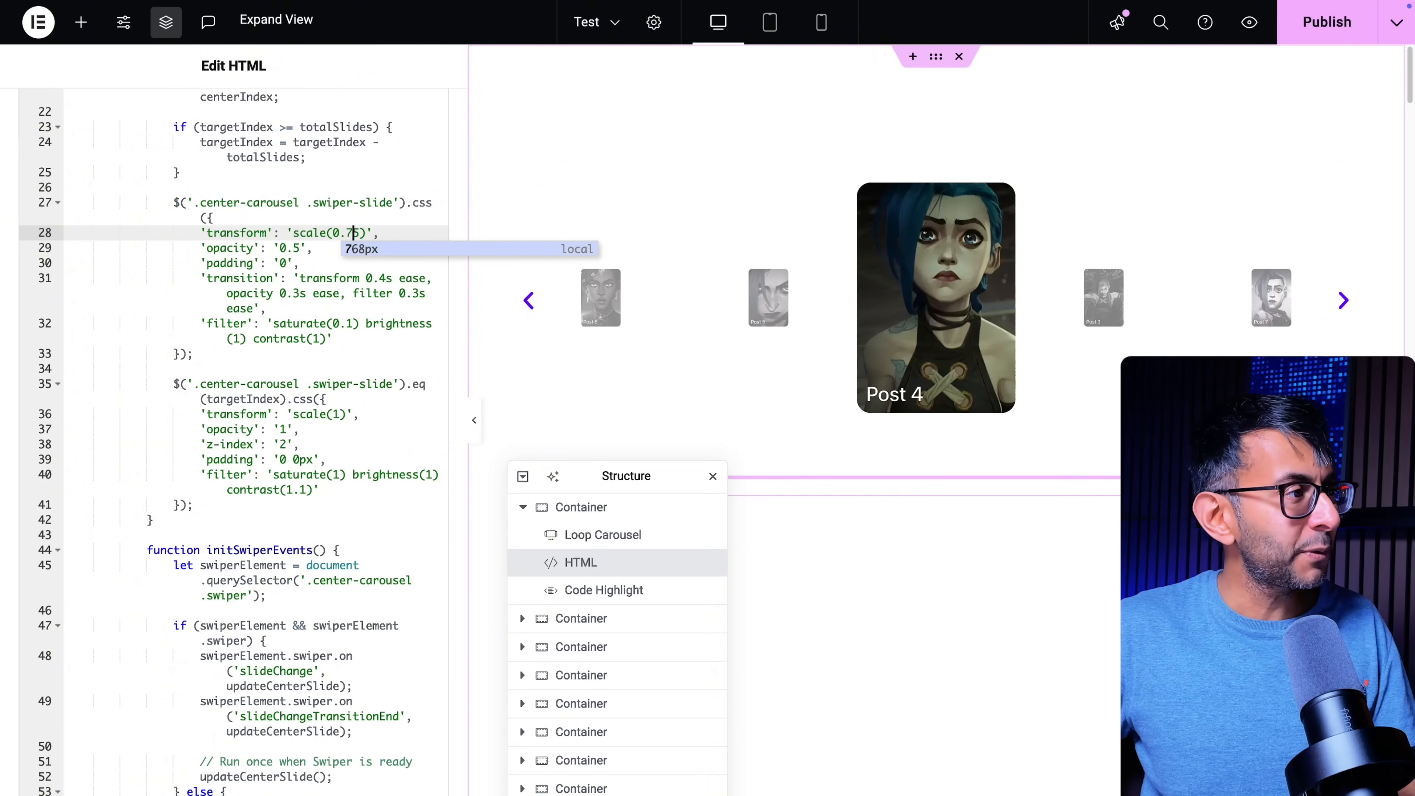
left_click(1343, 301)
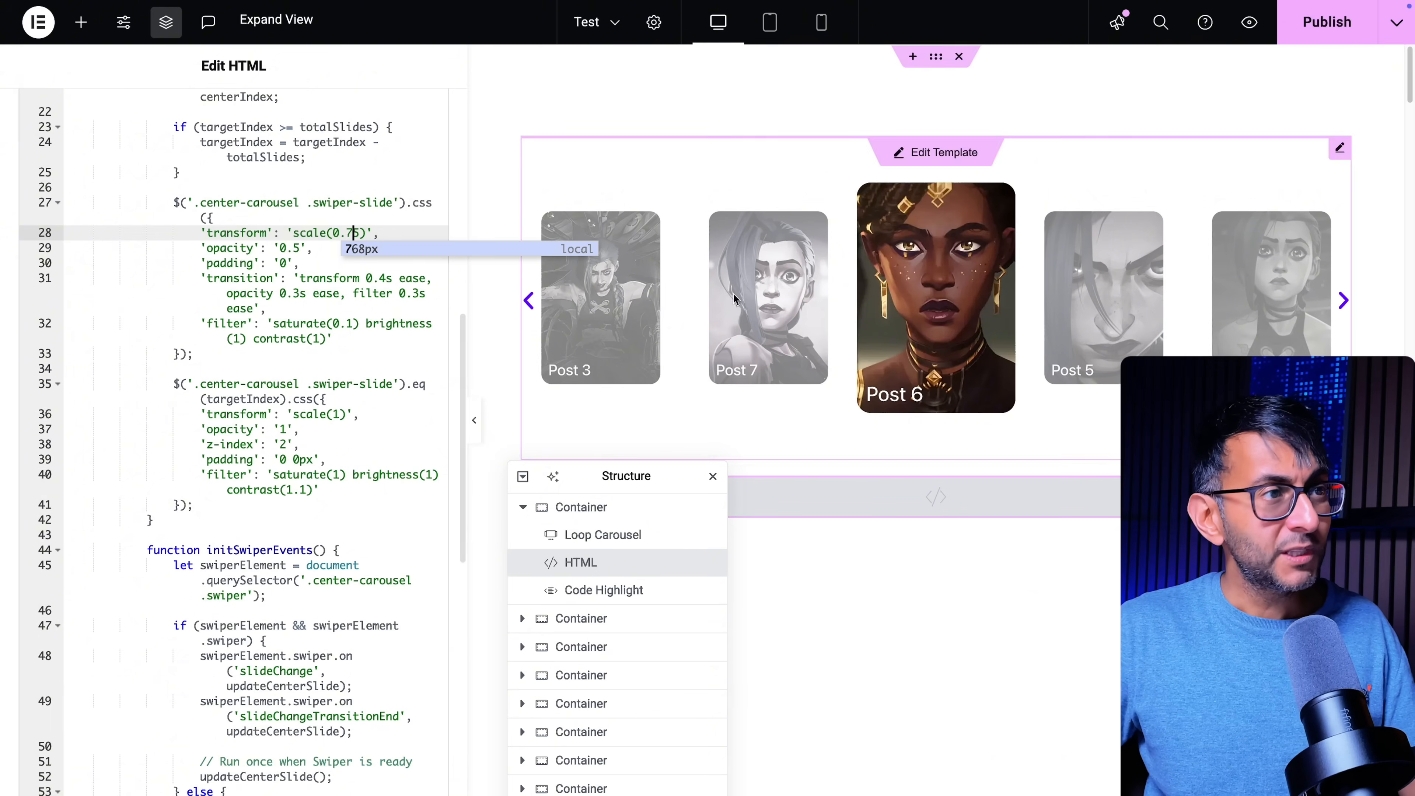
left_click(822, 21)
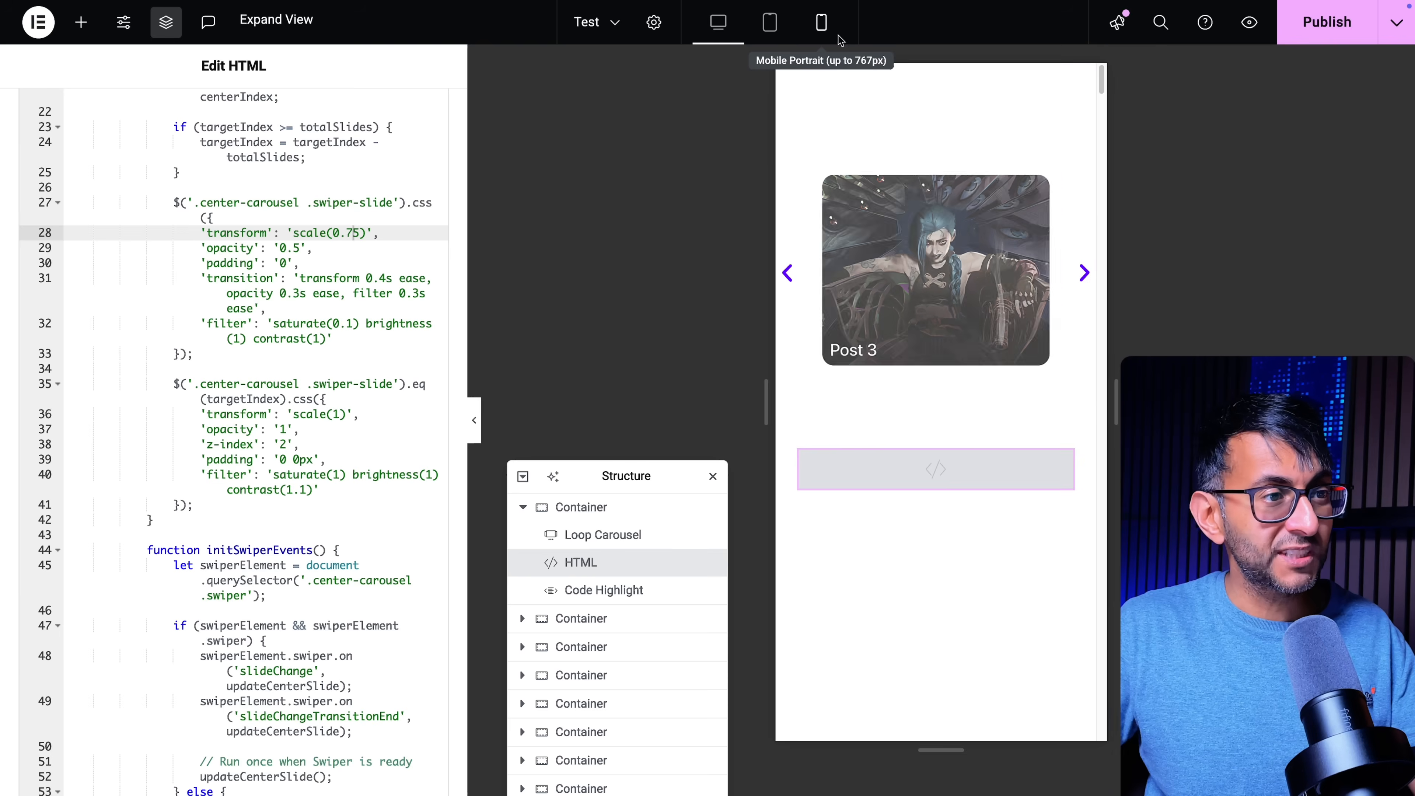
left_click(822, 22)
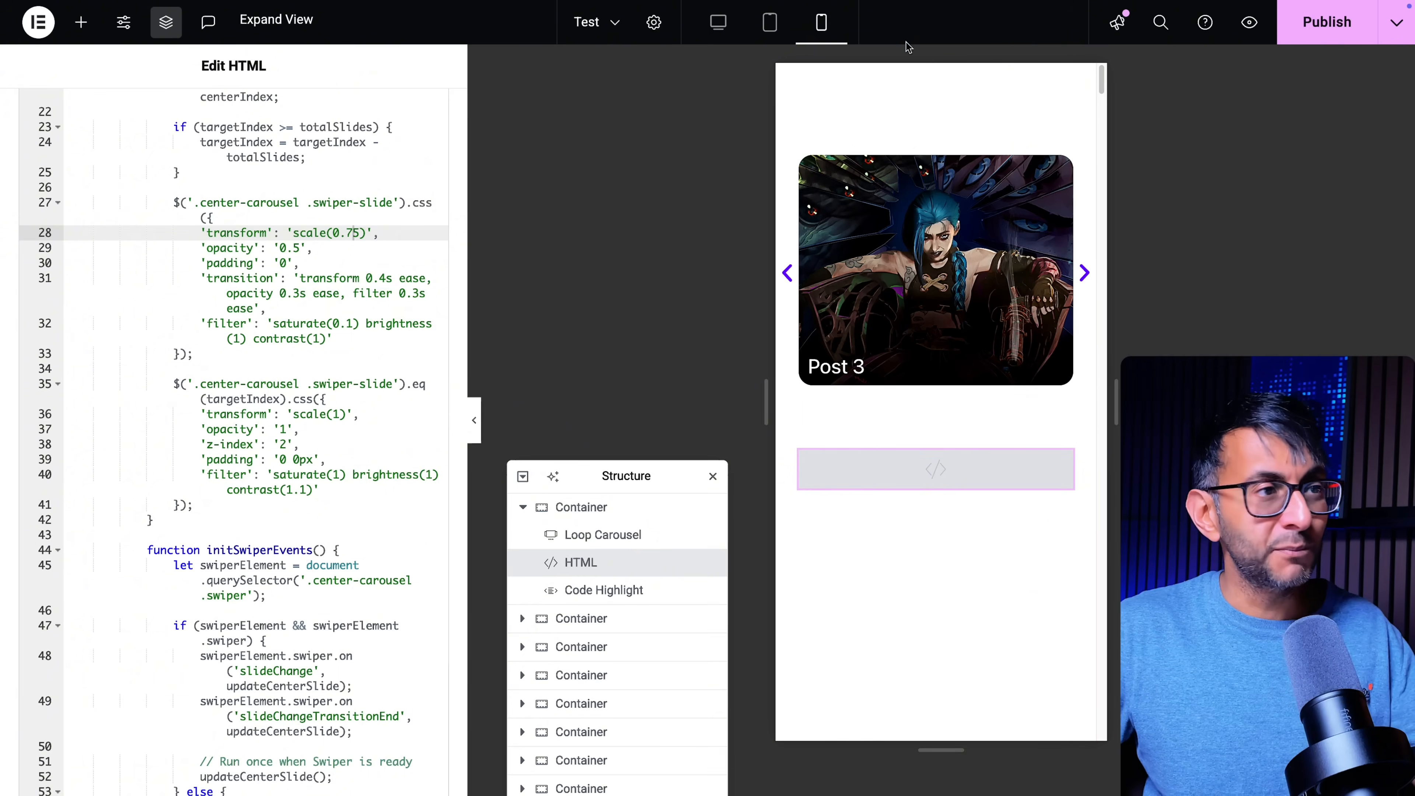
left_click(717, 22)
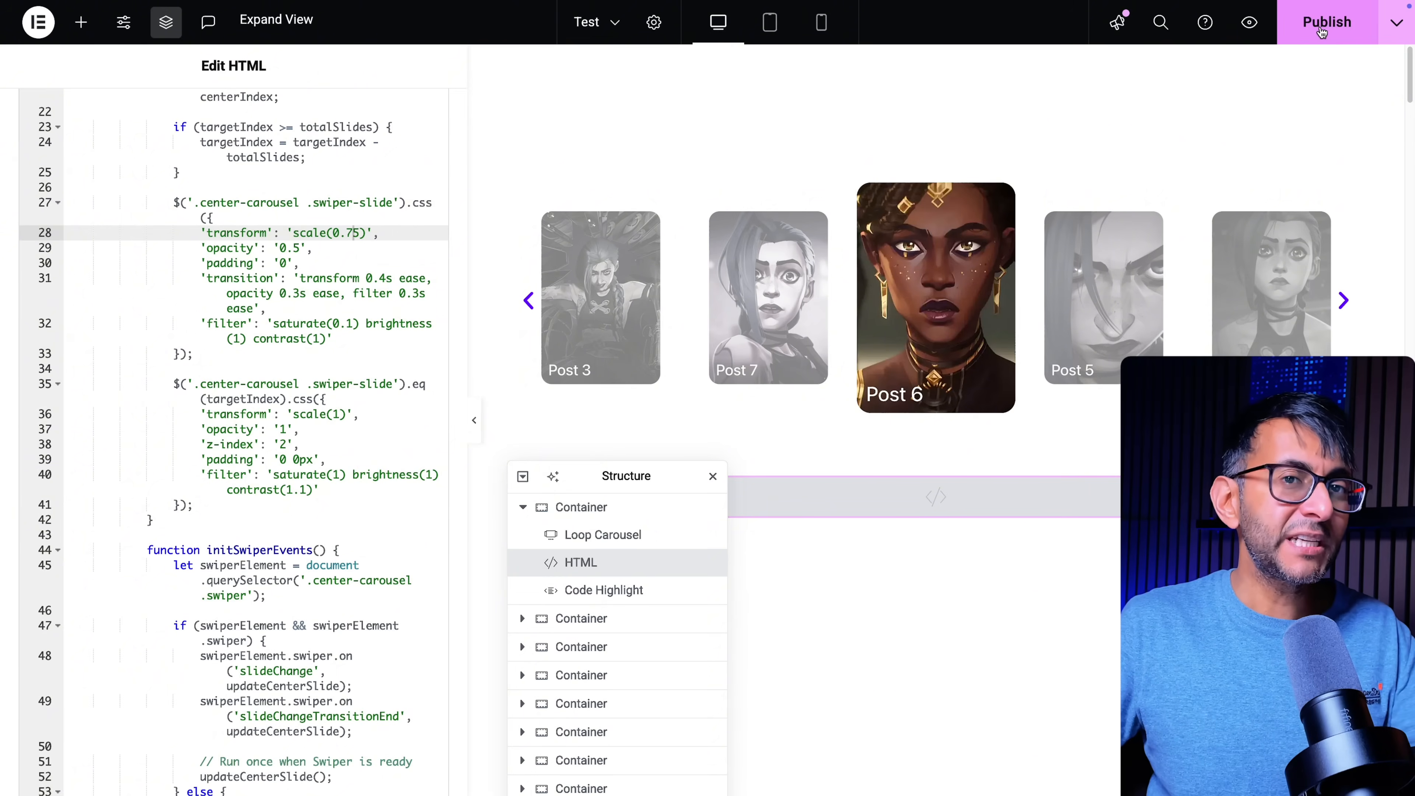
Publish the page and start stepping the live carousel to neighbouring posts.
left_click(1327, 22)
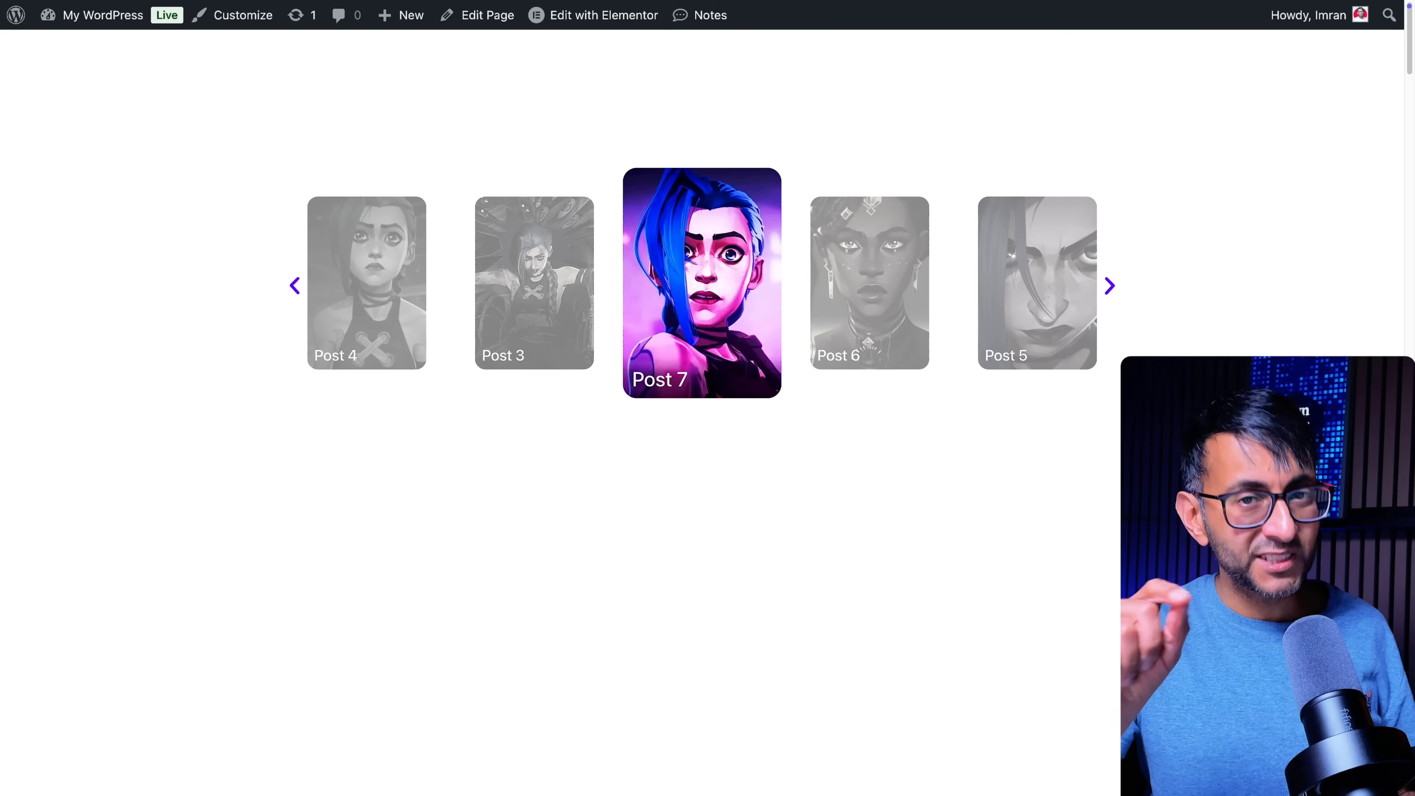
left_click(1110, 286)
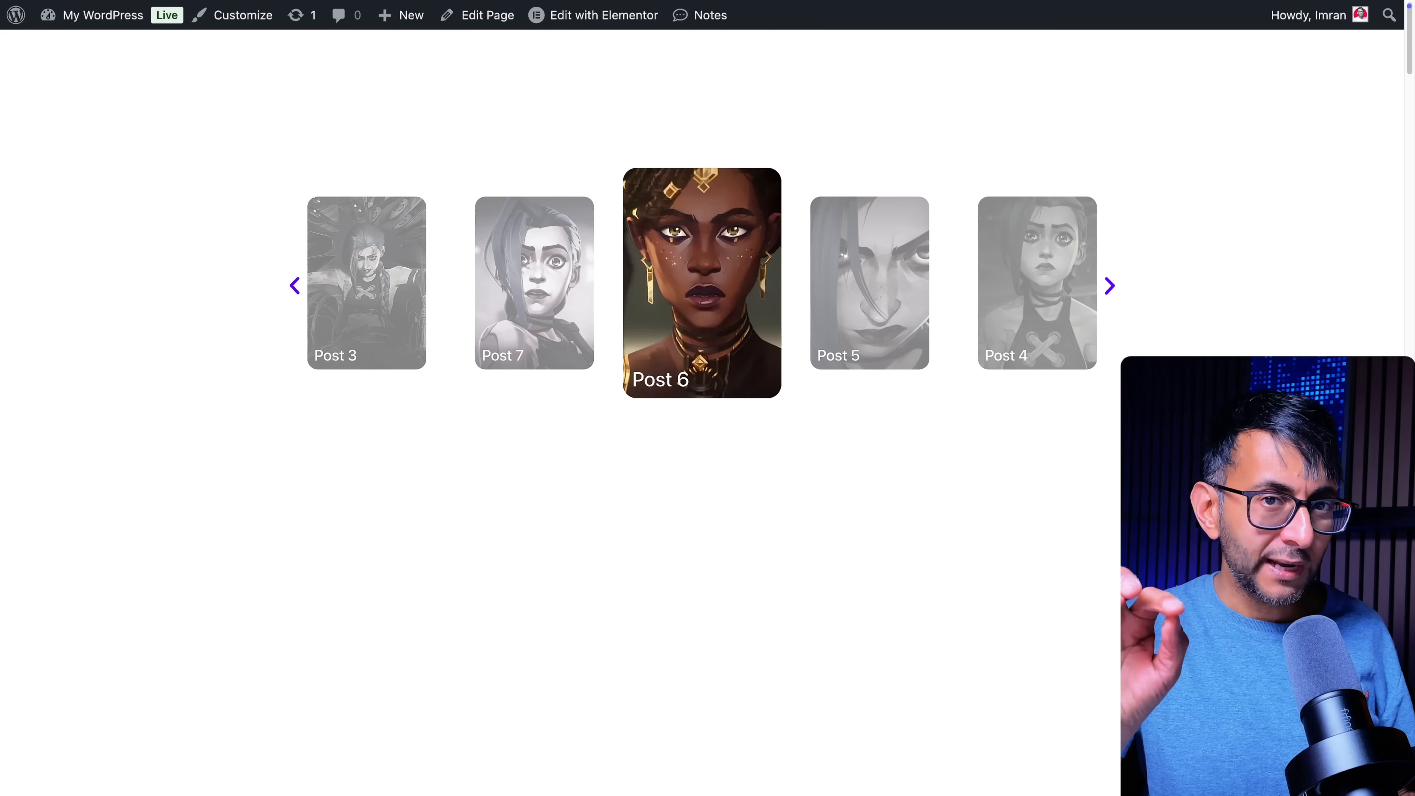
left_click(1109, 286)
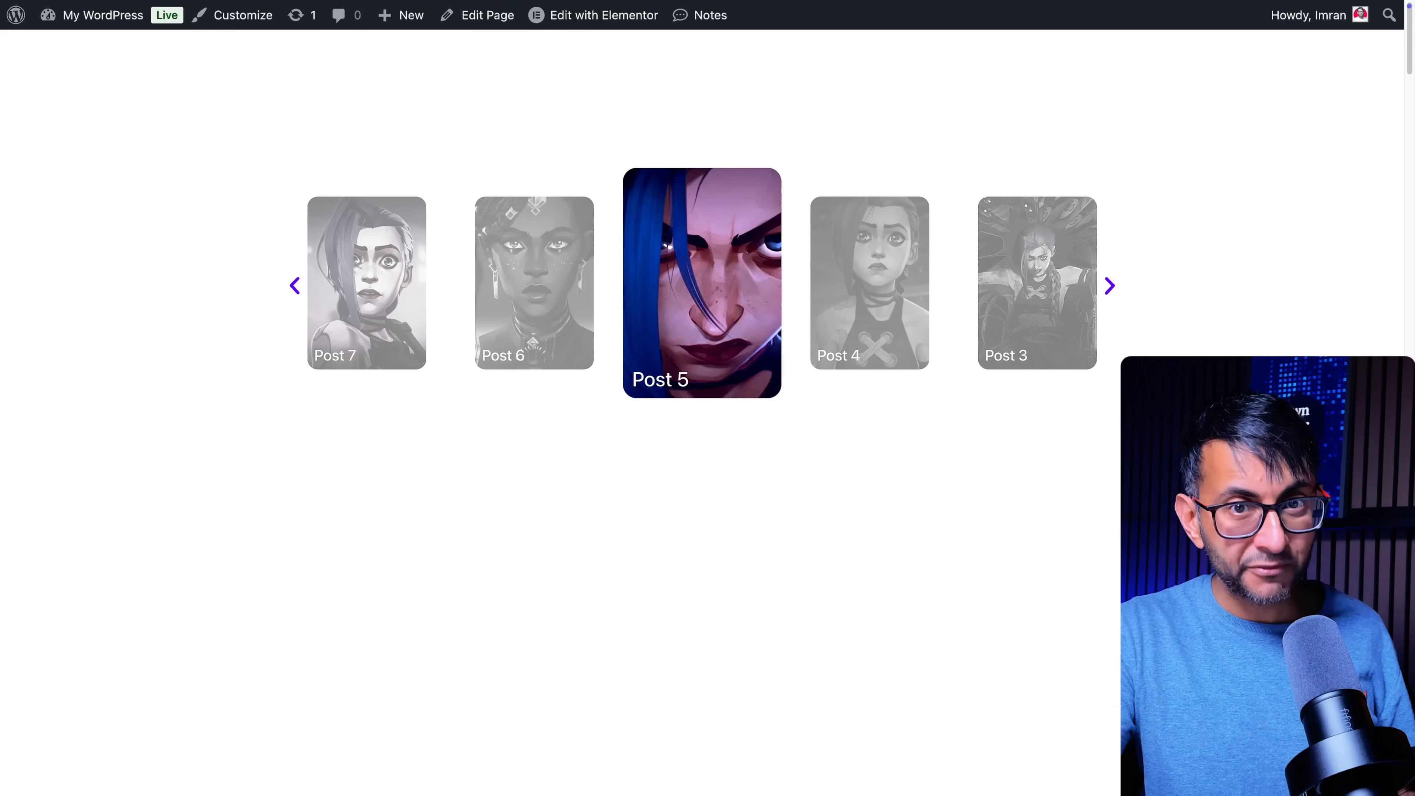
left_click(1109, 286)
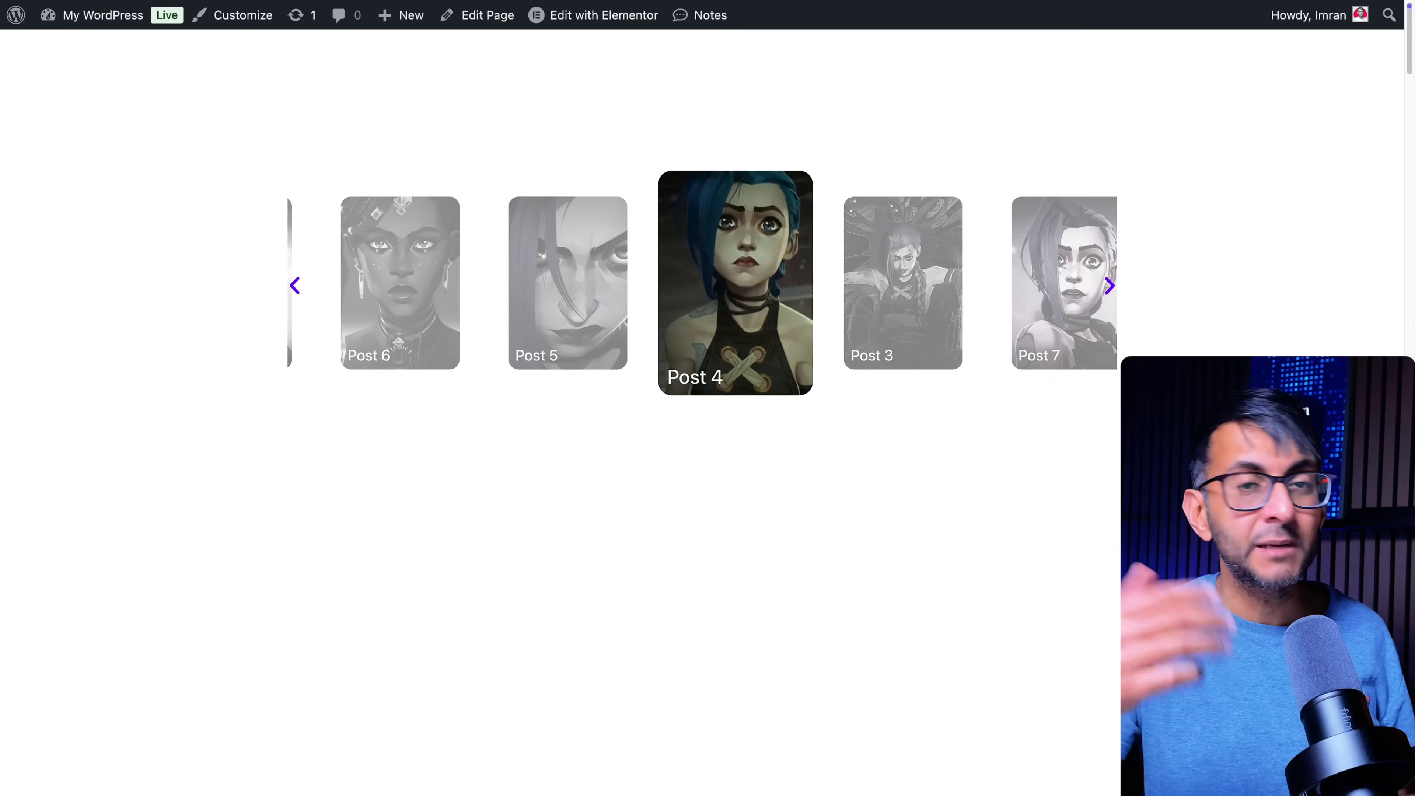
Switch the live carousel between Post 3, 5 and 4, leaving Post 4 enlarged in colour.
left_click(295, 285)
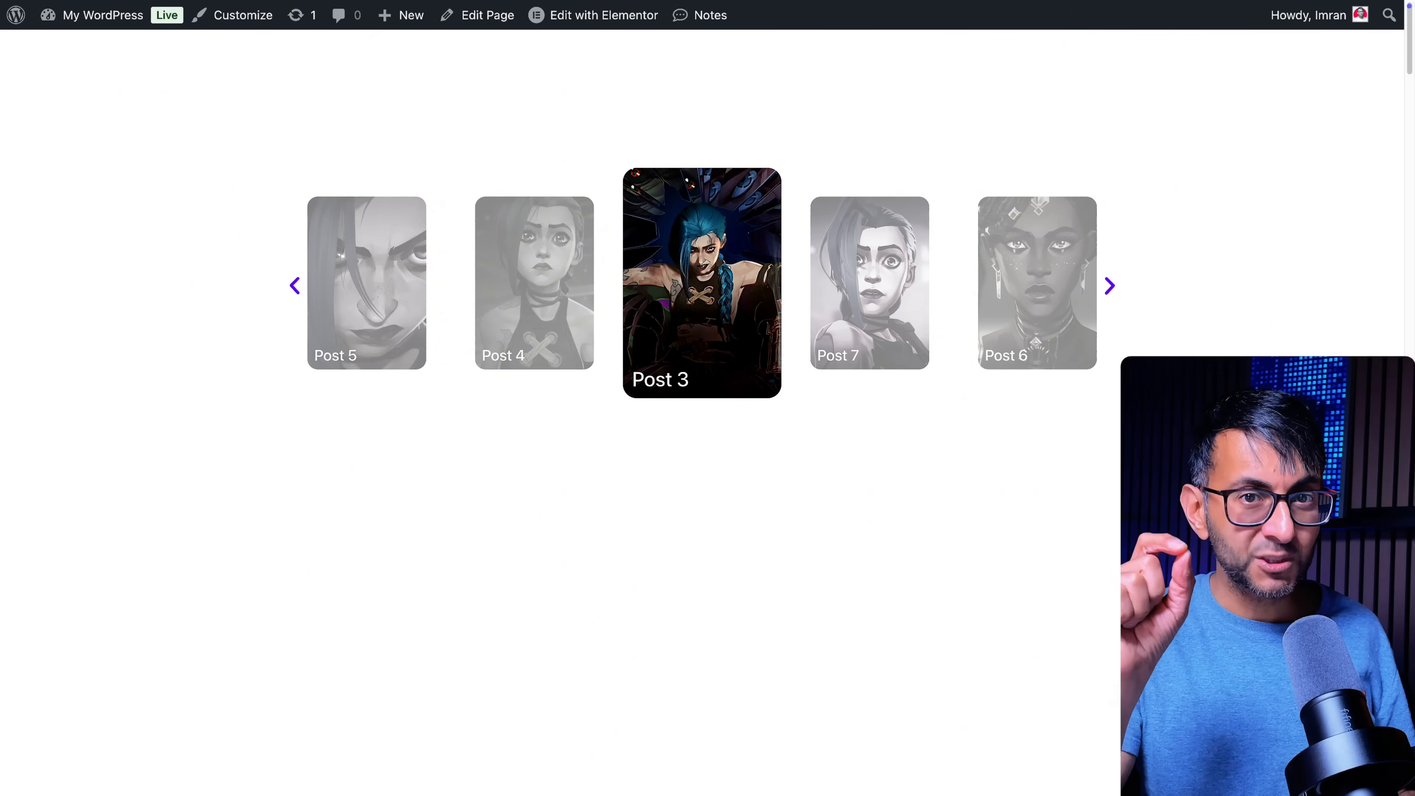
left_click(1110, 287)
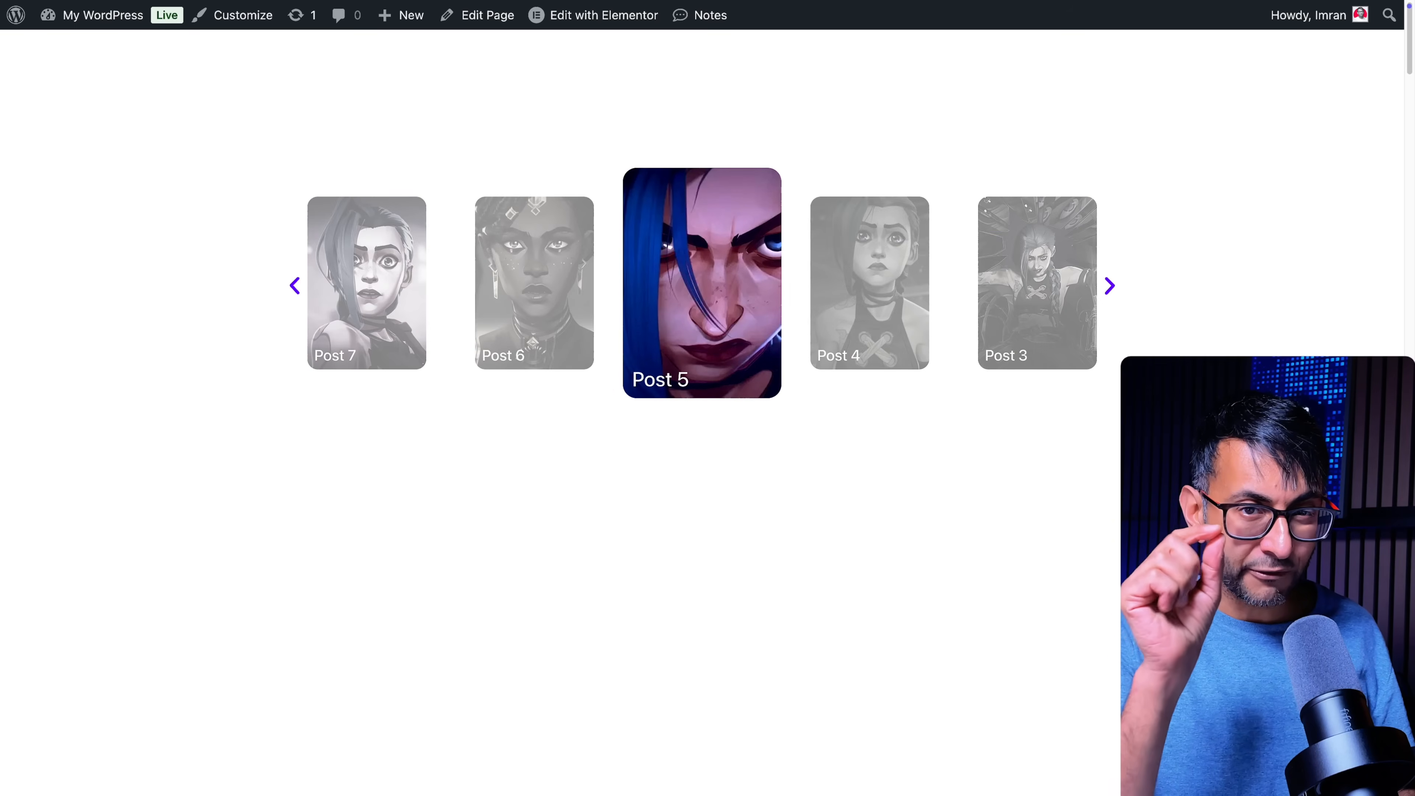
left_click(1109, 287)
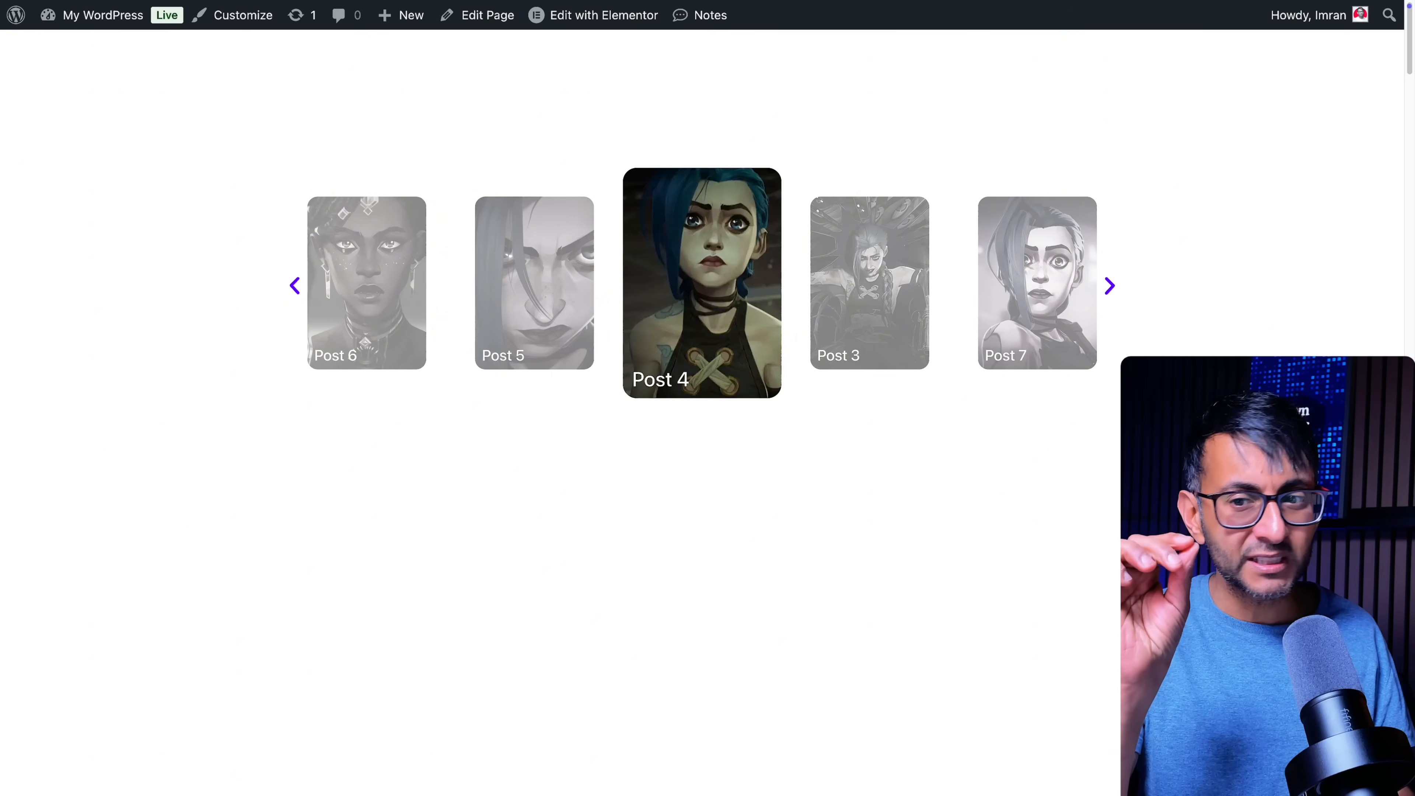
left_click(1109, 286)
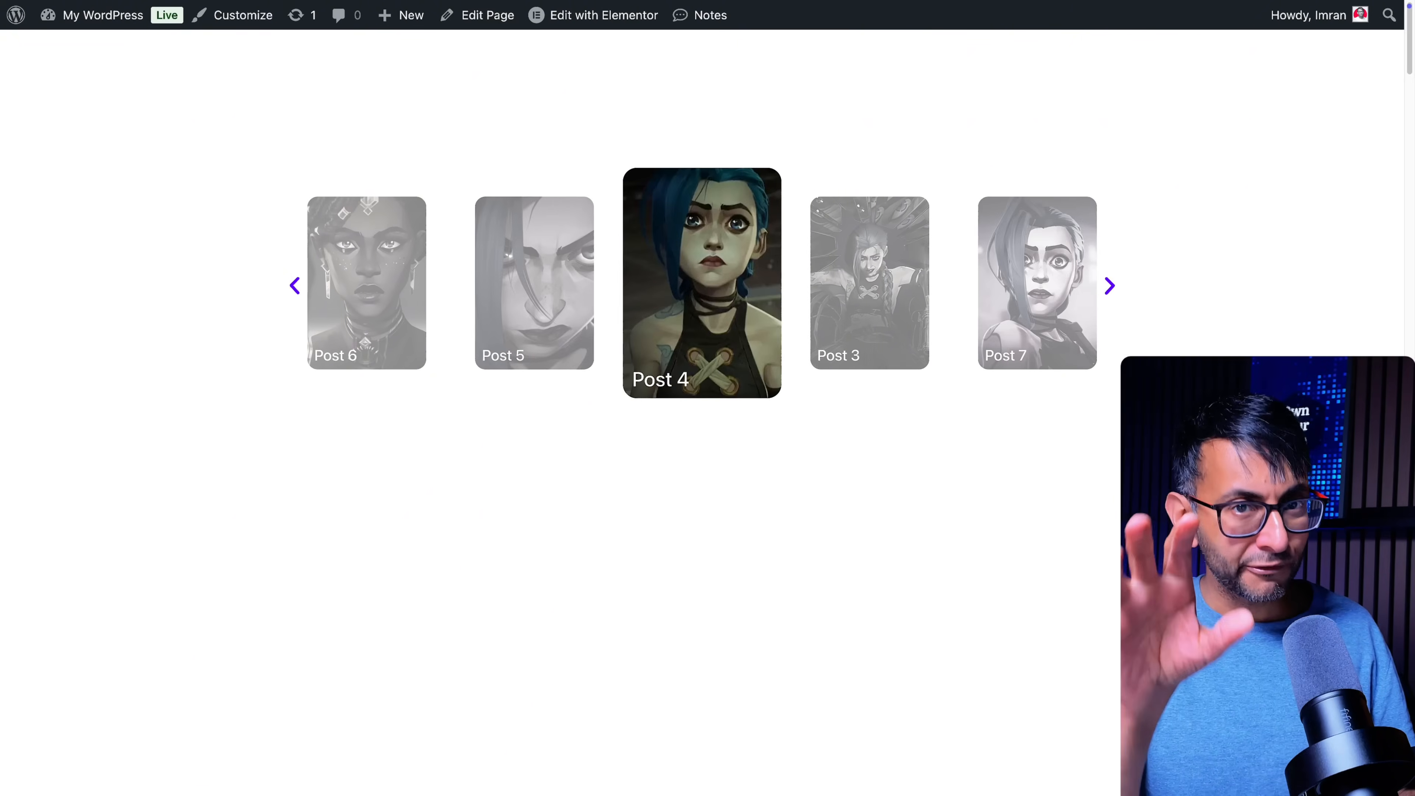
Rotate the live carousel through Posts 5, 4, 3, 7, 6 and back to 5.
left_click(1109, 286)
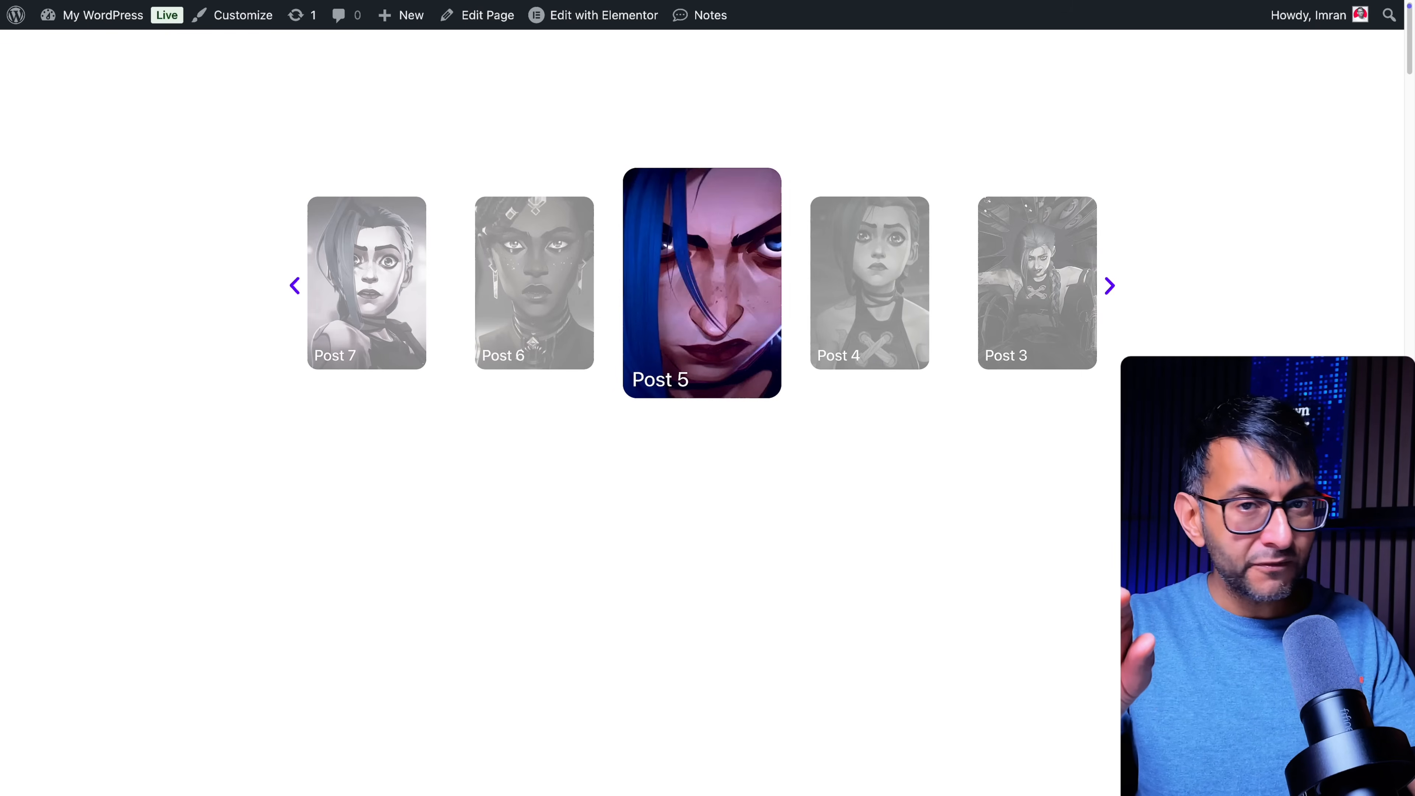
left_click(1110, 287)
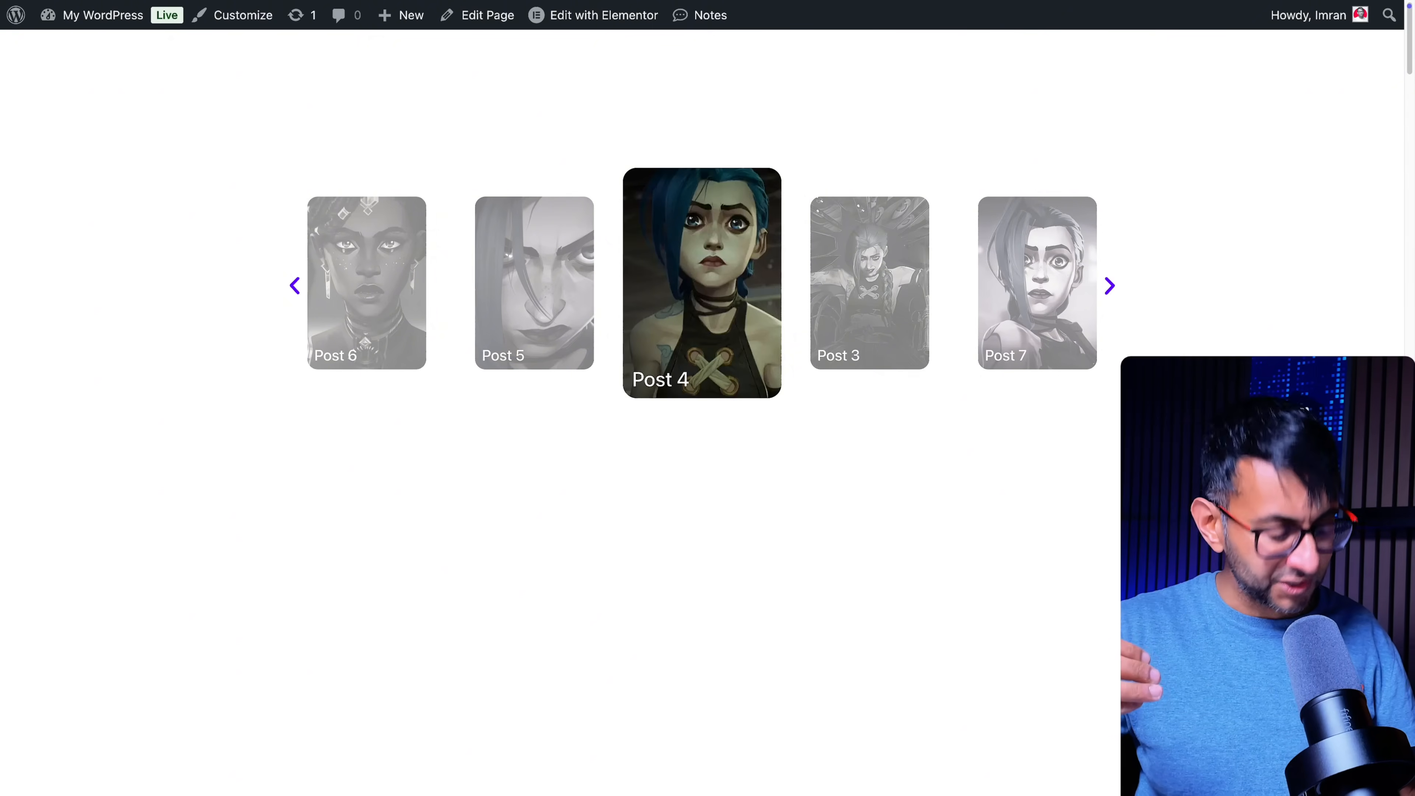
left_click(1109, 286)
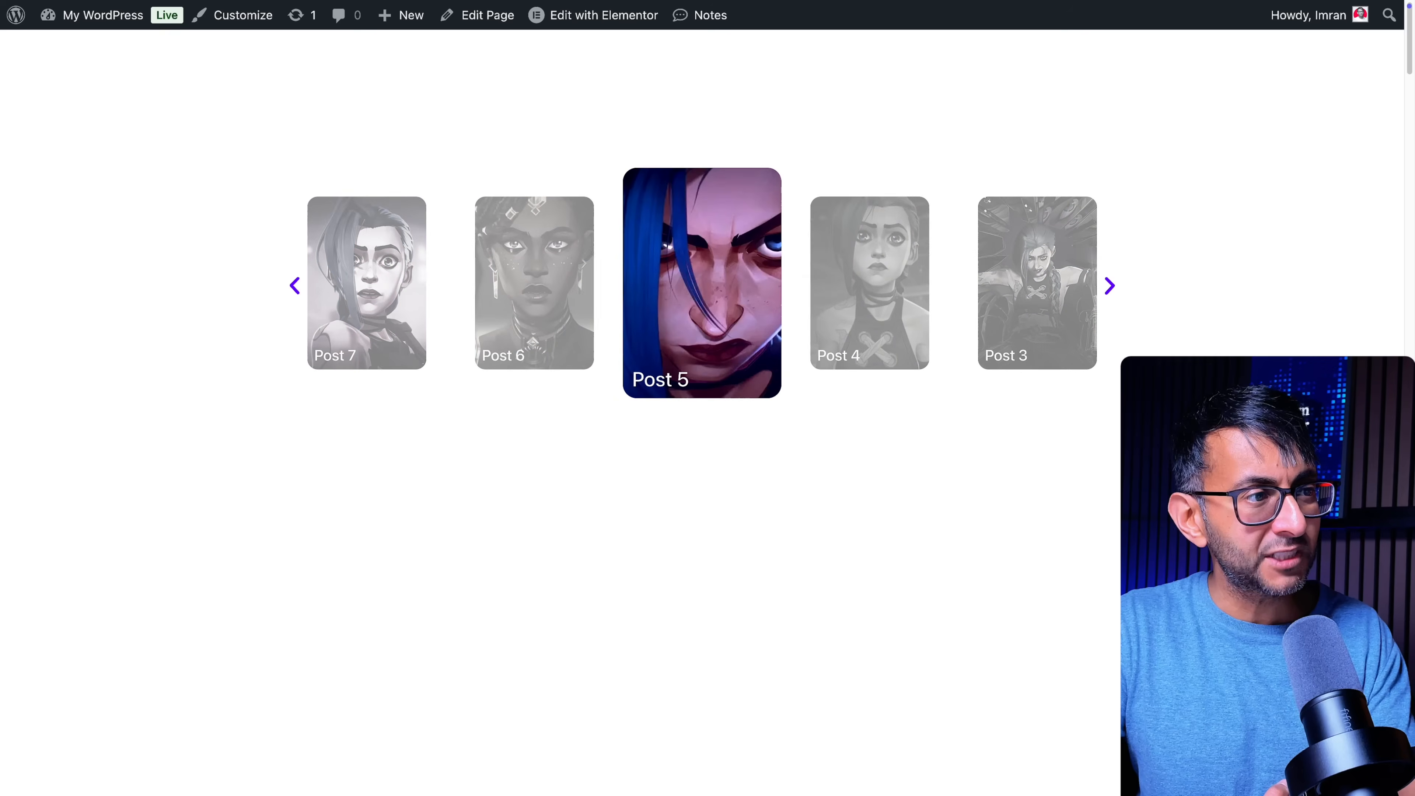
left_click(1110, 286)
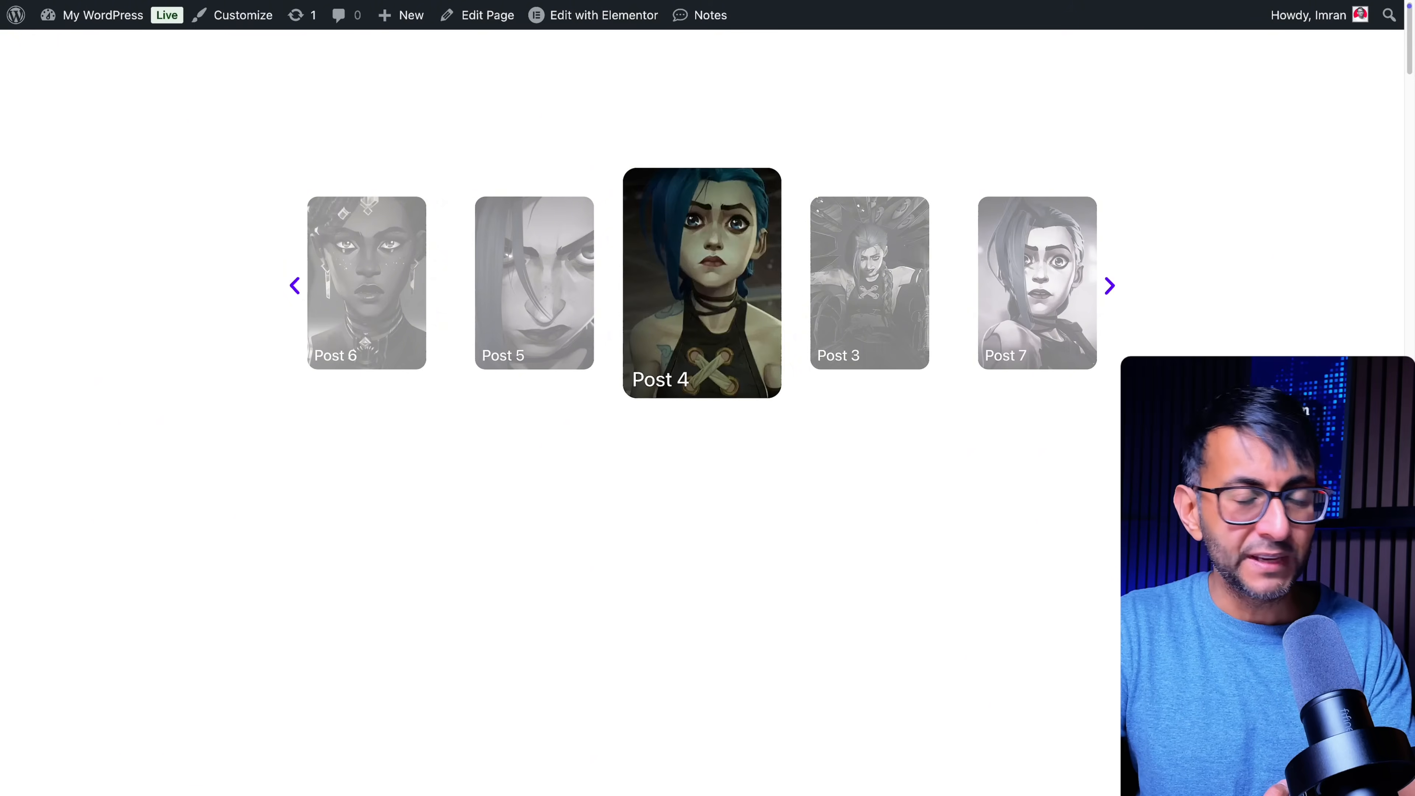
left_click(1110, 285)
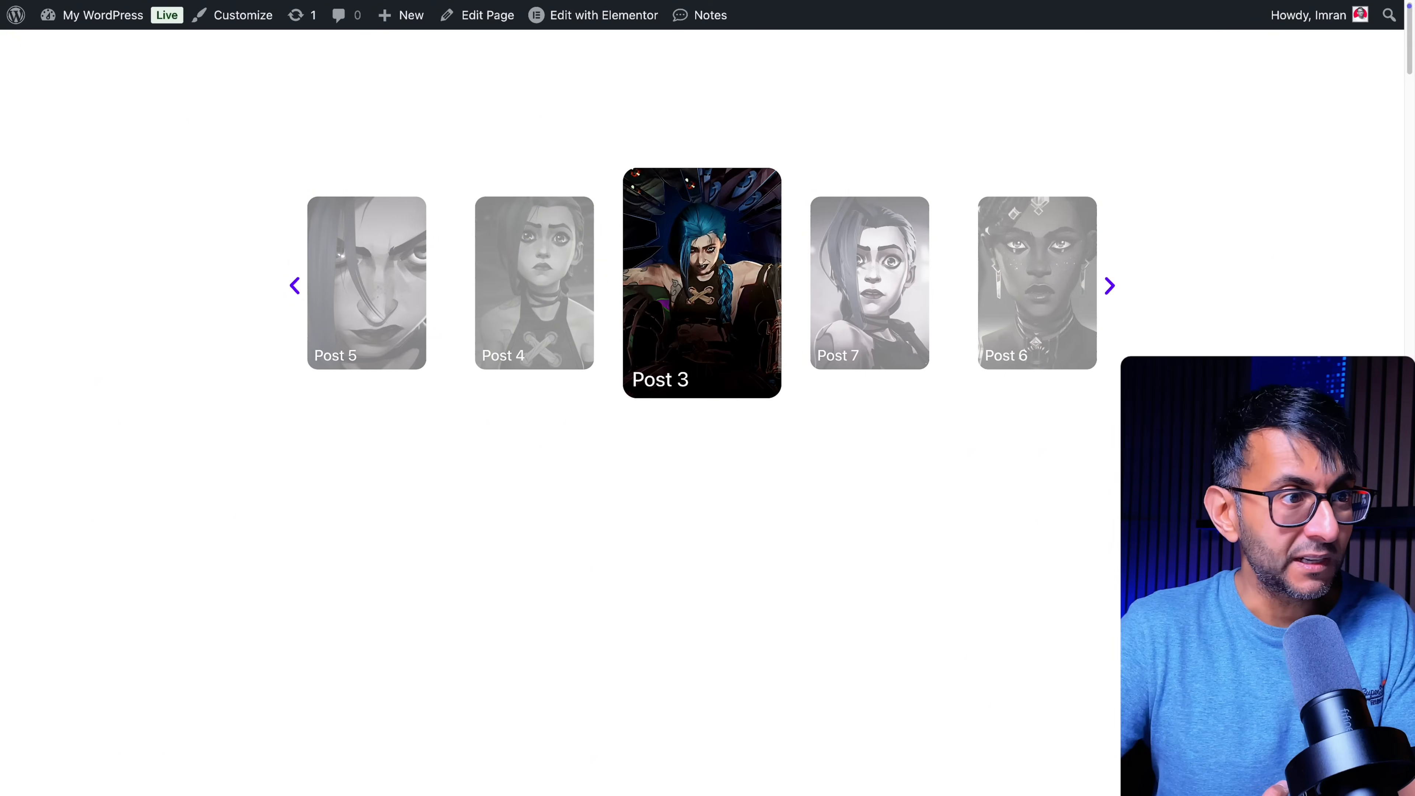
left_click(1110, 285)
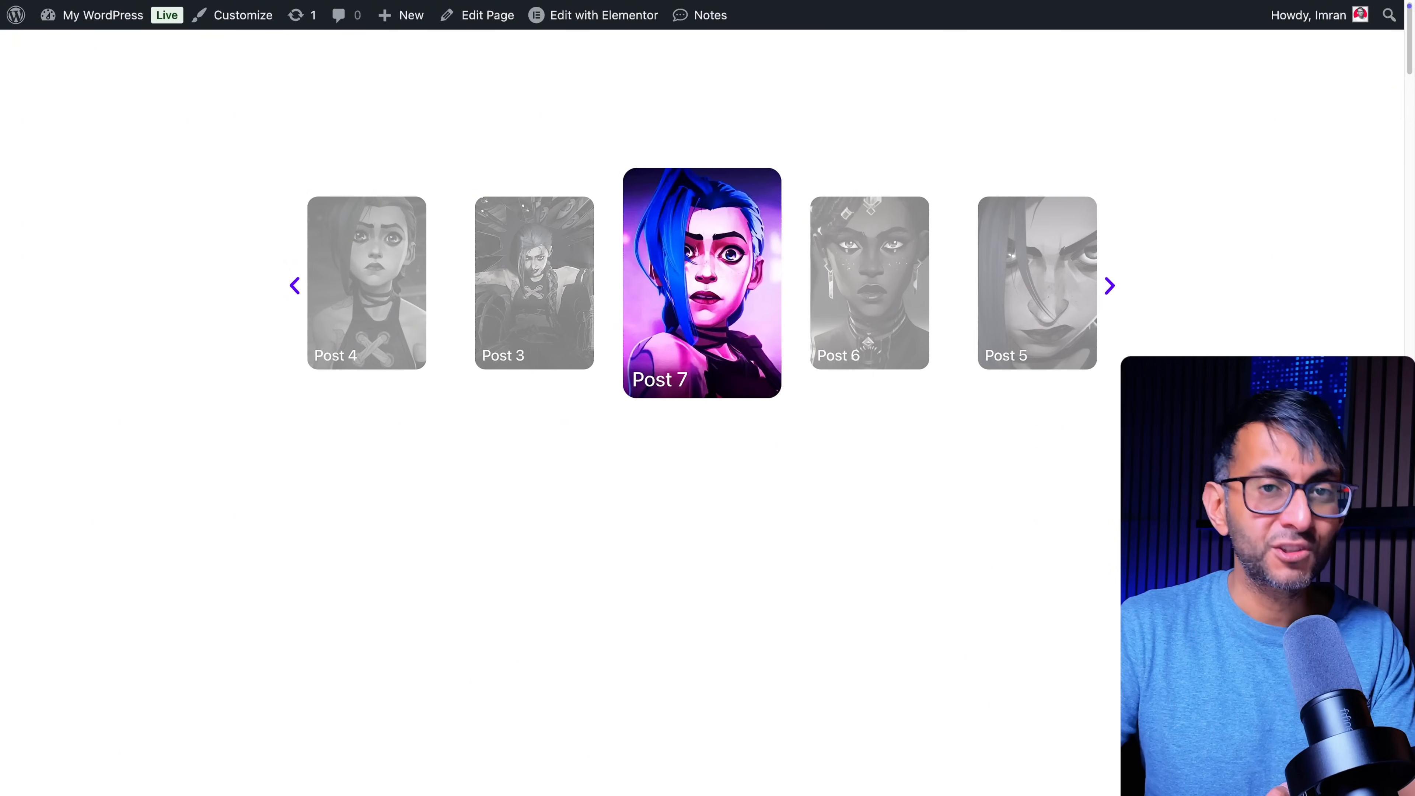
left_click(1110, 286)
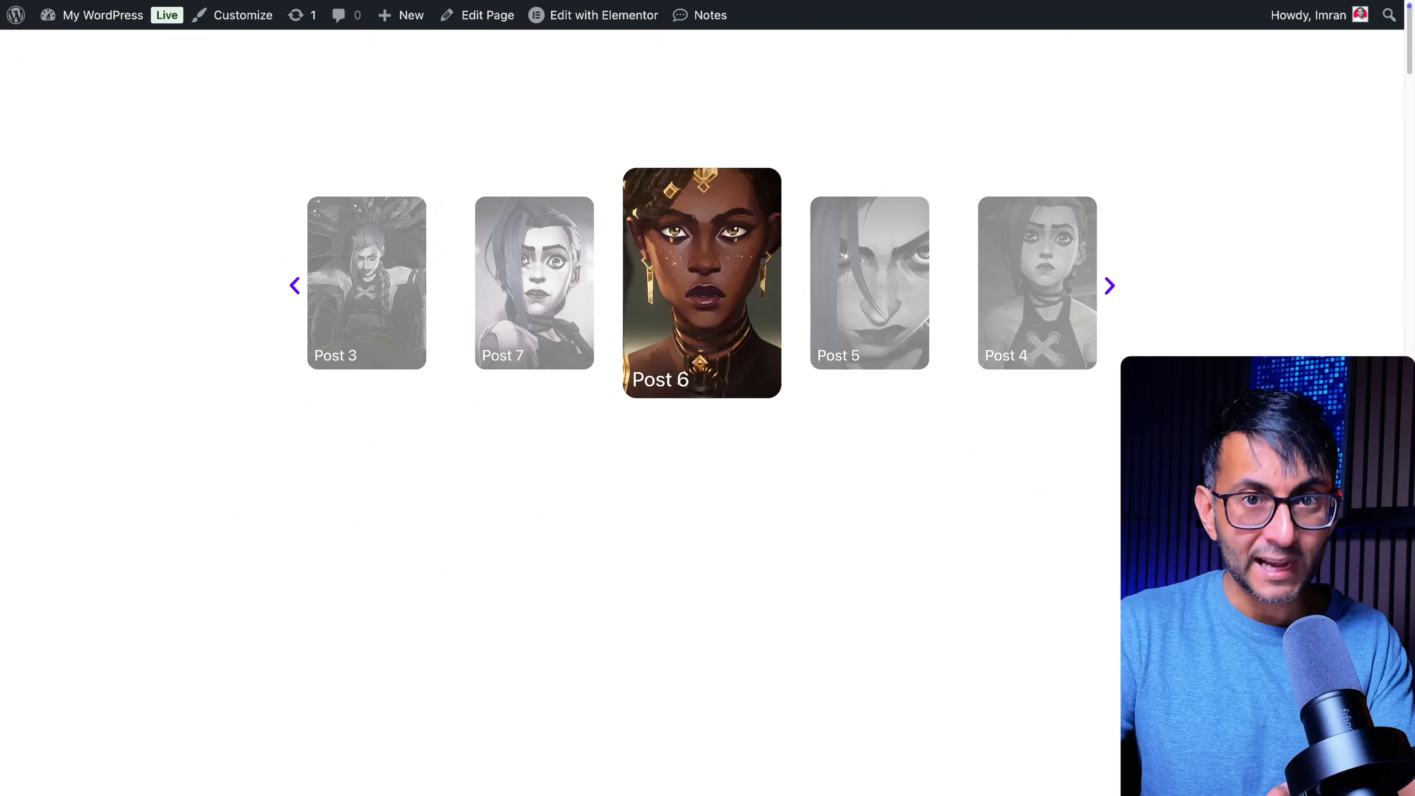
left_click(1109, 286)
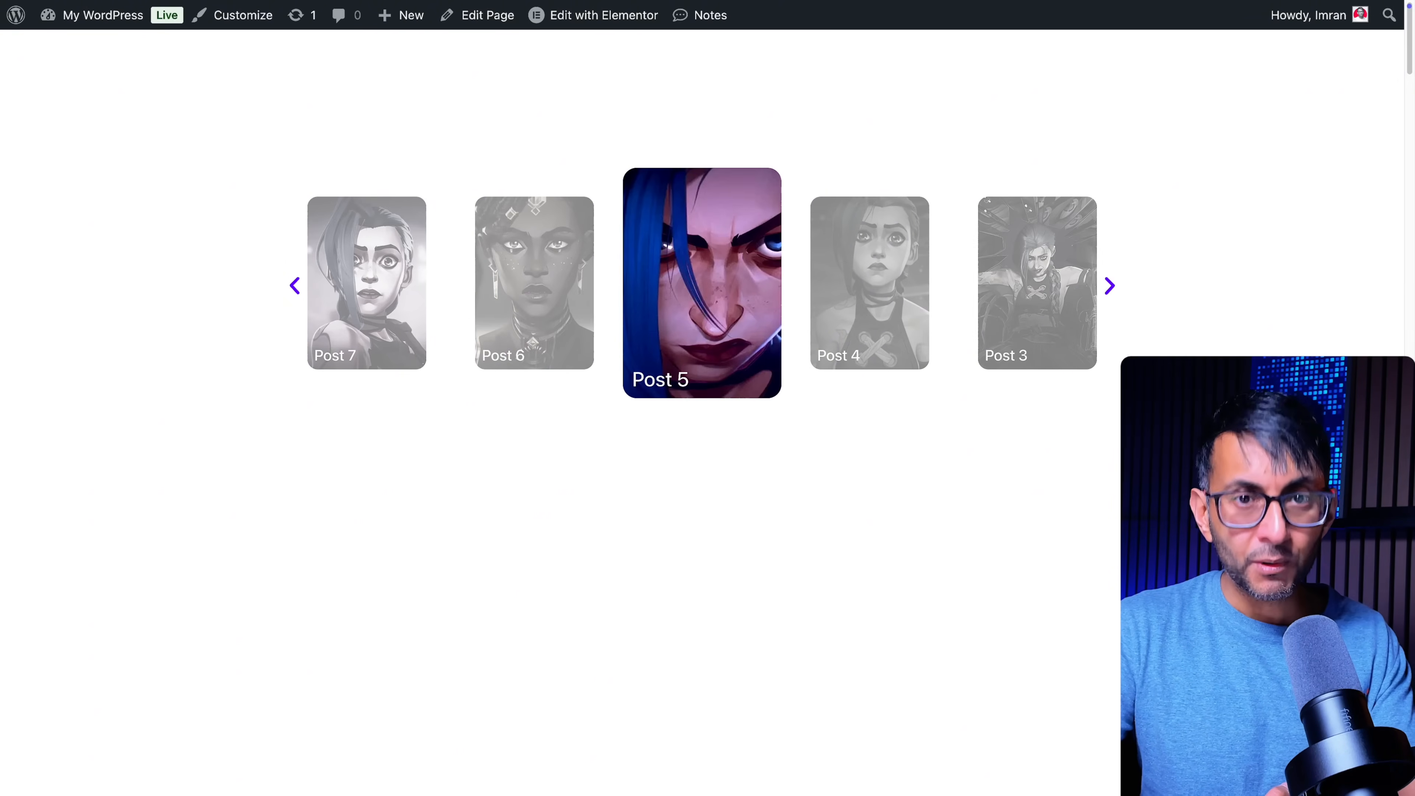
Continue advancing through Posts 4, 3, 7, 6, 5 and 4, ending centred on Post 3.
left_click(1110, 286)
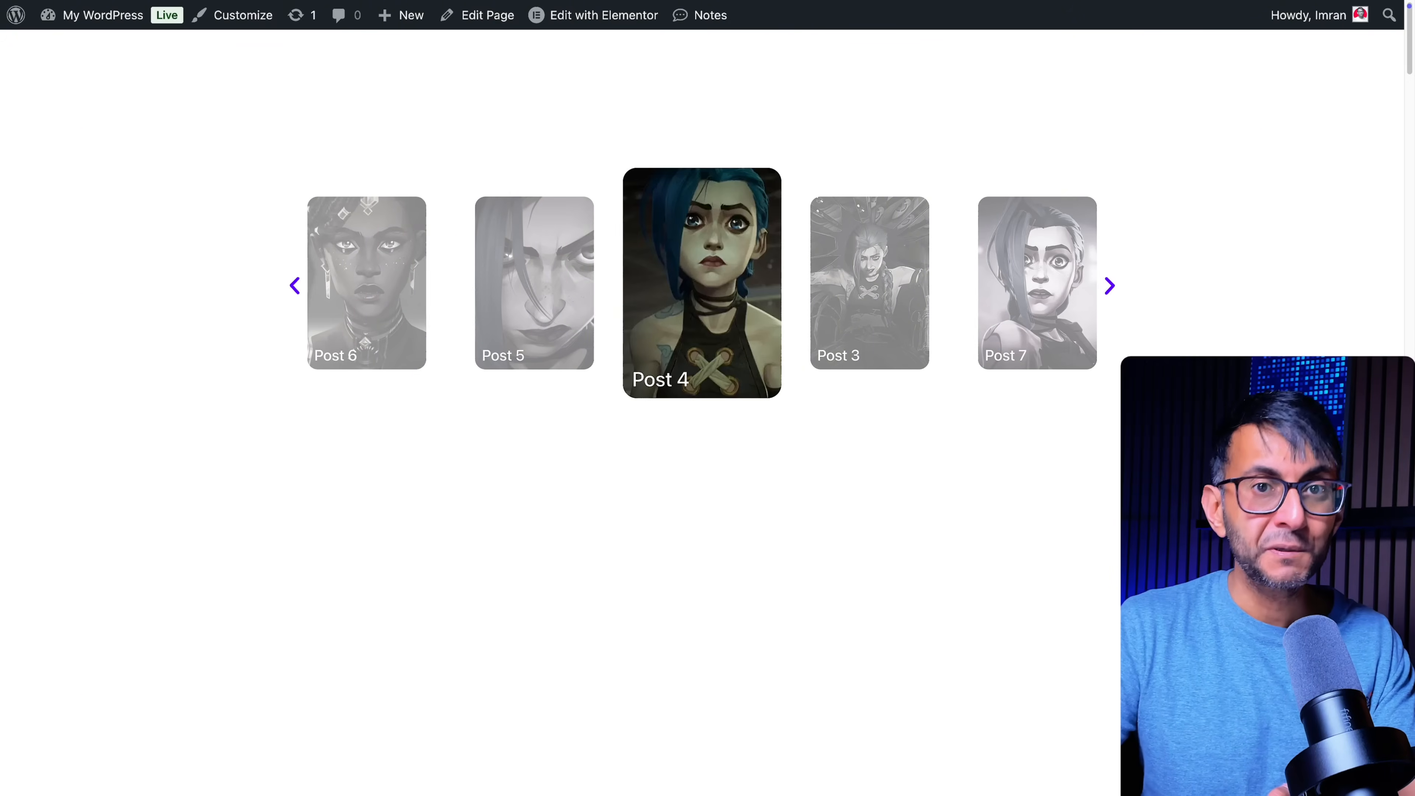
left_click(1110, 286)
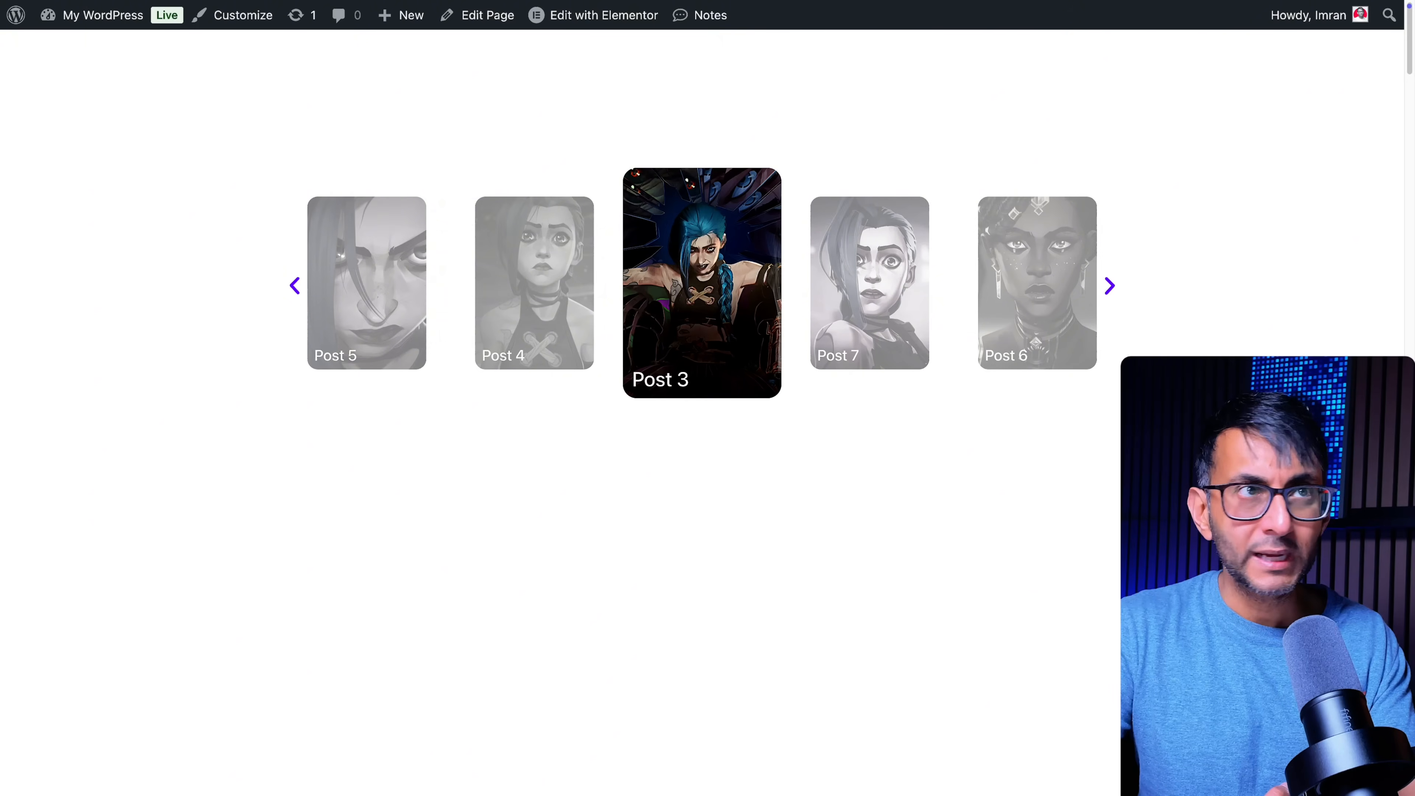
left_click(1109, 286)
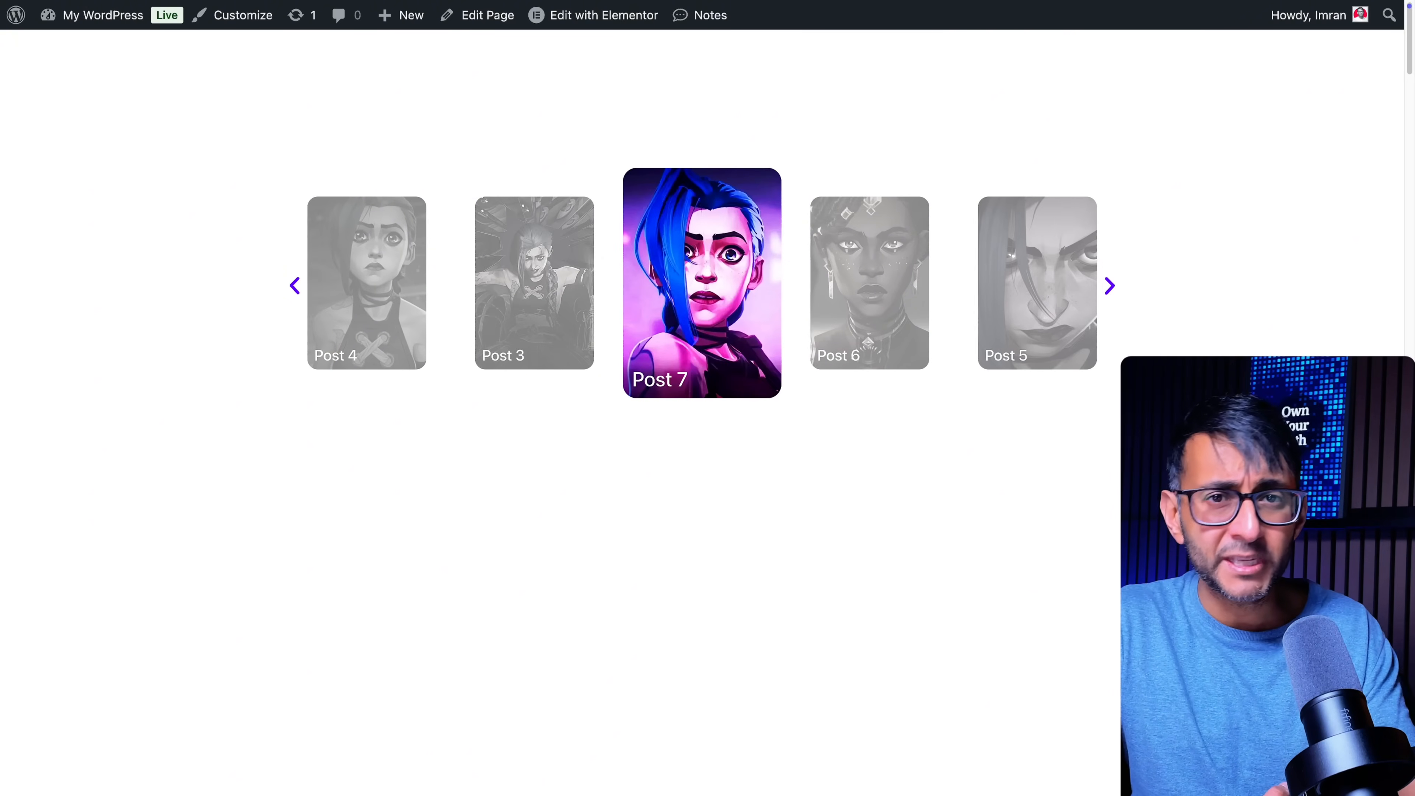
left_click(1109, 286)
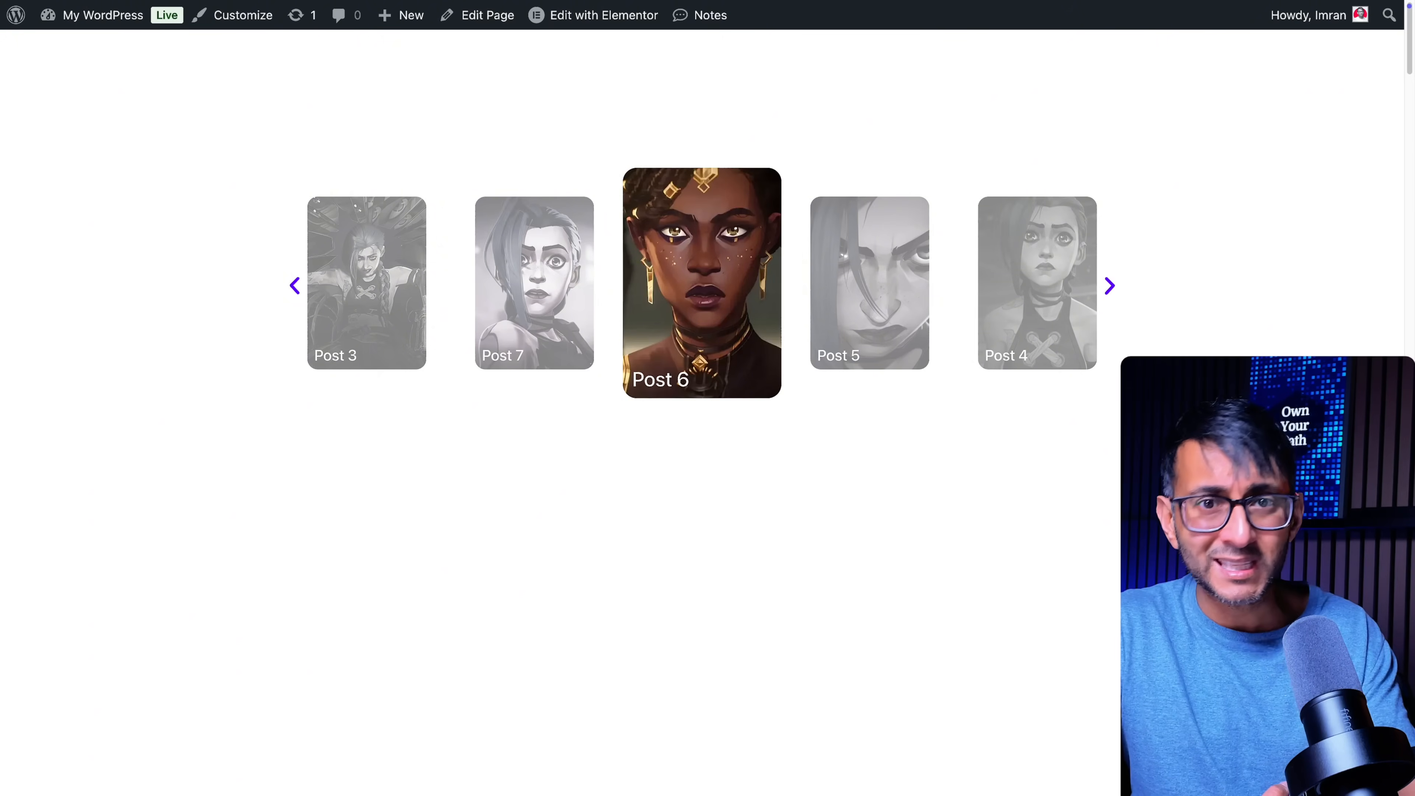
left_click(1109, 286)
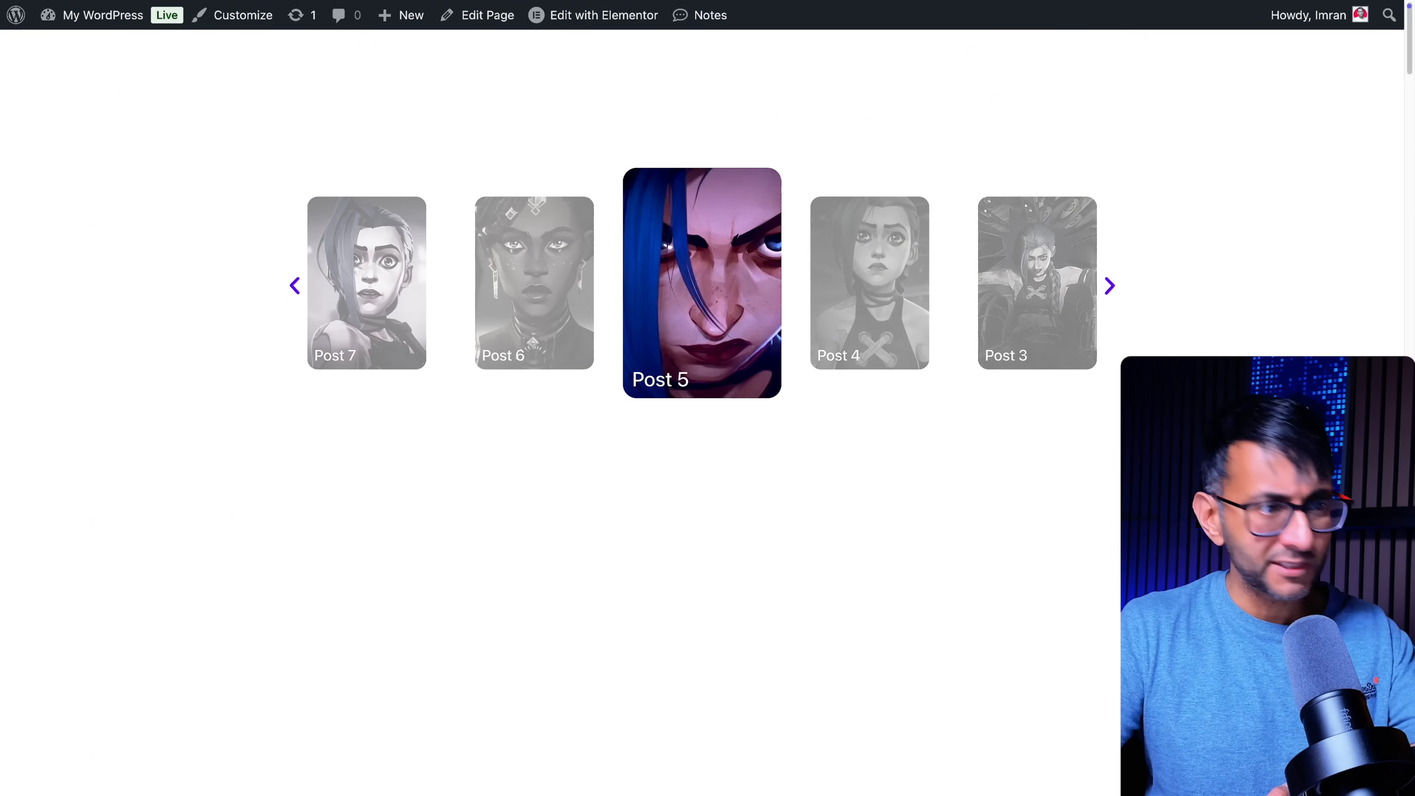
left_click(1109, 286)
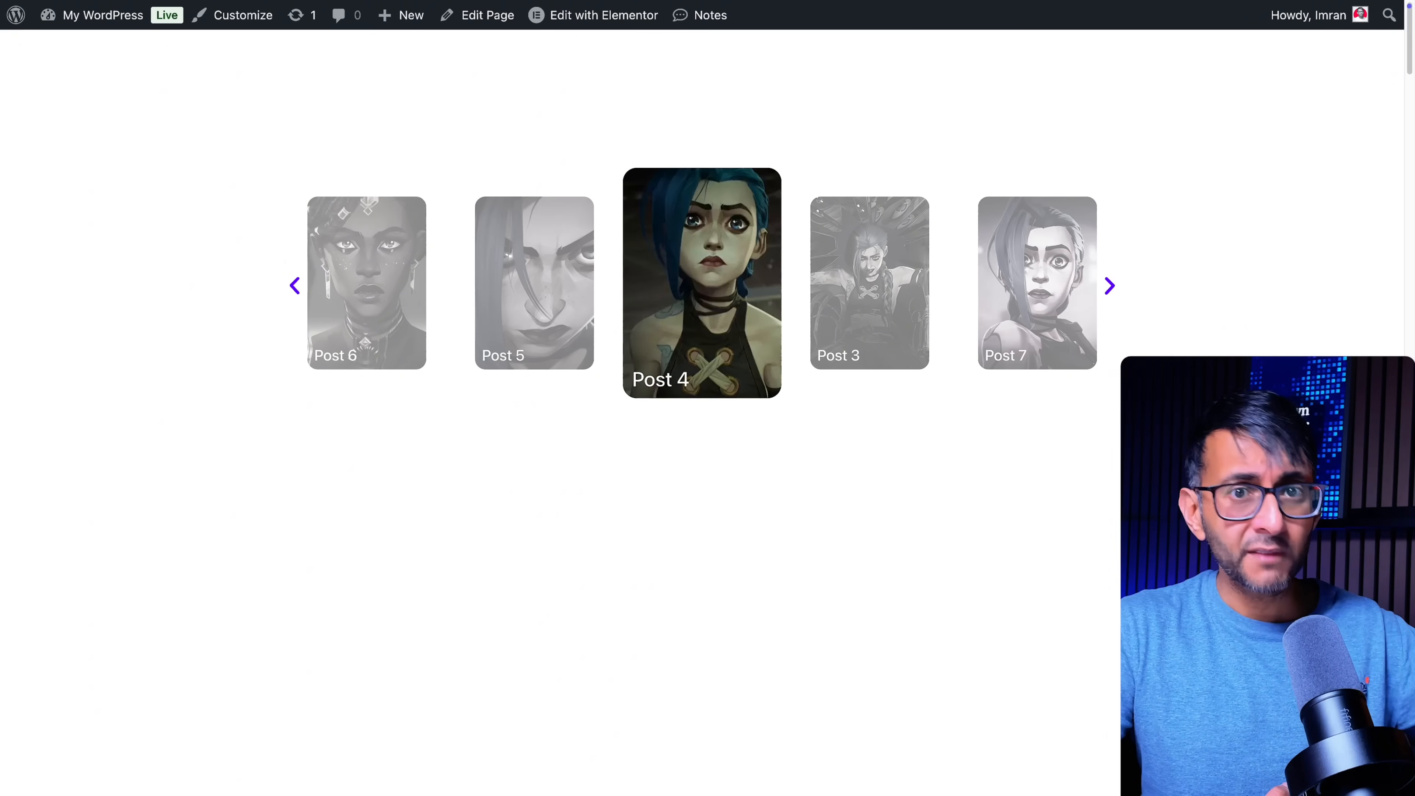
left_click(1109, 286)
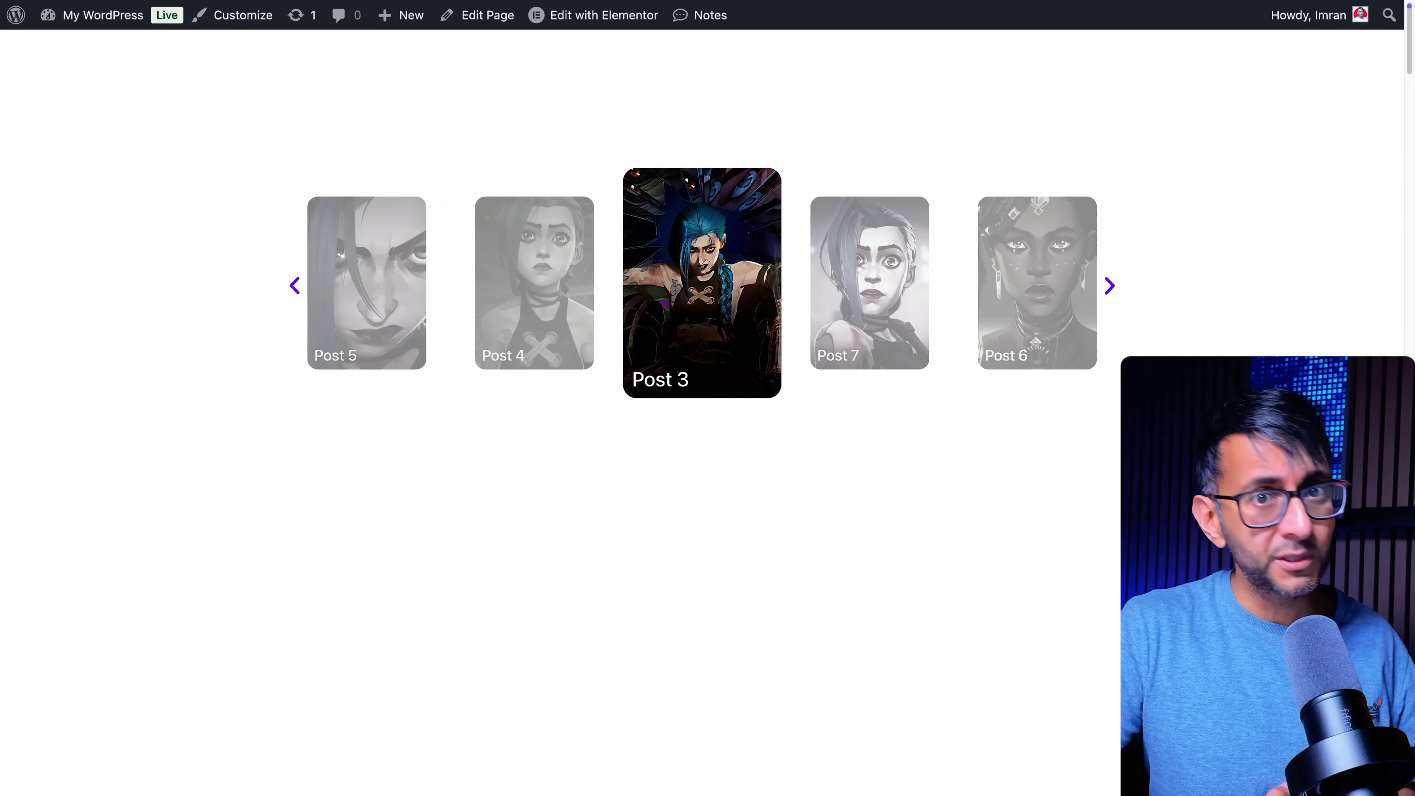
Move the live carousel through Posts 7, 6 and 4, back to 6, ending centred on Post 5.
left_click(1110, 286)
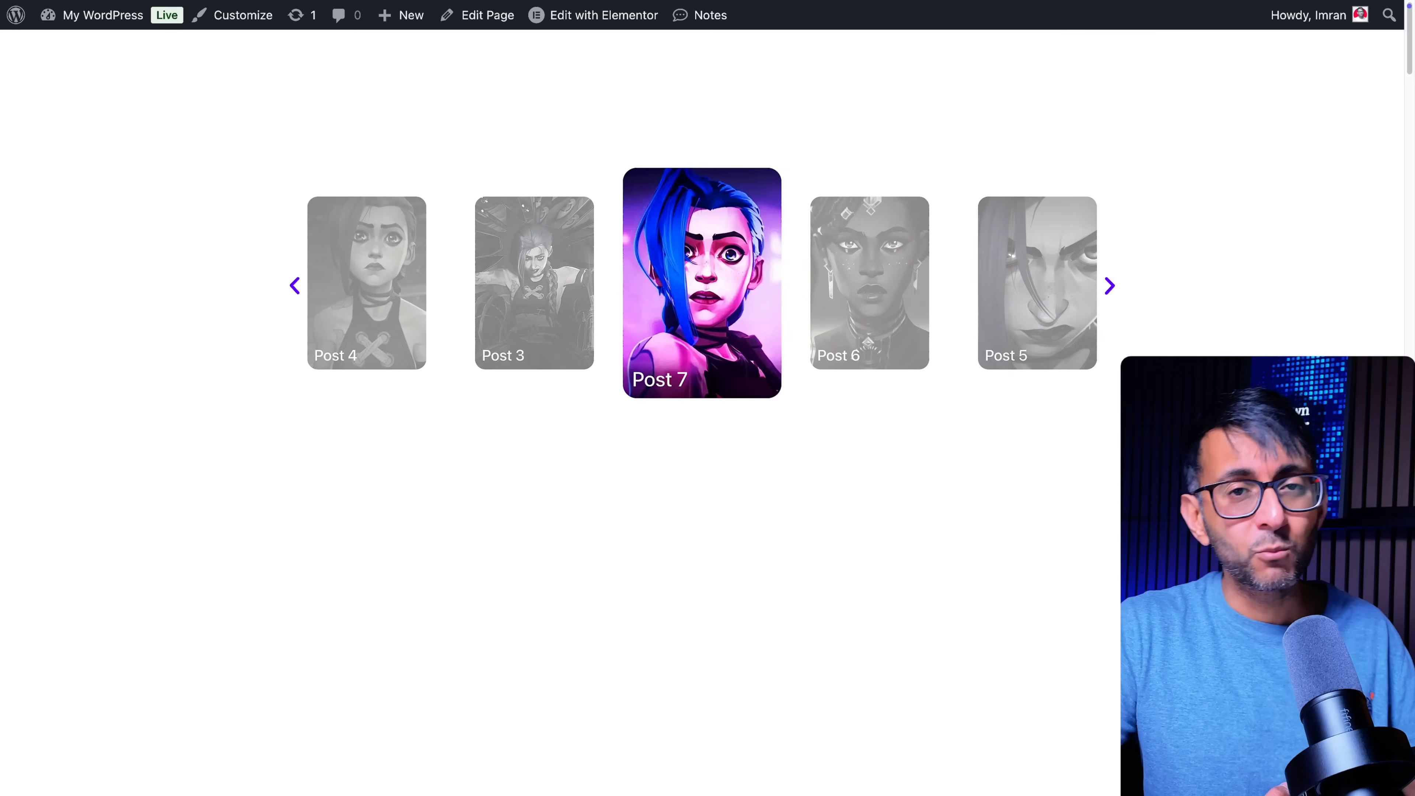
left_click(1110, 285)
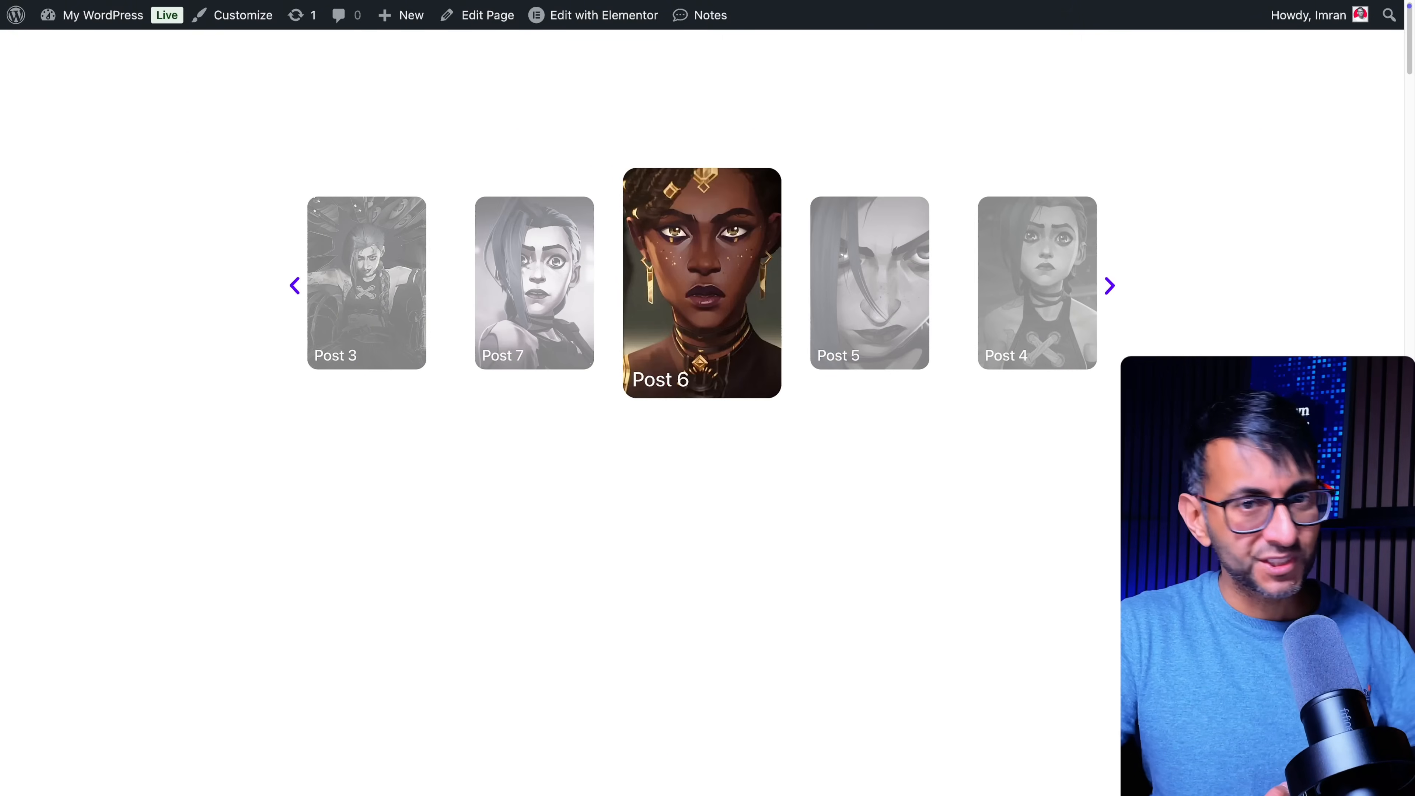
left_click(1109, 286)
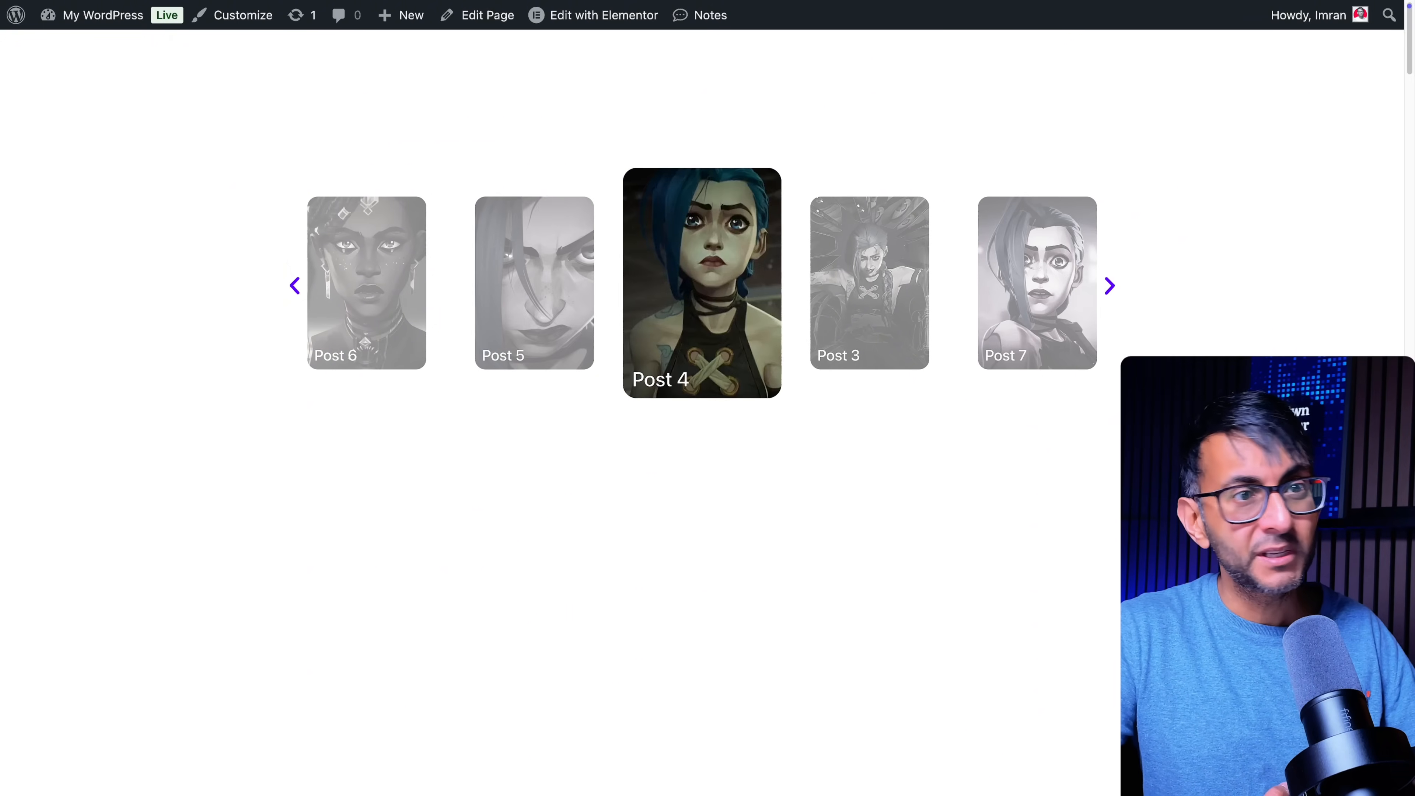
left_click(1109, 286)
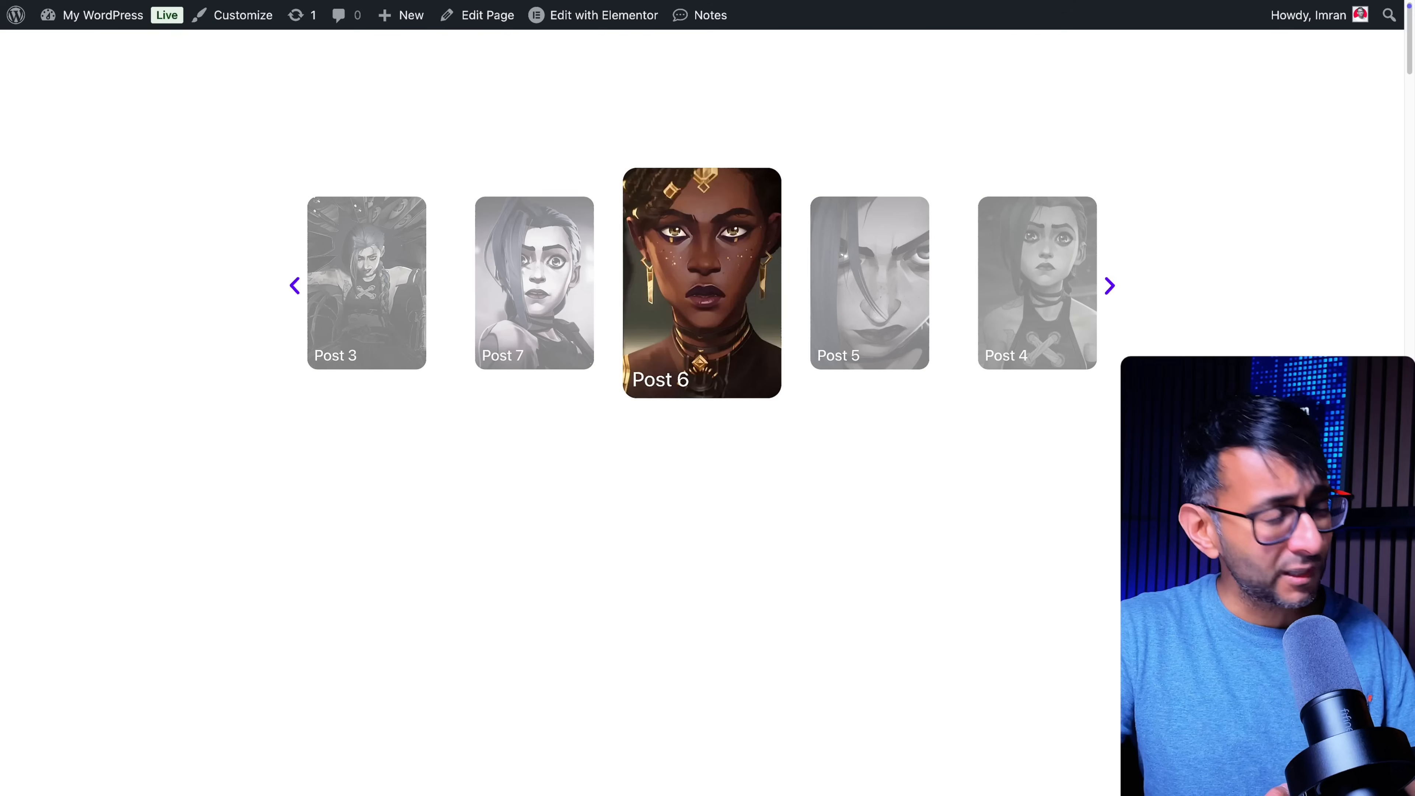
left_click(1109, 286)
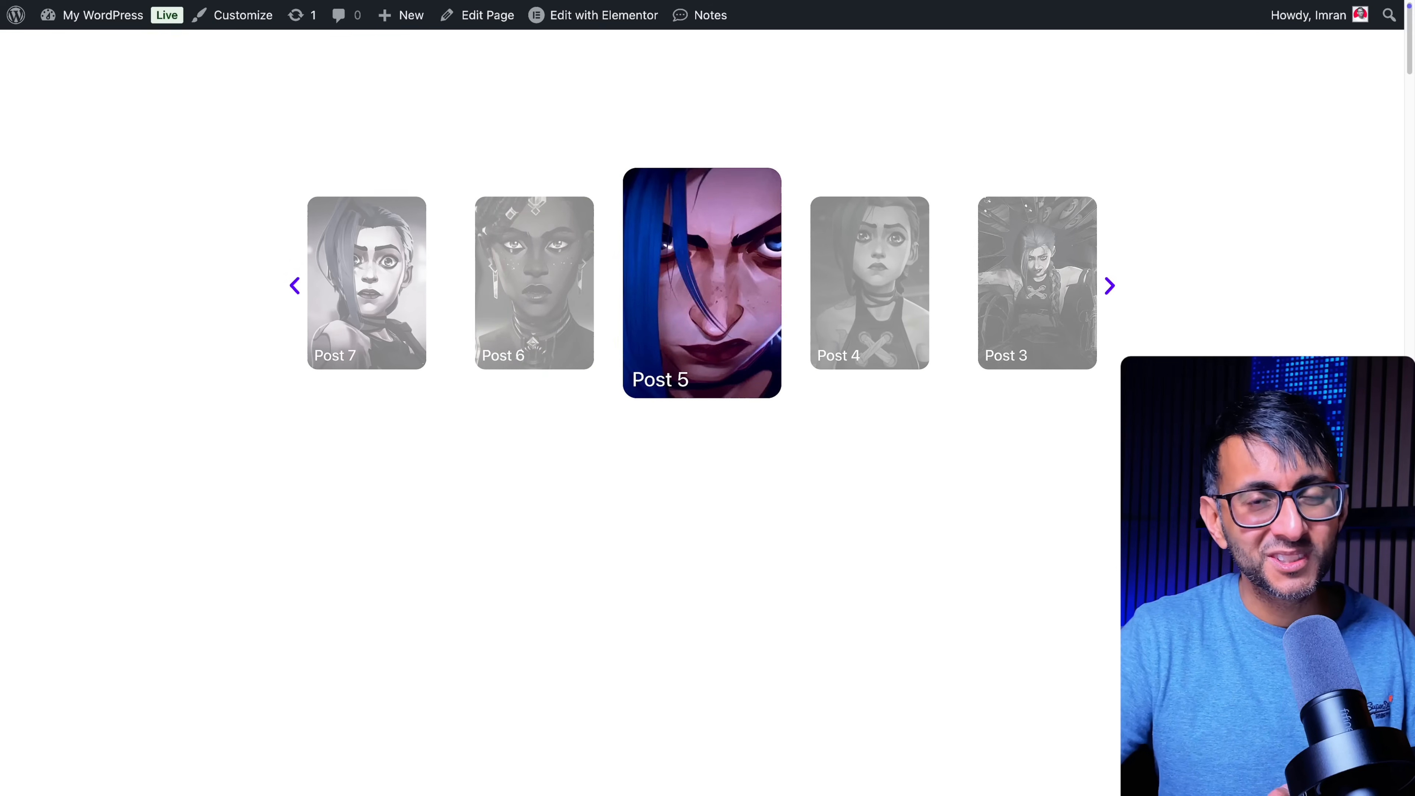